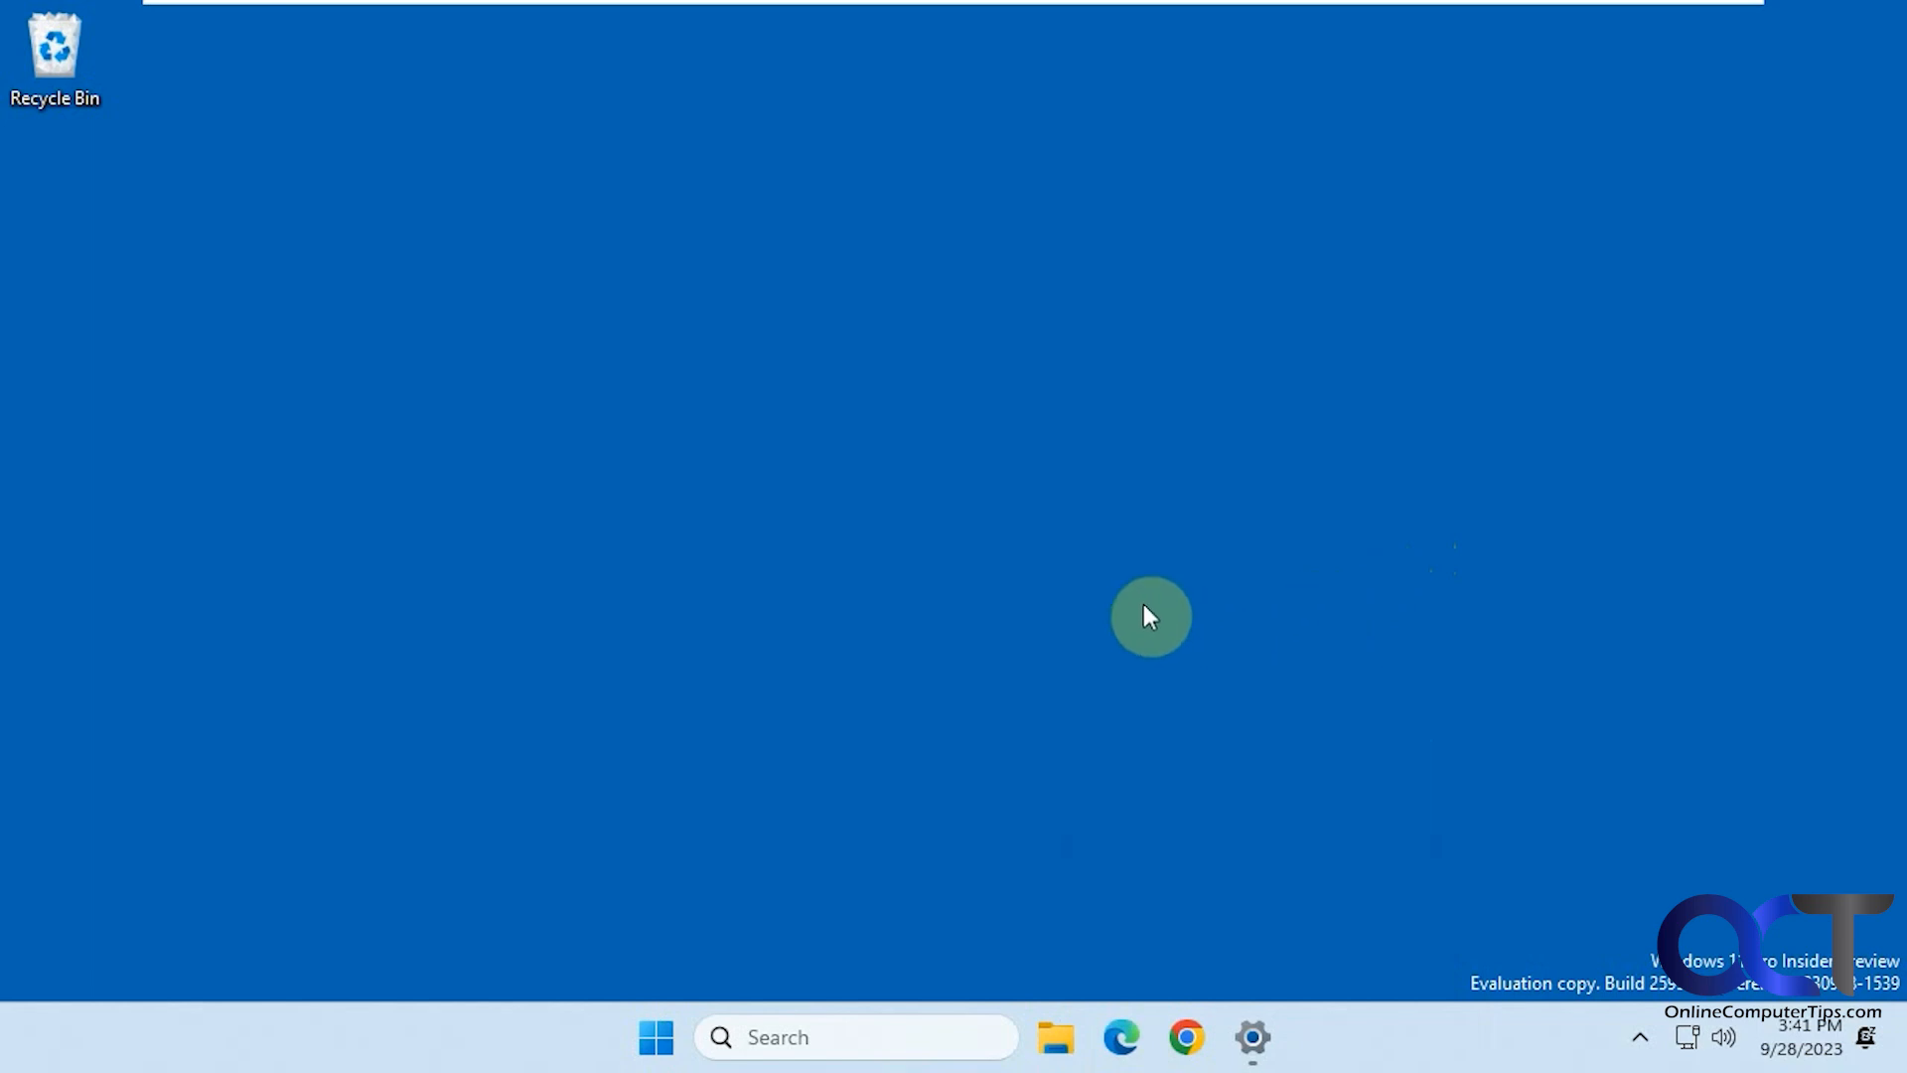
pyautogui.moveTo(1139, 615)
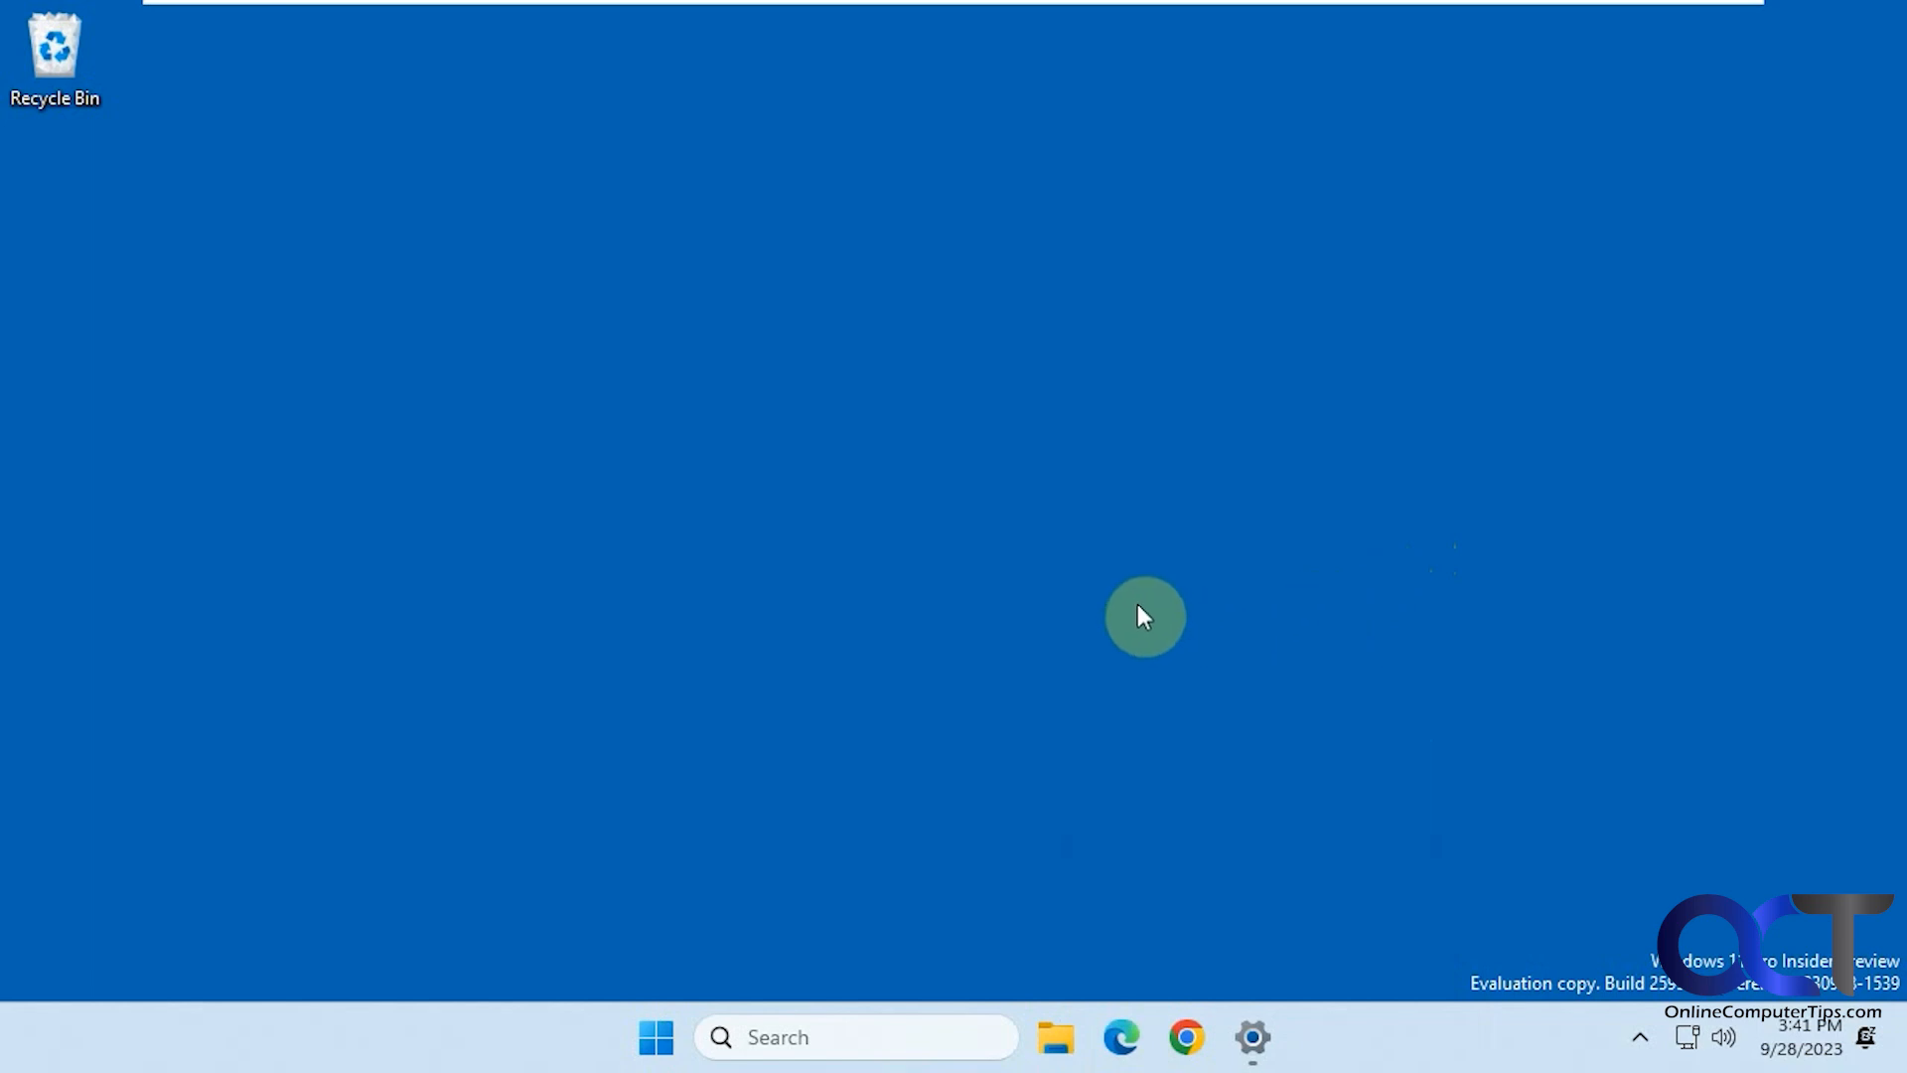
# Step: Show the Windows specifications in Settings' About page: version 23H2, OS build 25951.1010
pyautogui.click(1249, 1034)
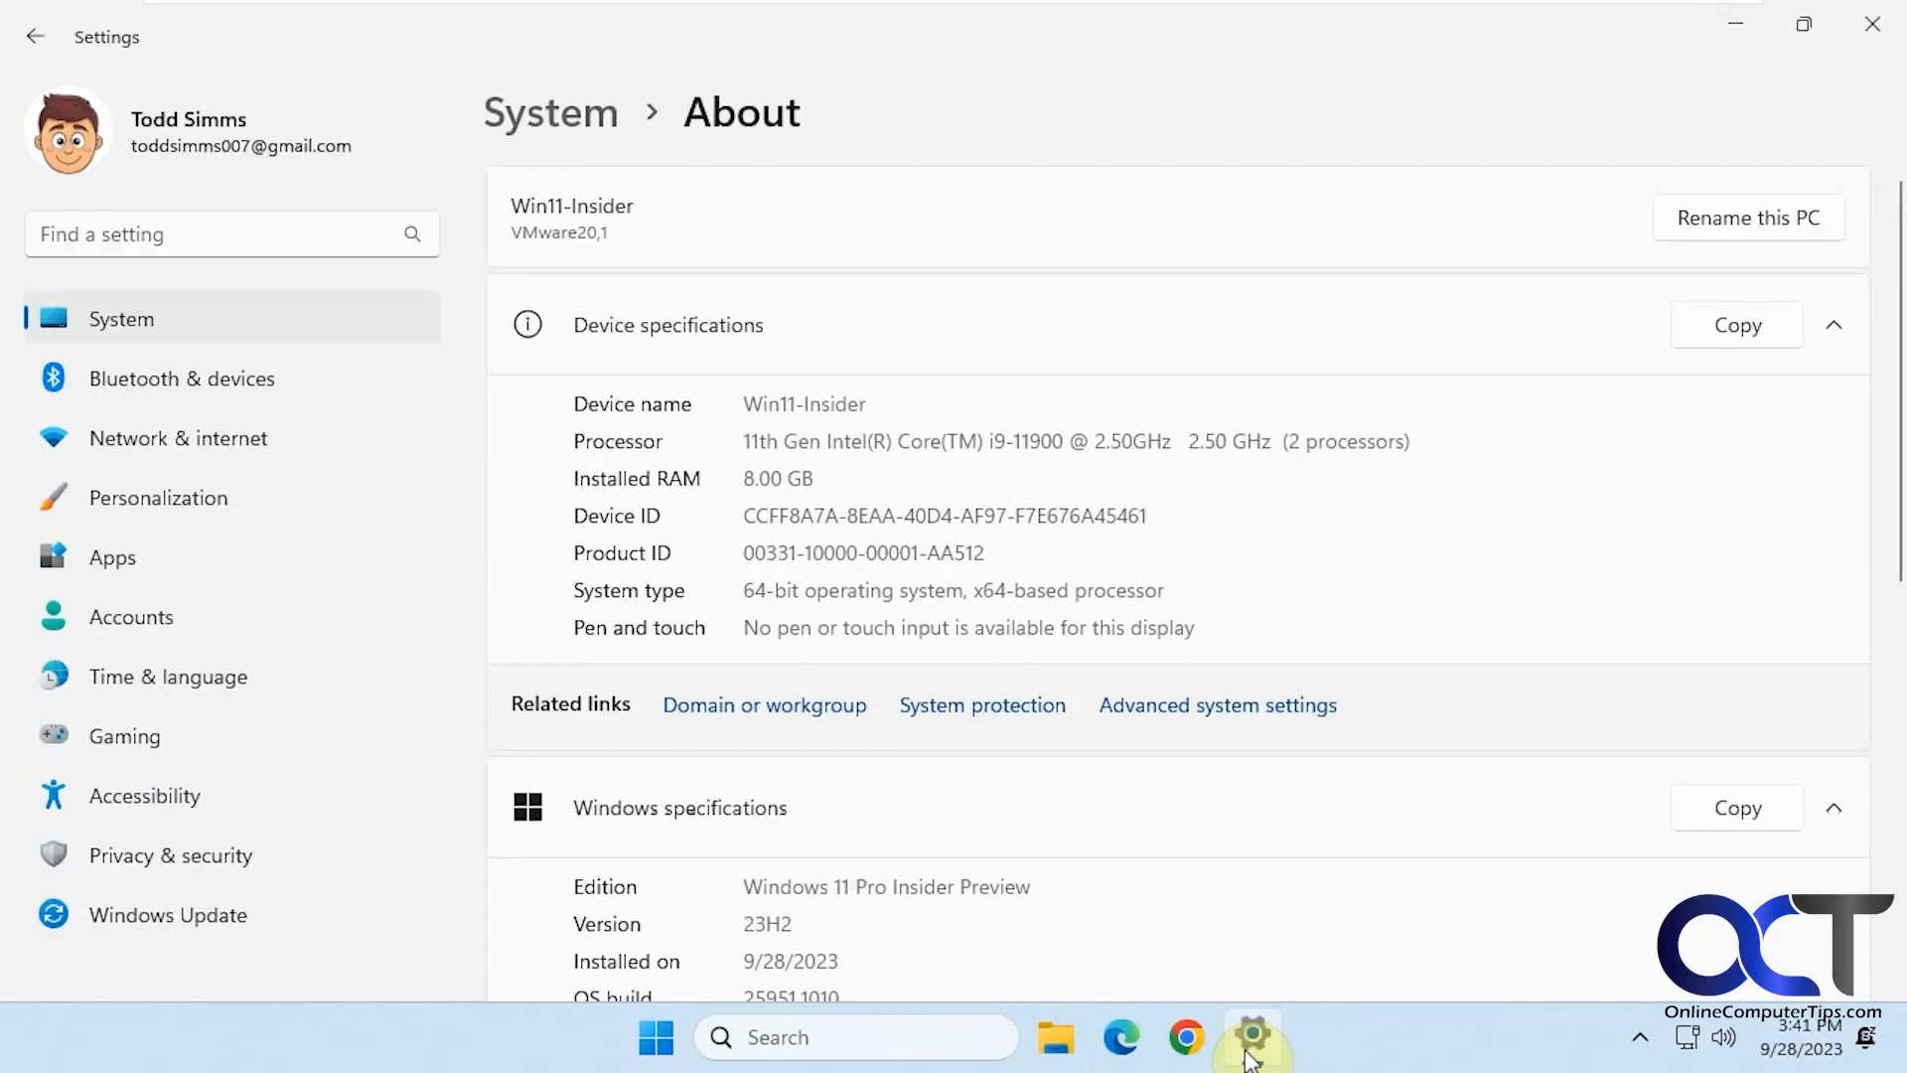
pyautogui.scroll(-3)
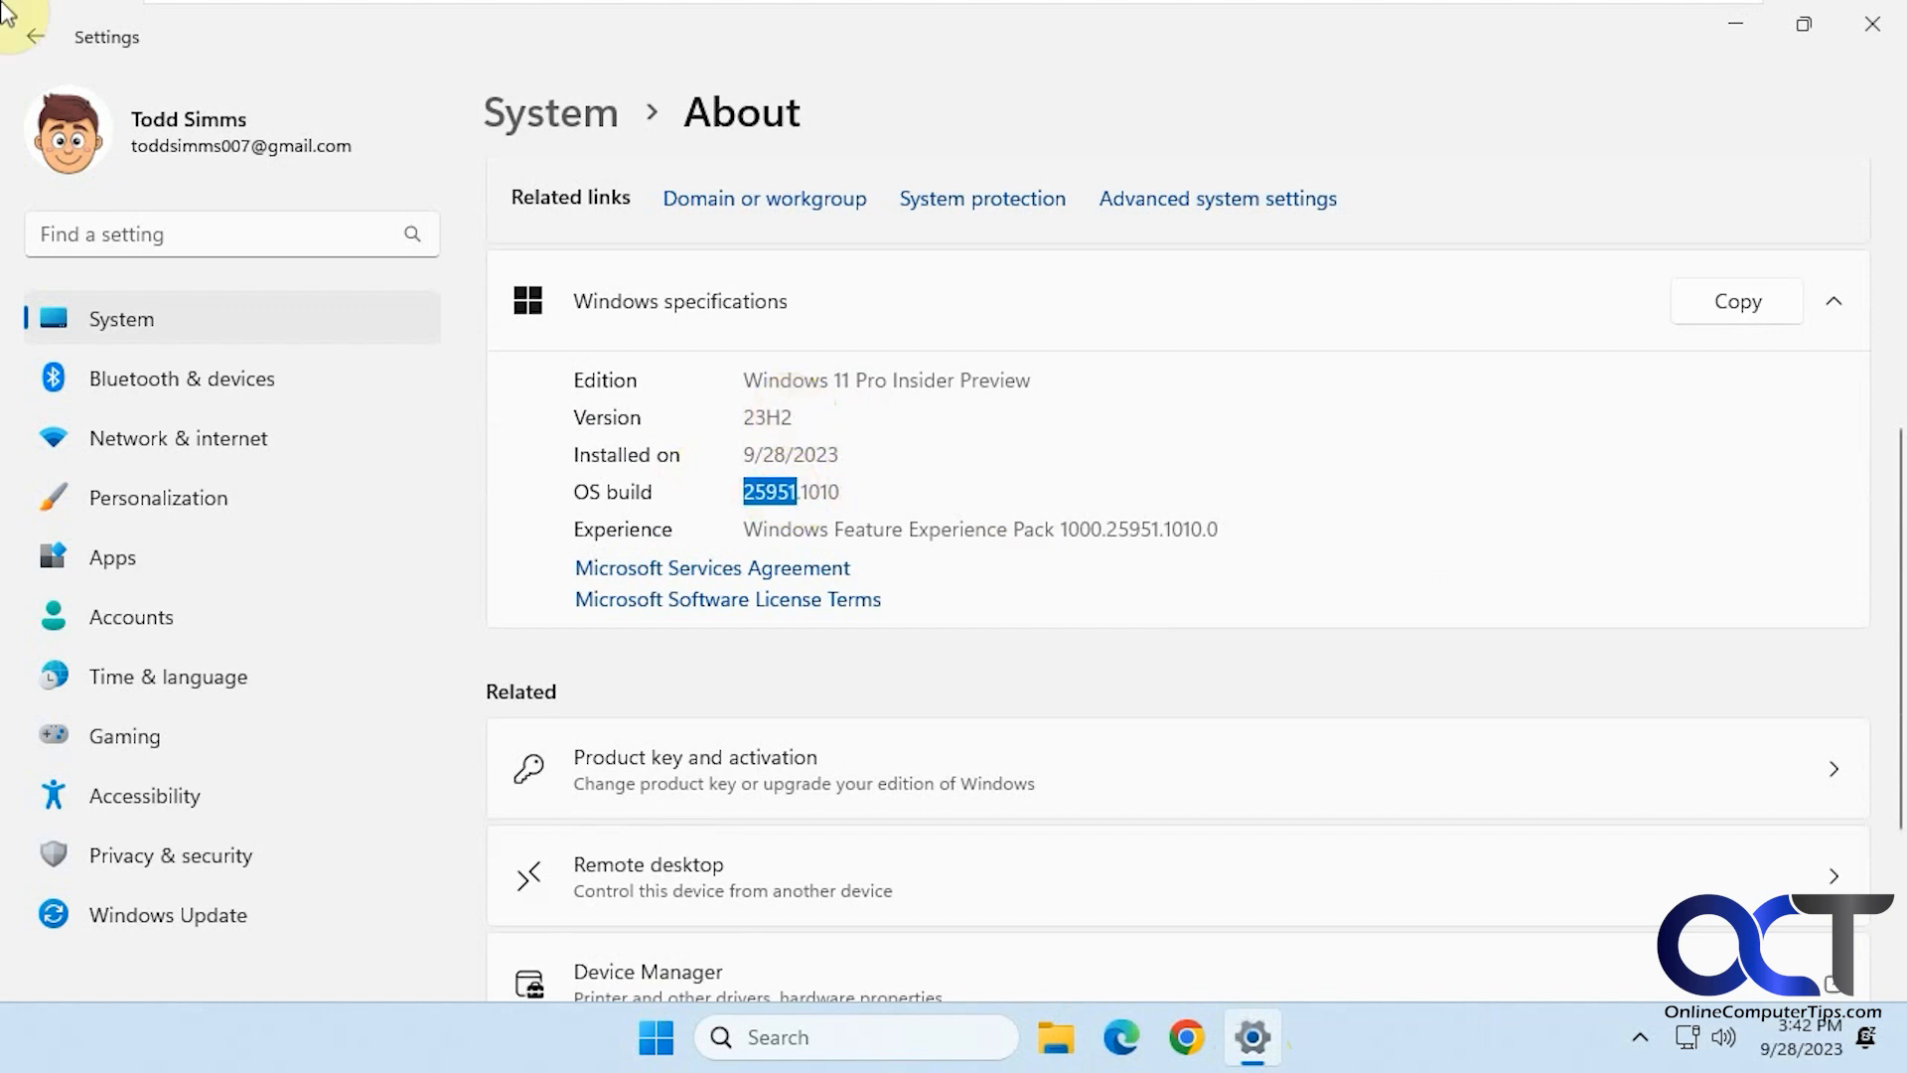
pyautogui.moveTo(911, 526)
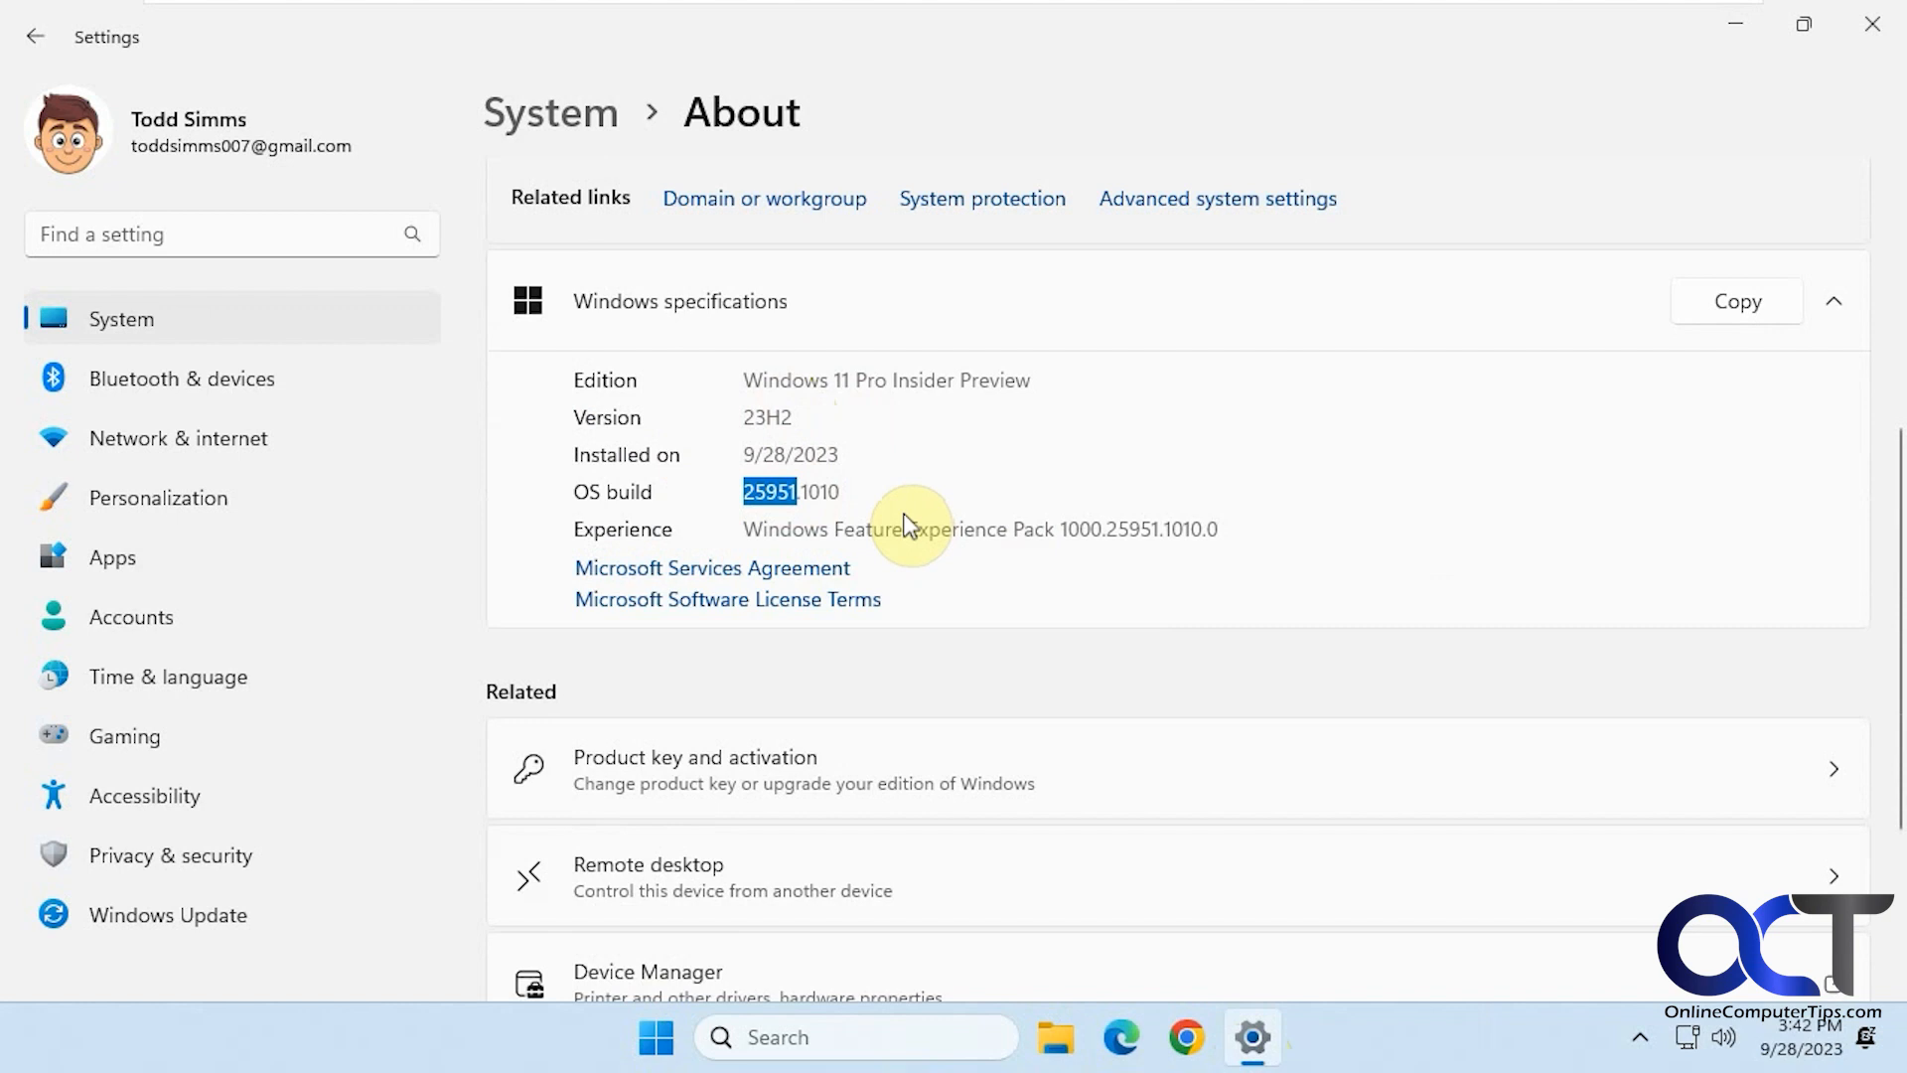
pyautogui.moveTo(1384, 461)
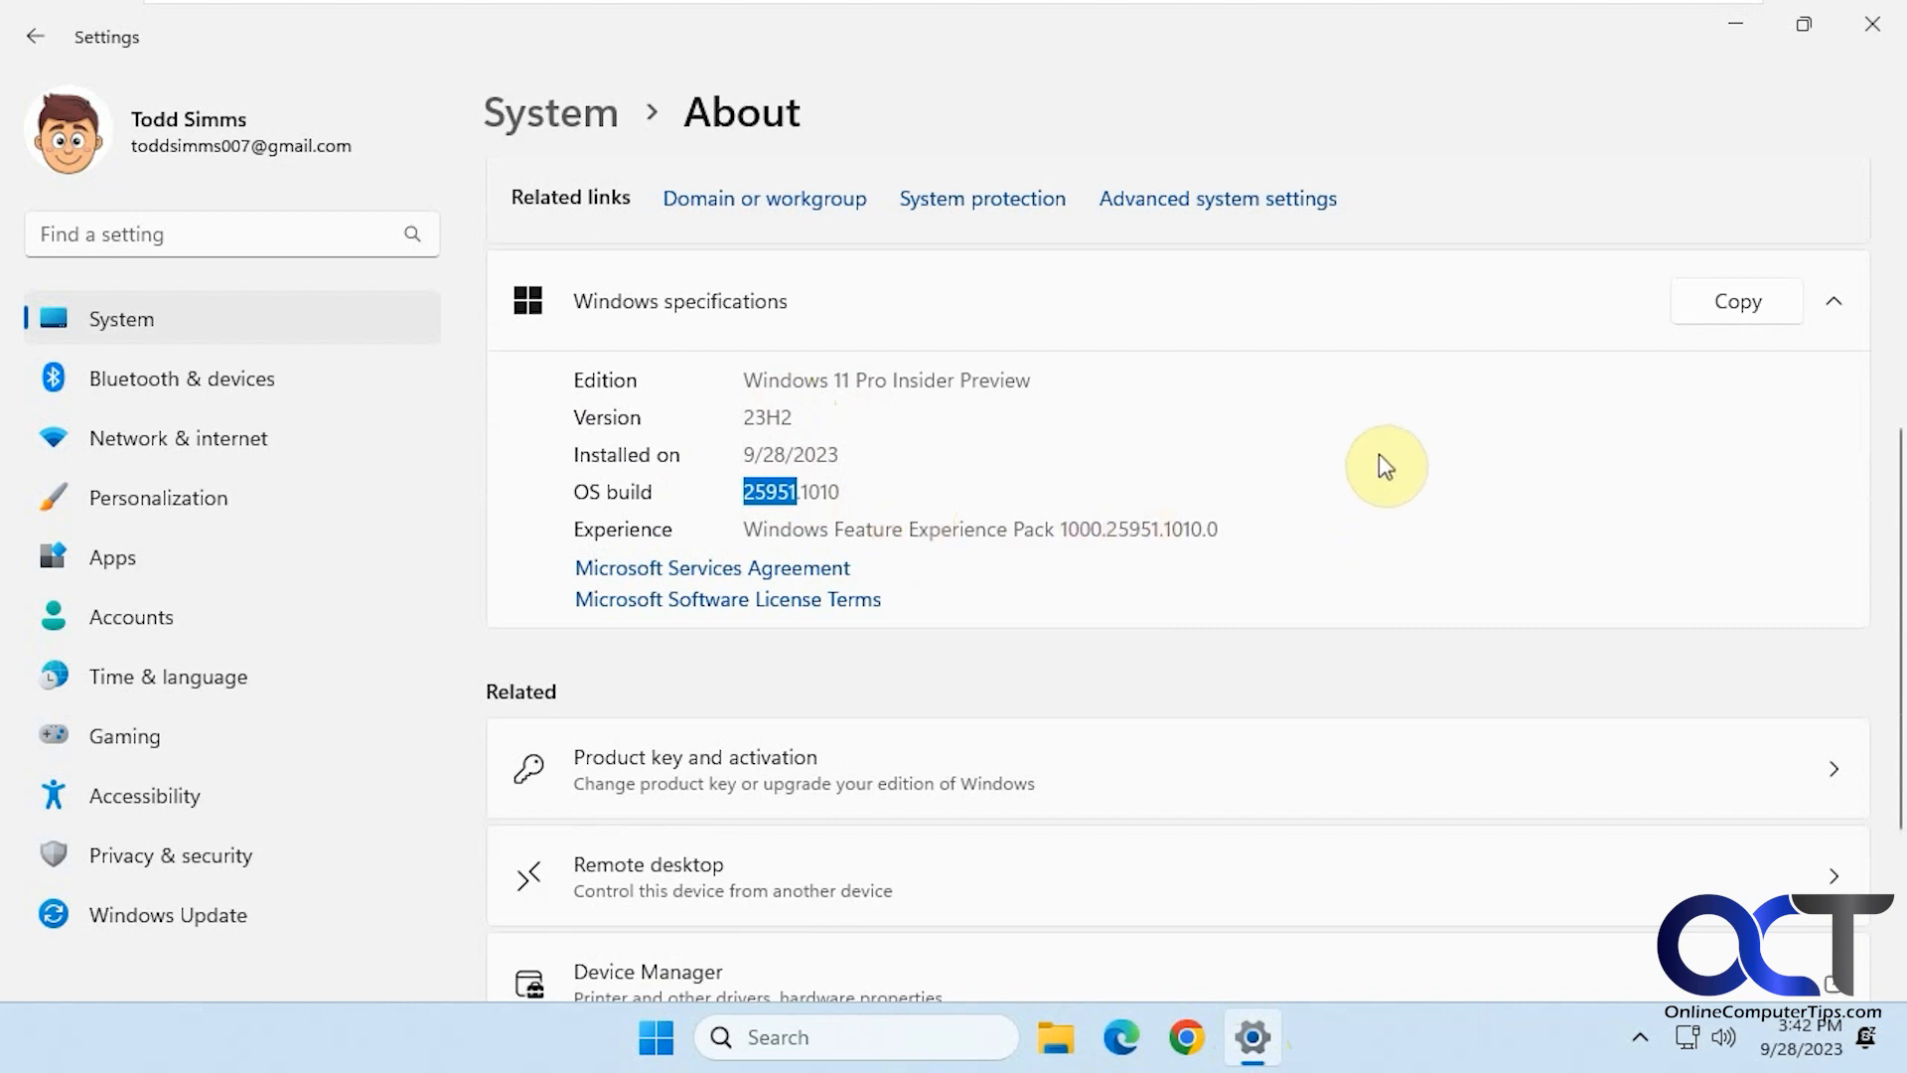
pyautogui.moveTo(1728, 72)
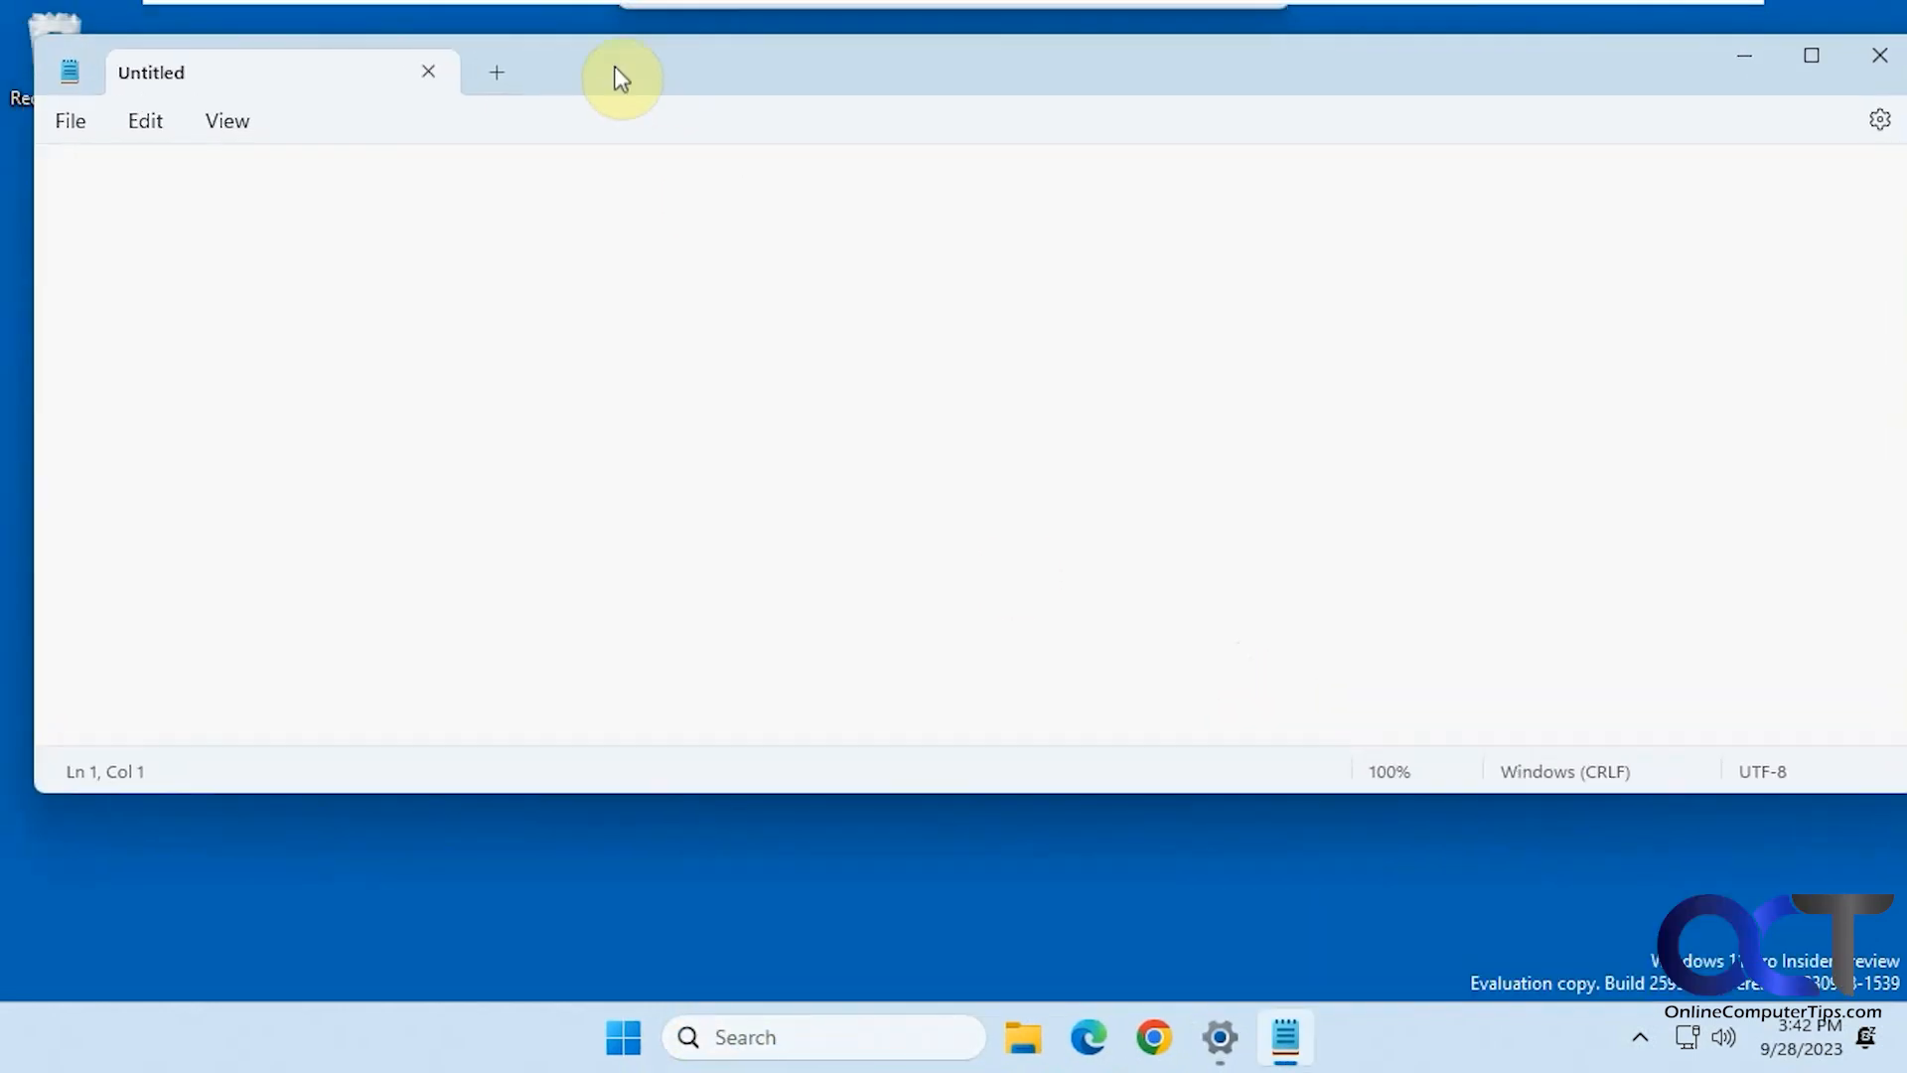
# Step: Fill three separate Notepad tabs with the text T1, T2 and T3
pyautogui.write('T')
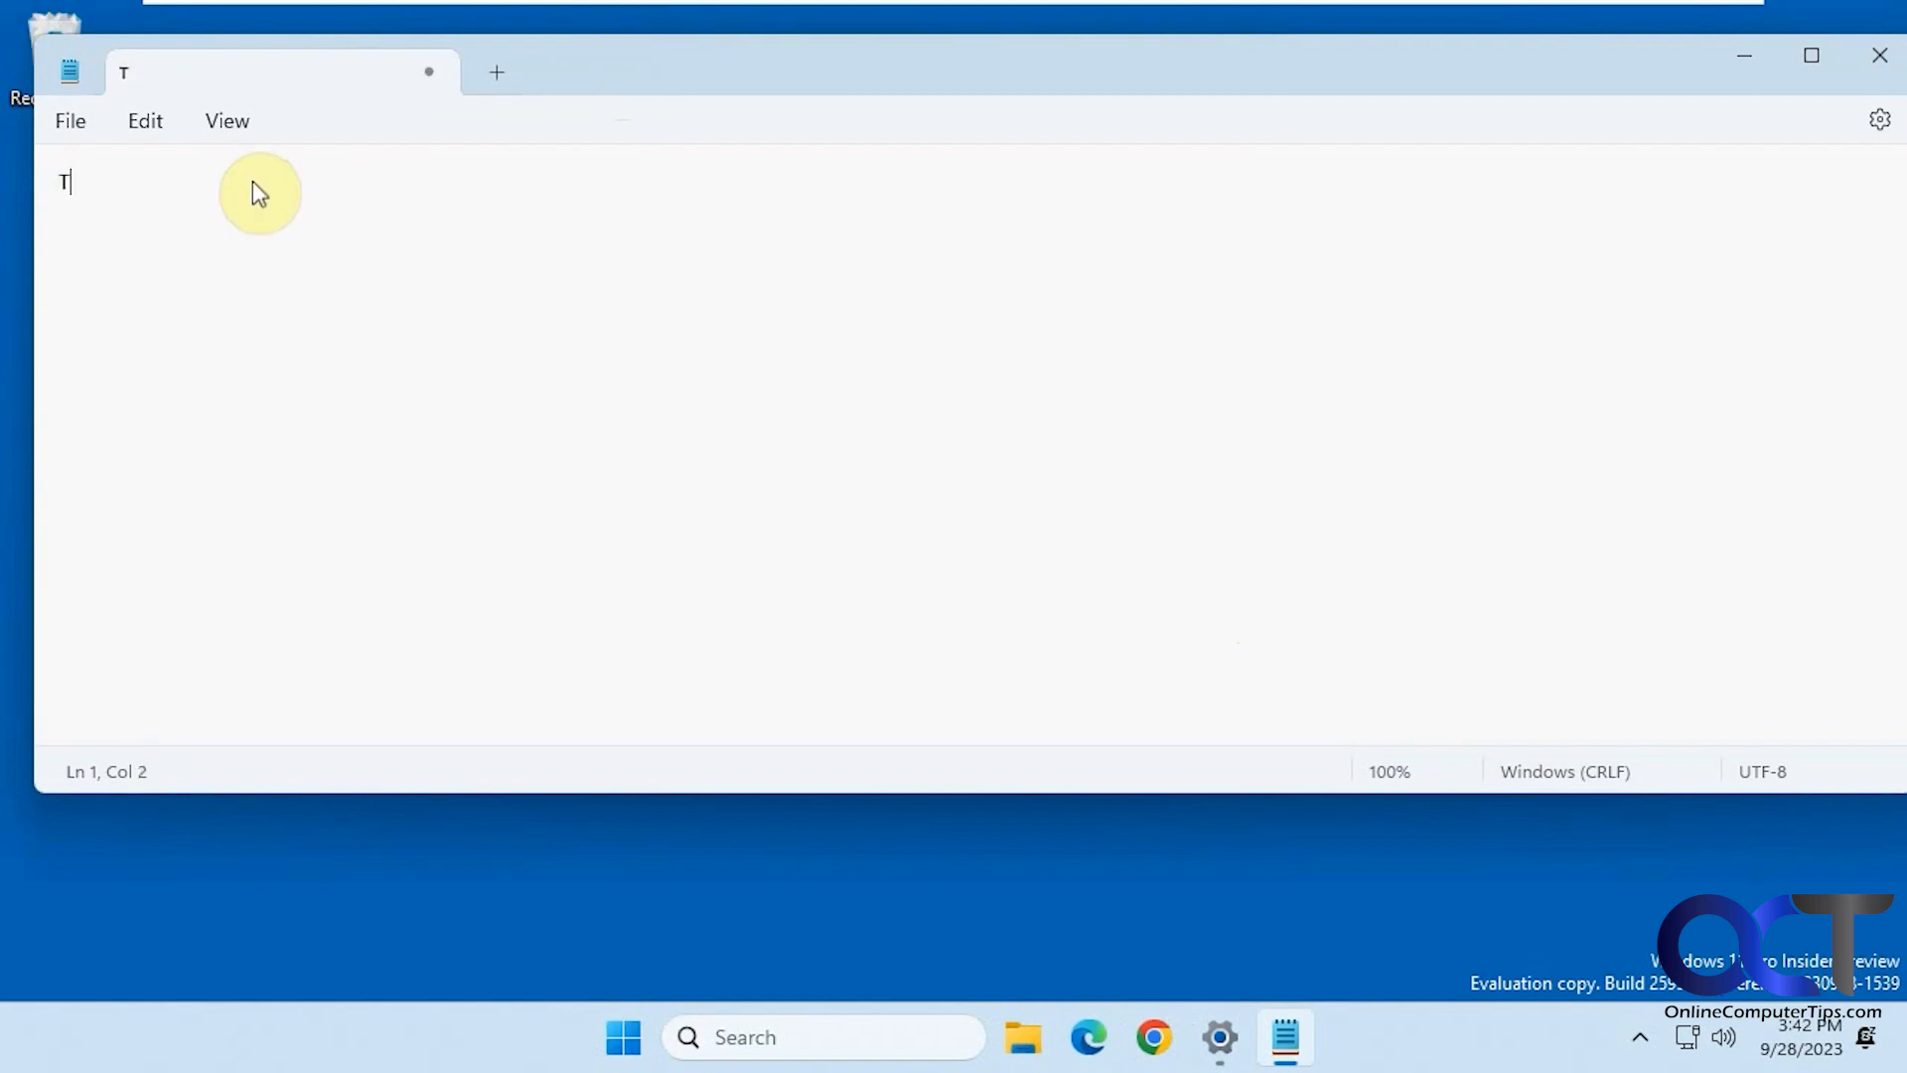
pyautogui.click(494, 72)
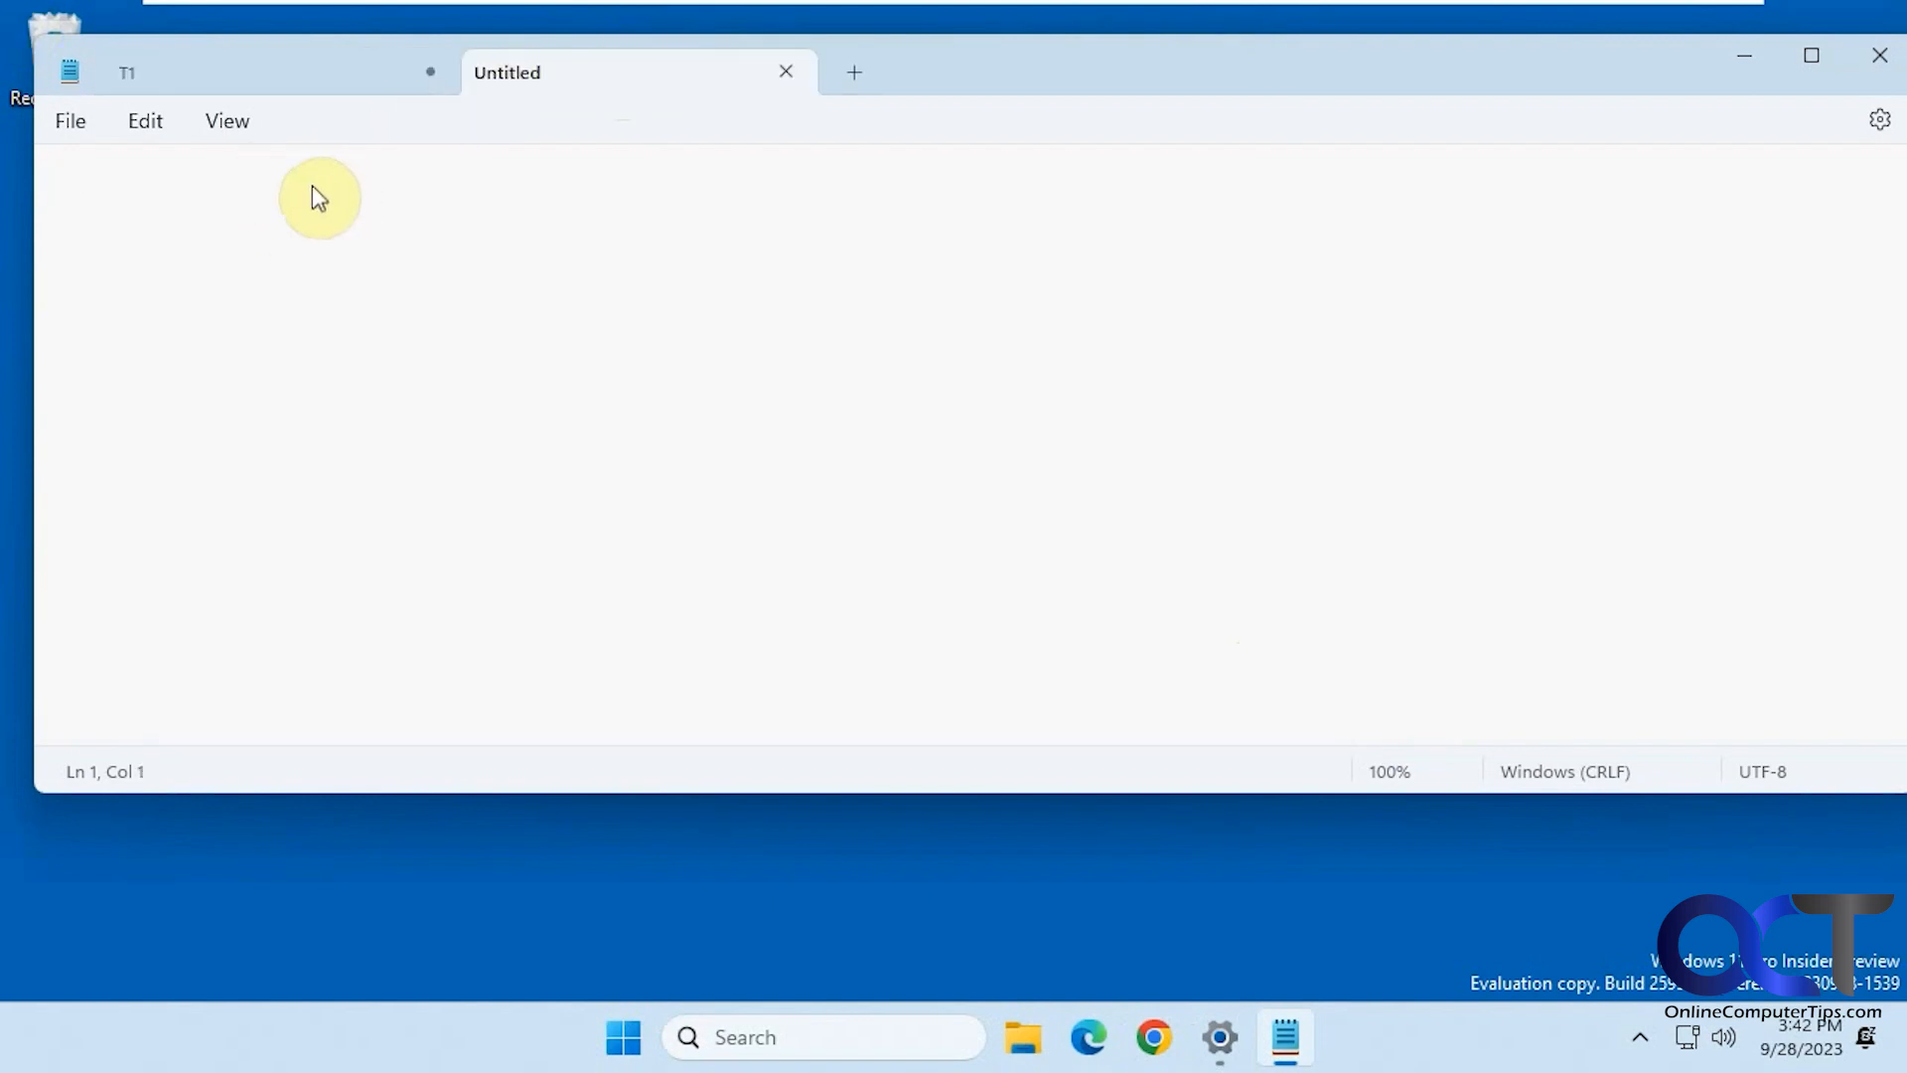
pyautogui.write('T2')
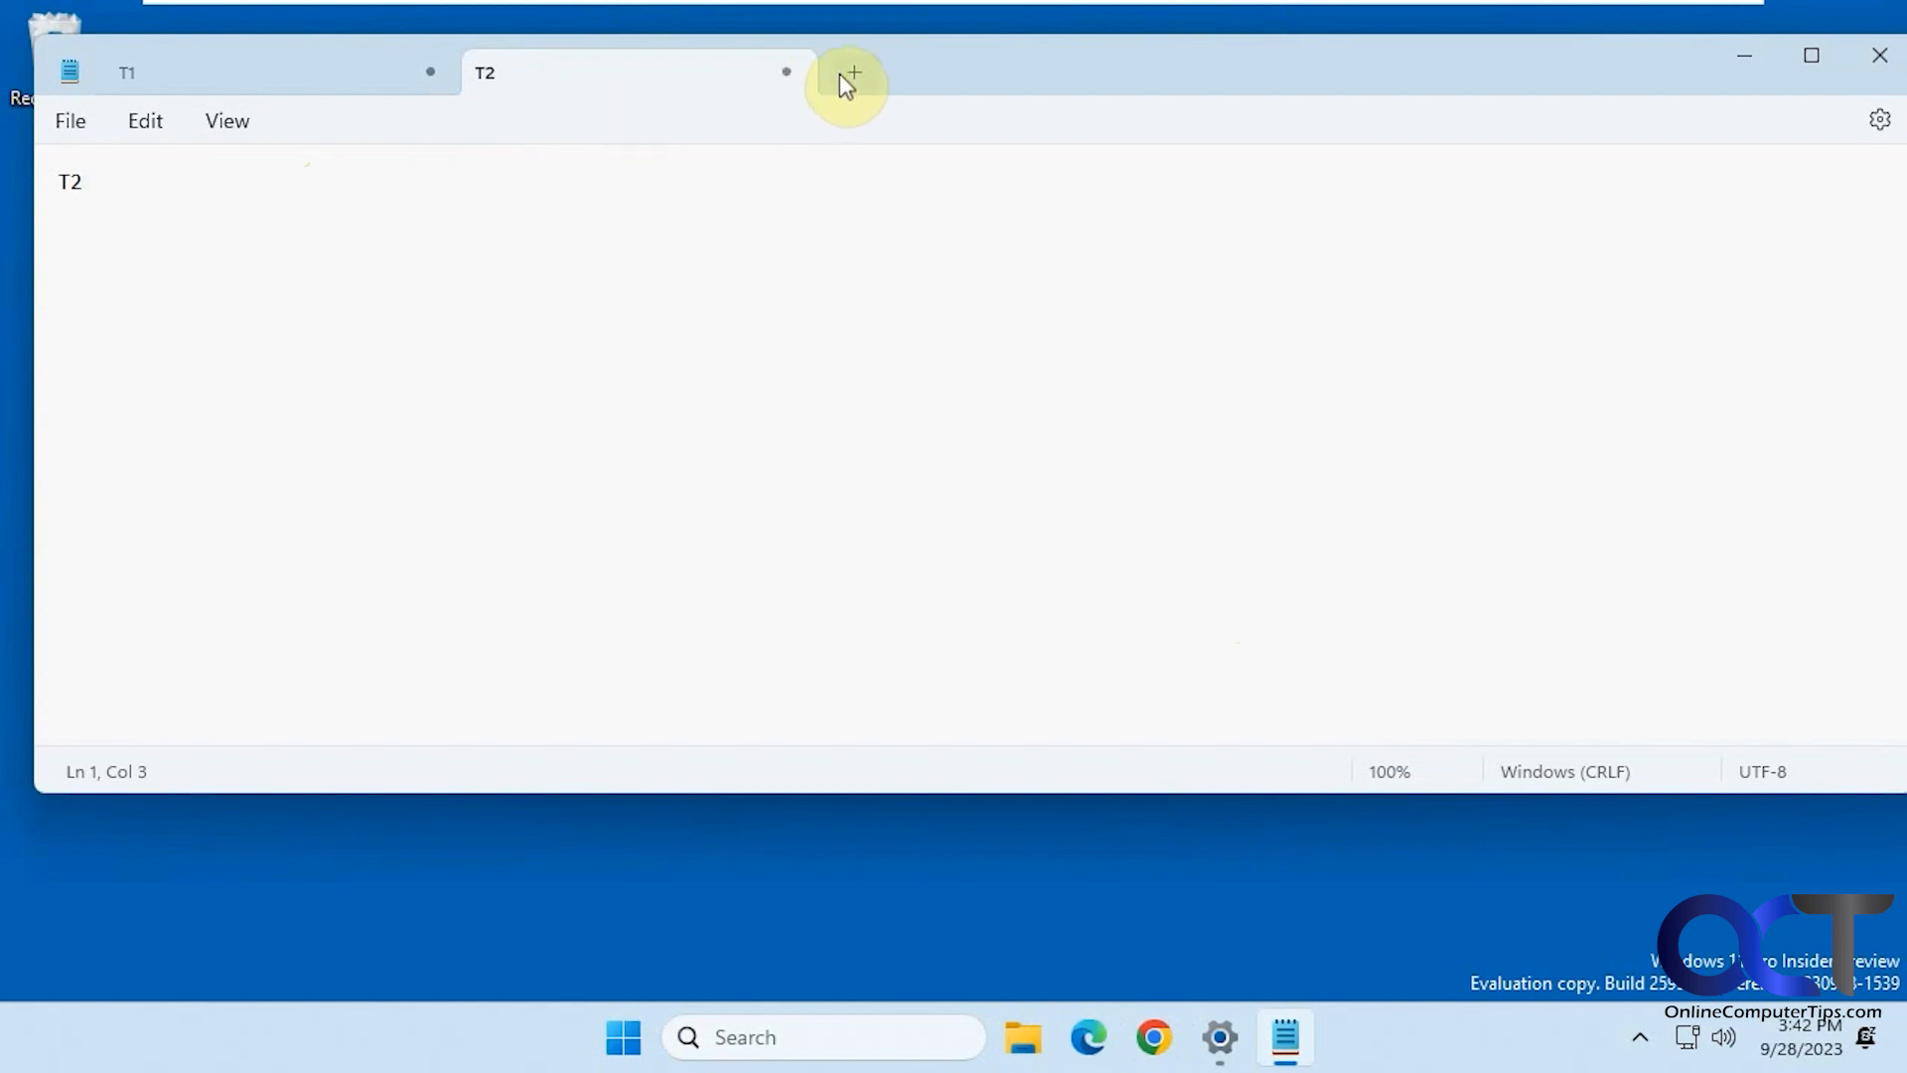
pyautogui.click(853, 76)
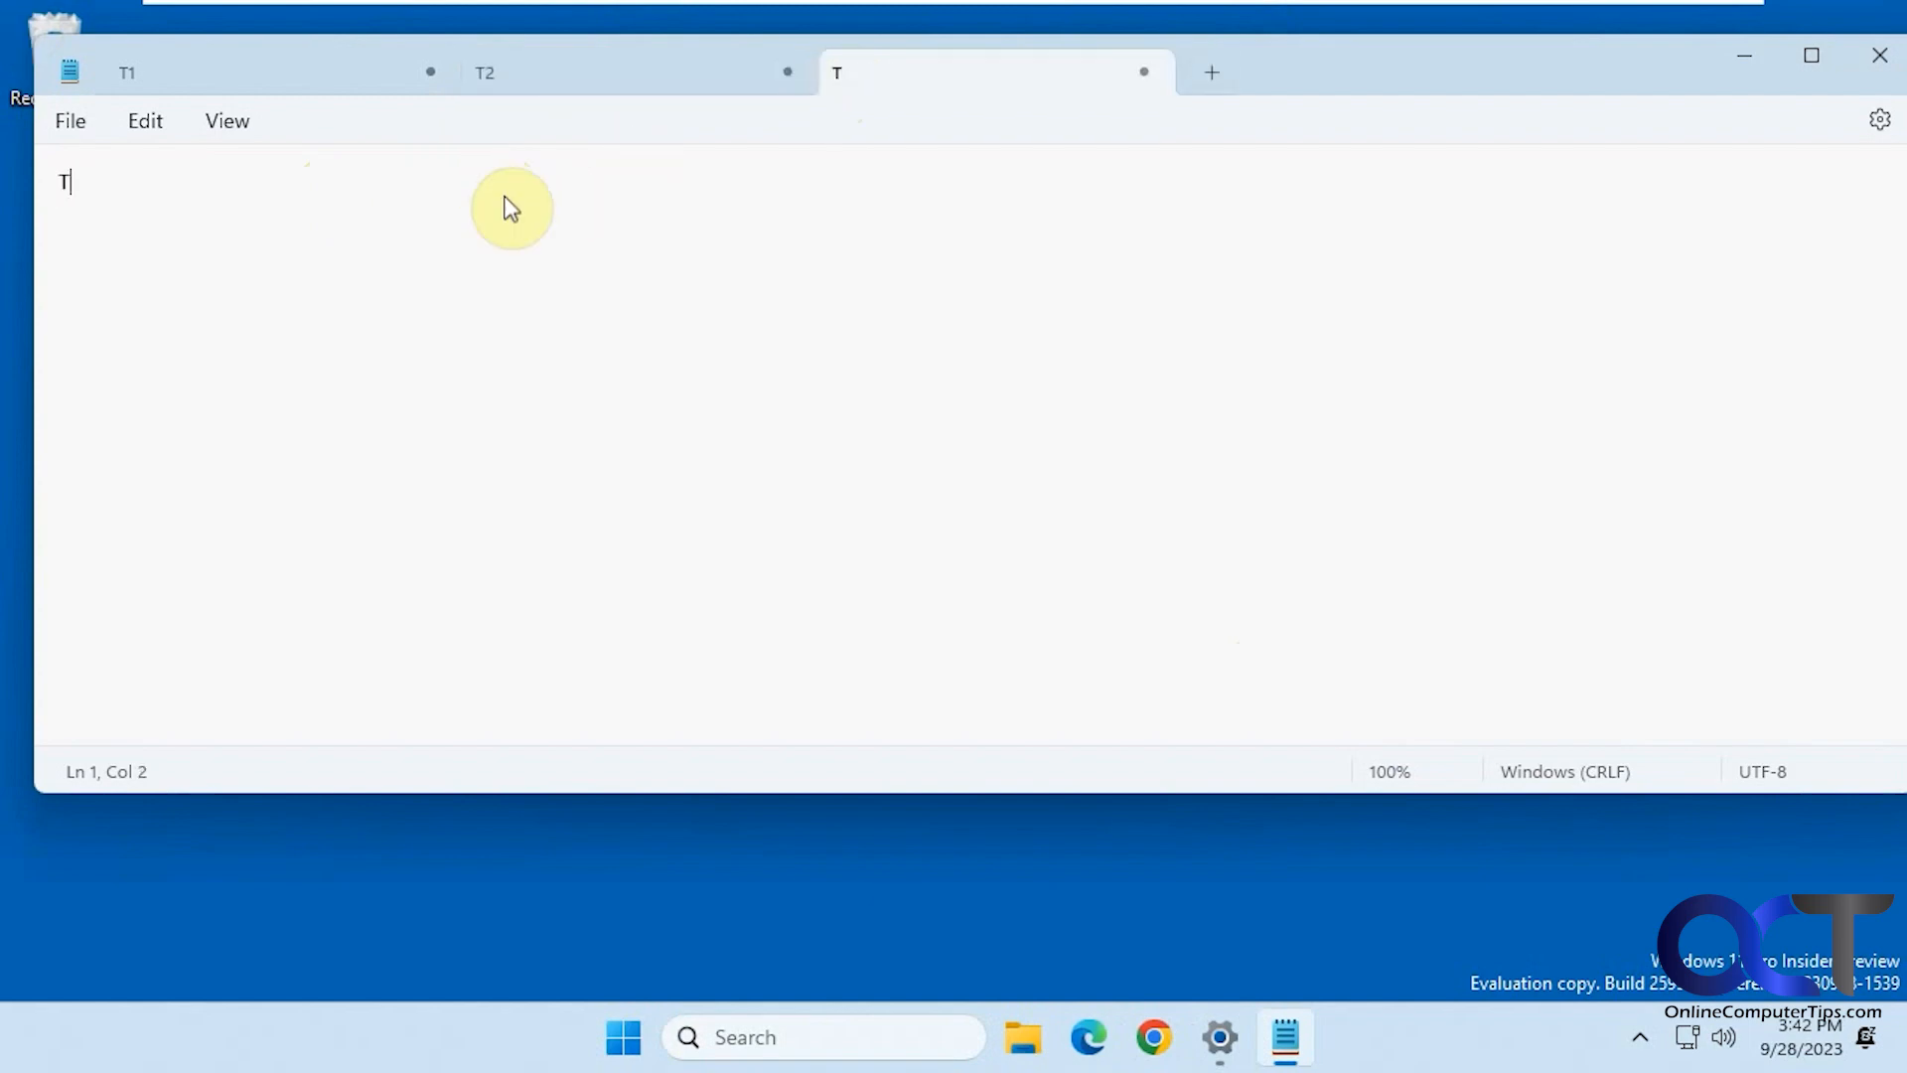
pyautogui.write('3')
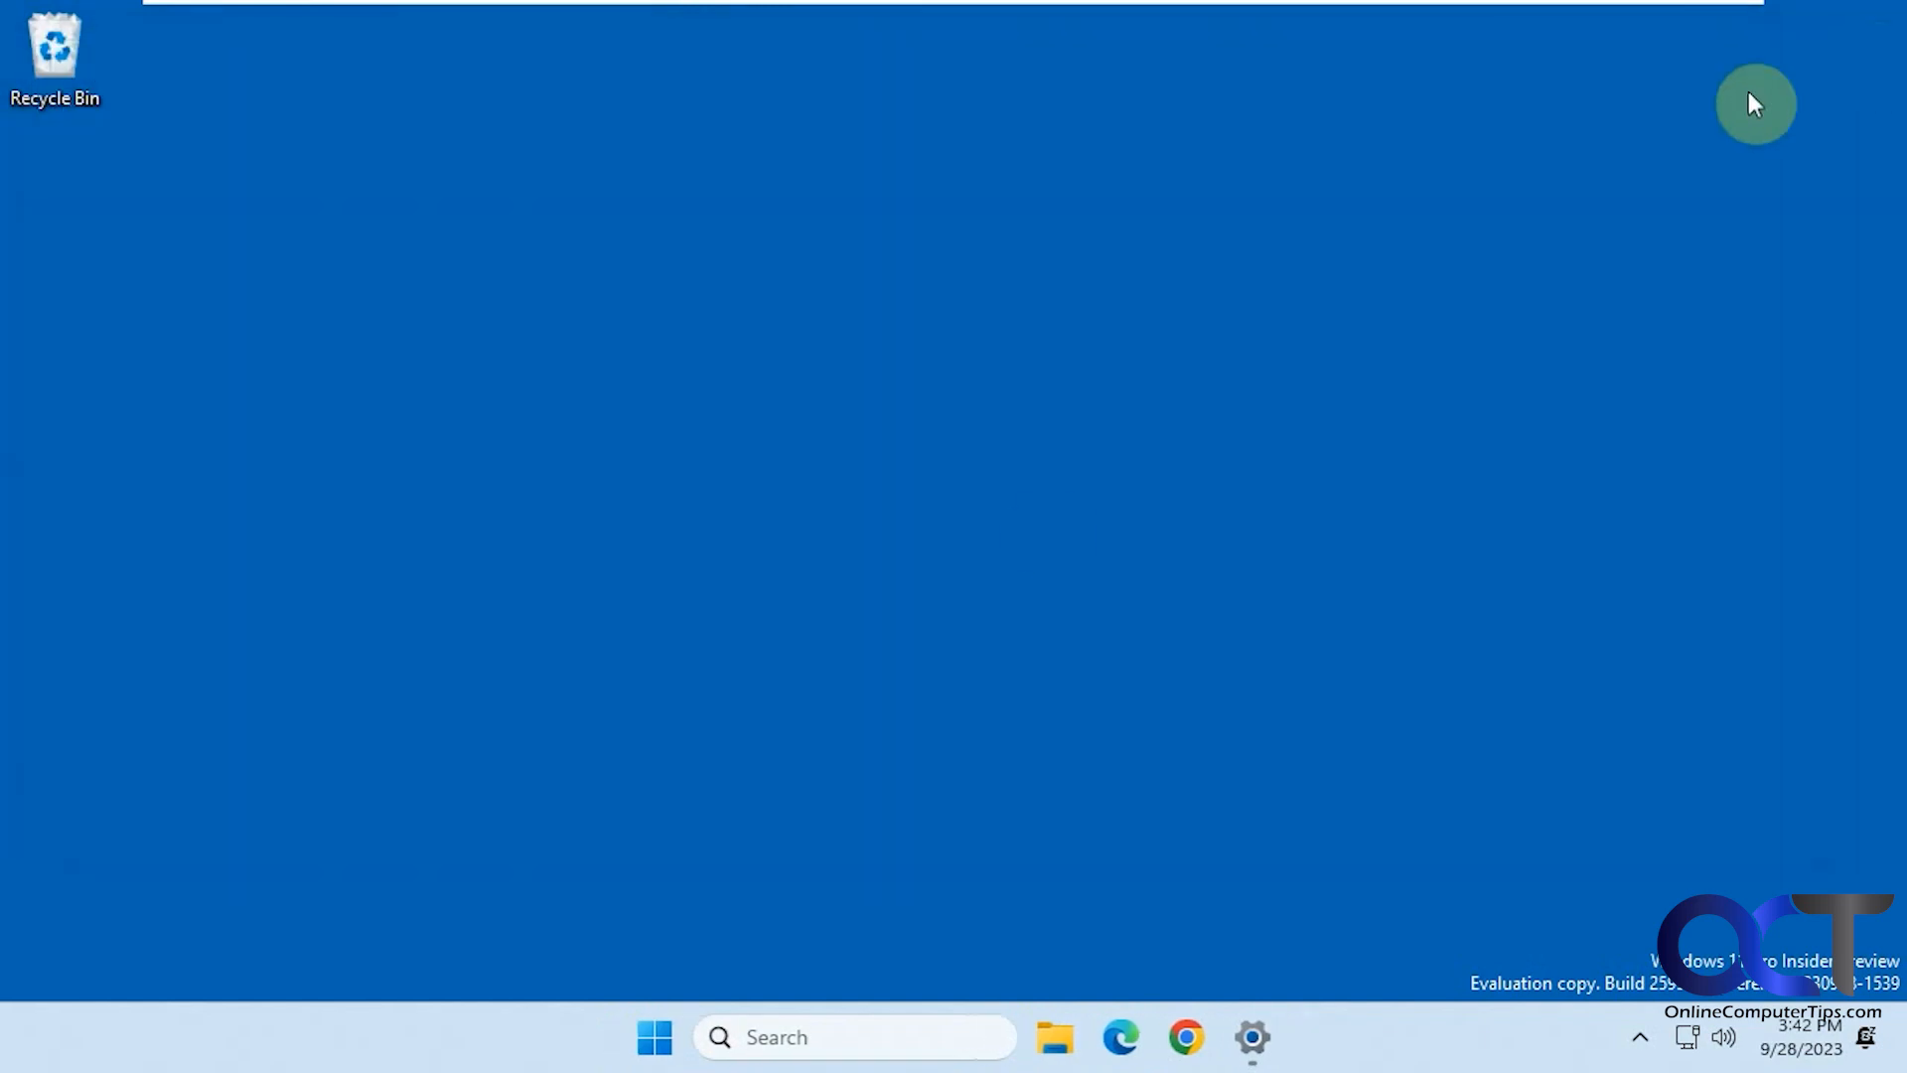
pyautogui.moveTo(827, 975)
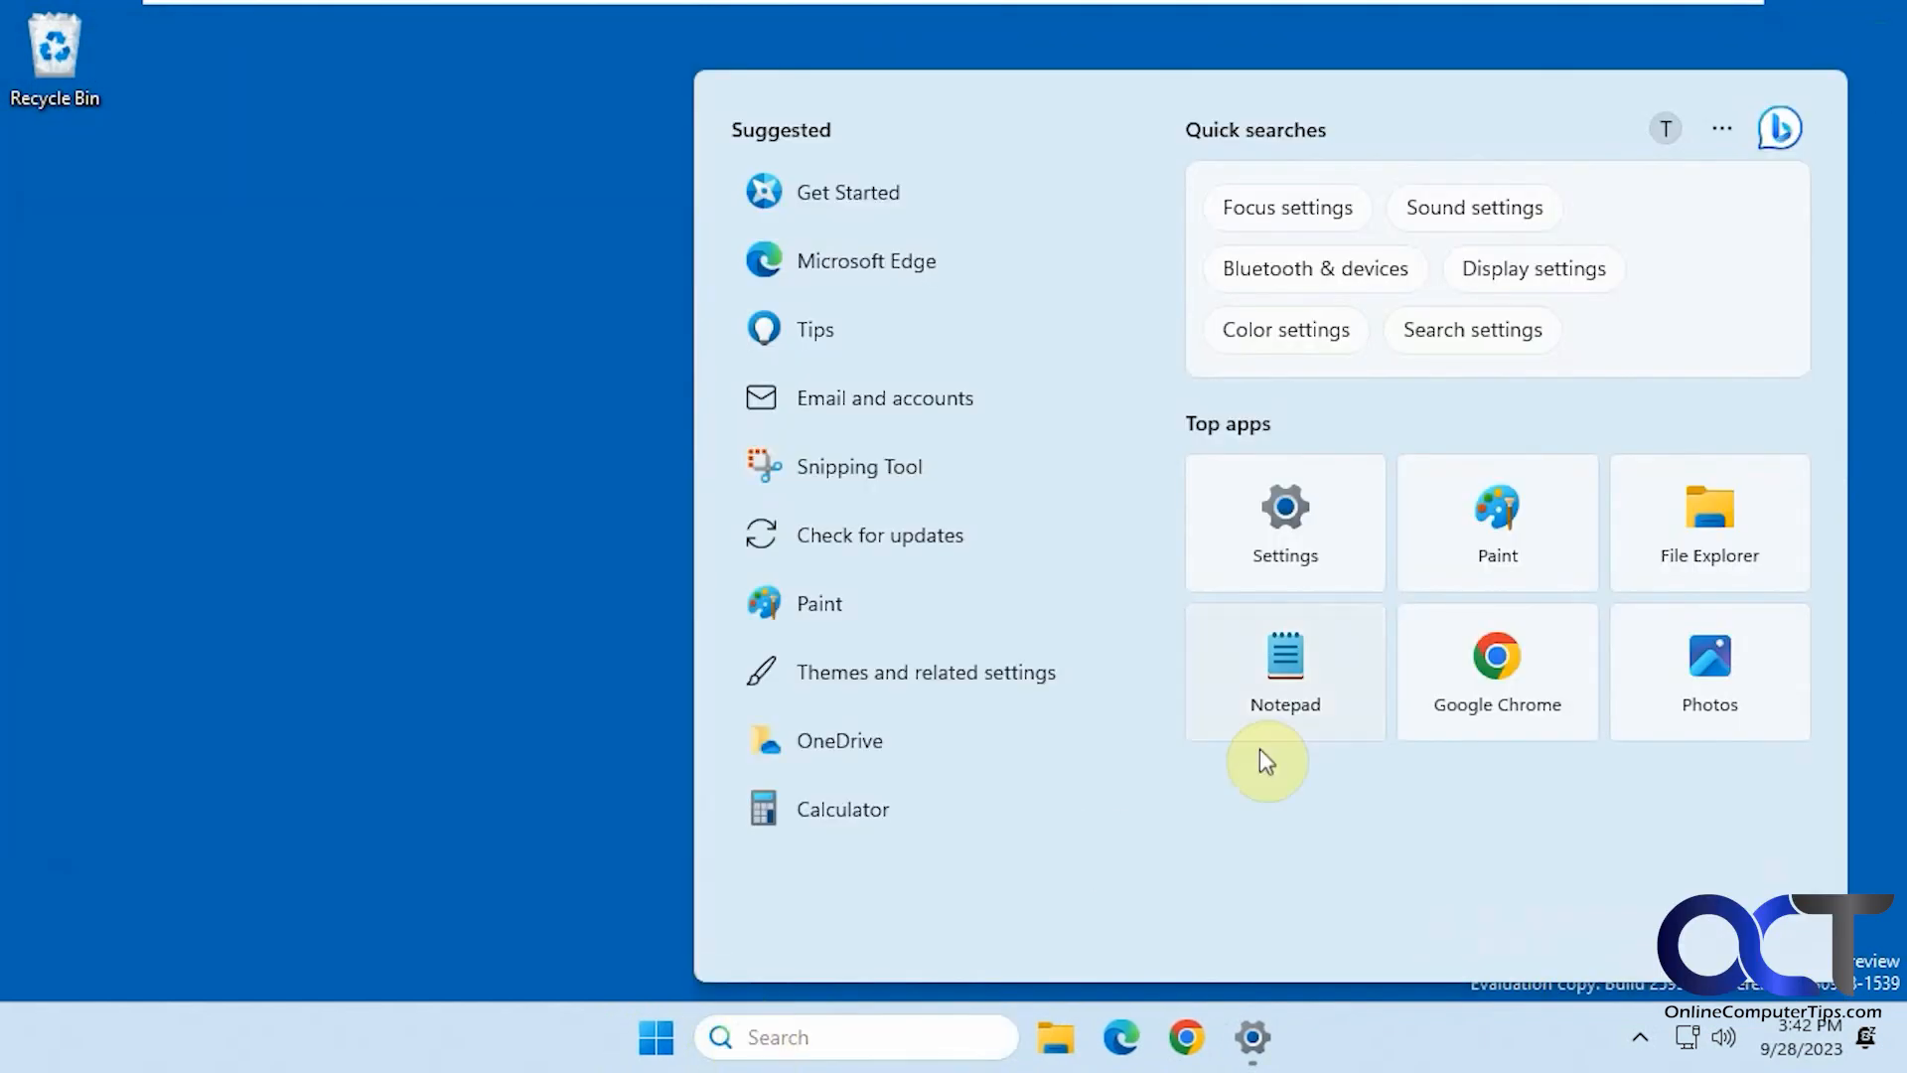
# Step: Relaunch Notepad from Search's Top apps, restoring the T1, T2 and T3 tabs
pyautogui.click(1284, 665)
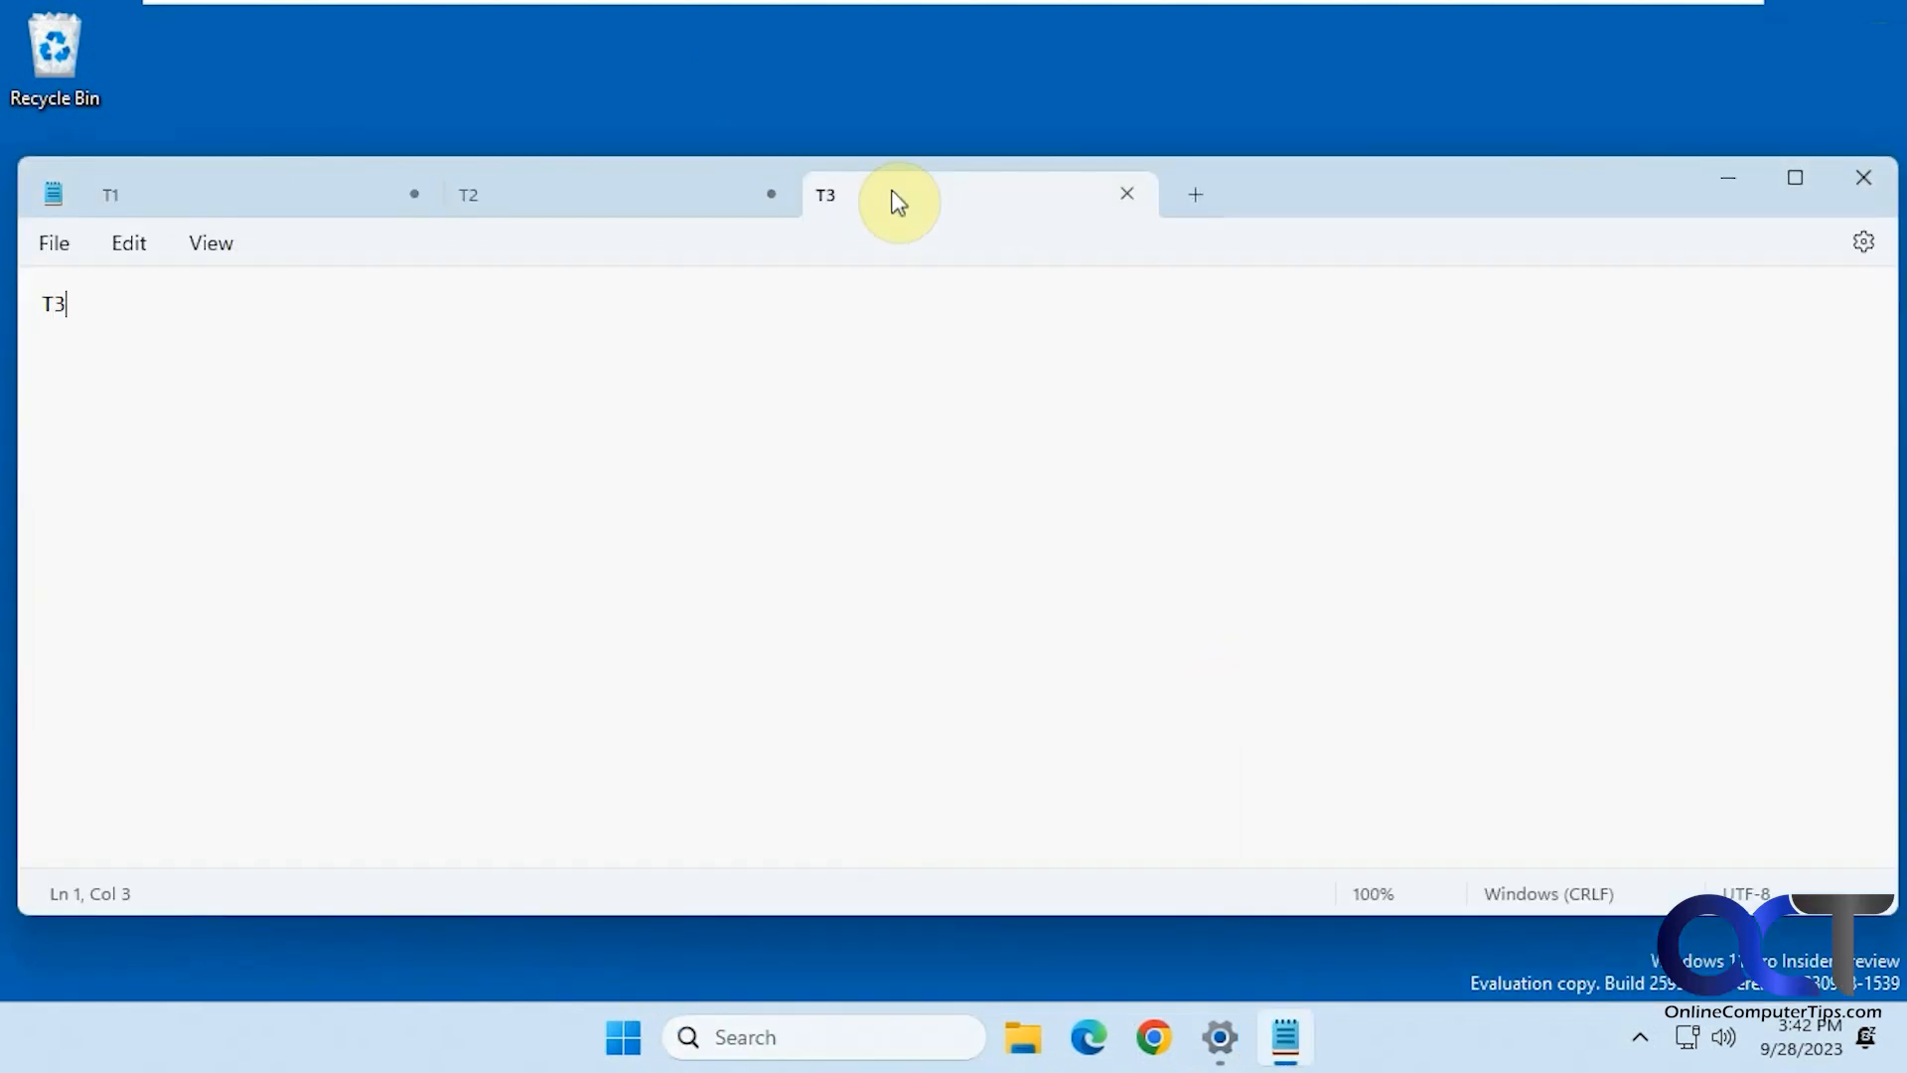
pyautogui.moveTo(932, 408)
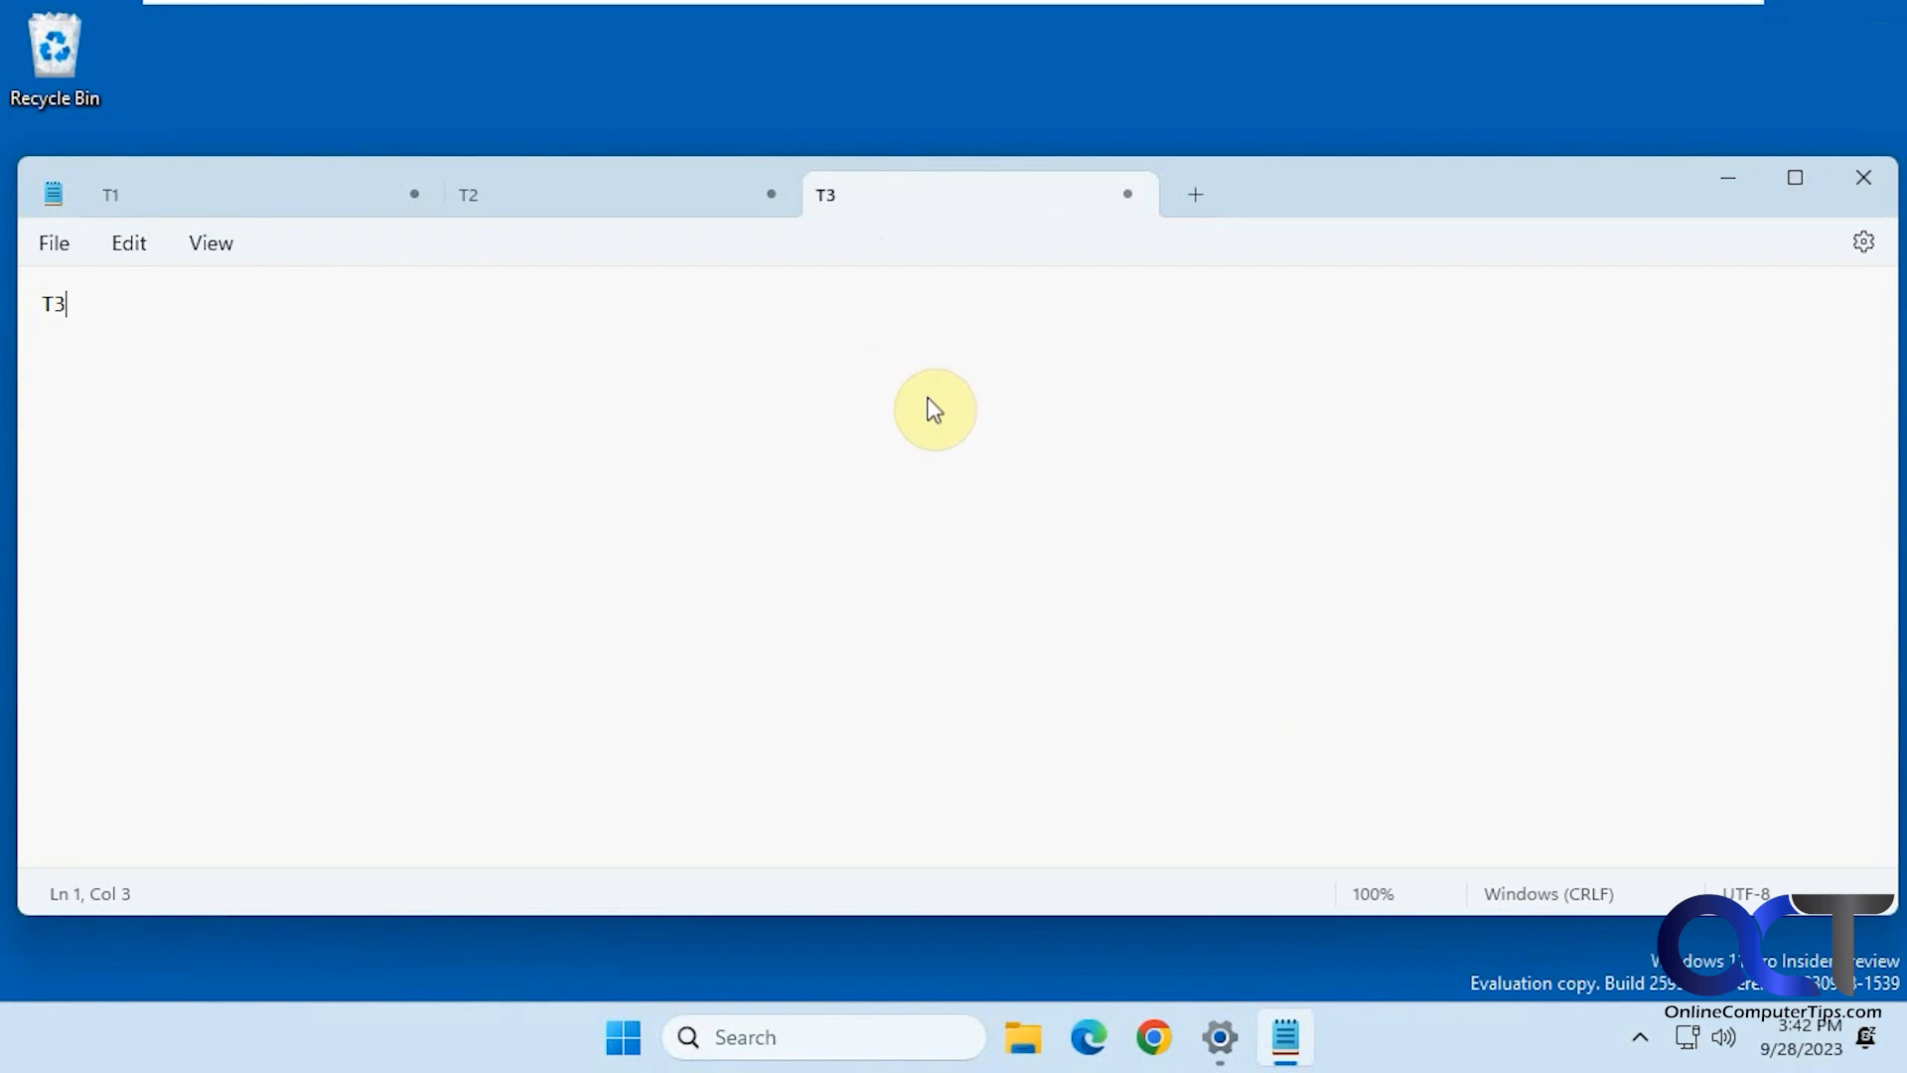
# Step: Check Notepad's startup option, 'Open content from the previous session', then close Notepad
pyautogui.click(1862, 241)
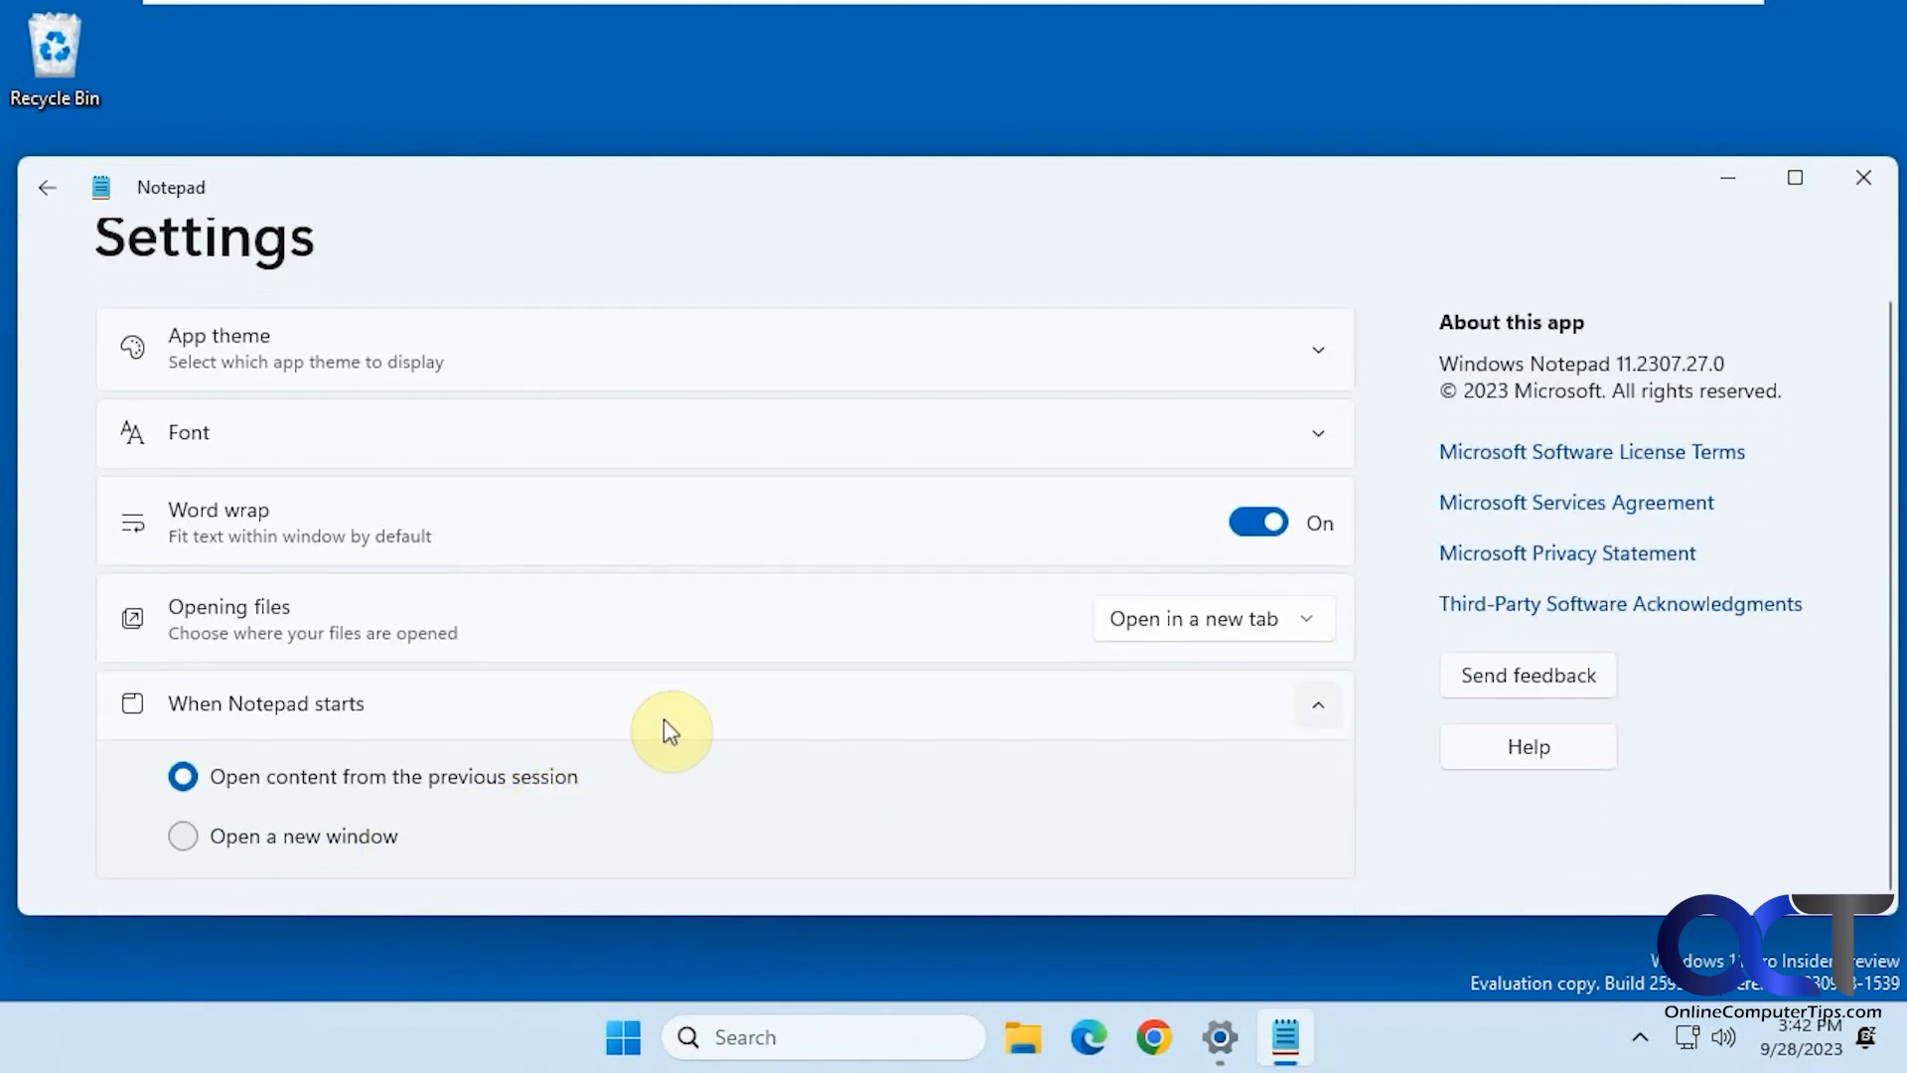
pyautogui.moveTo(1528, 206)
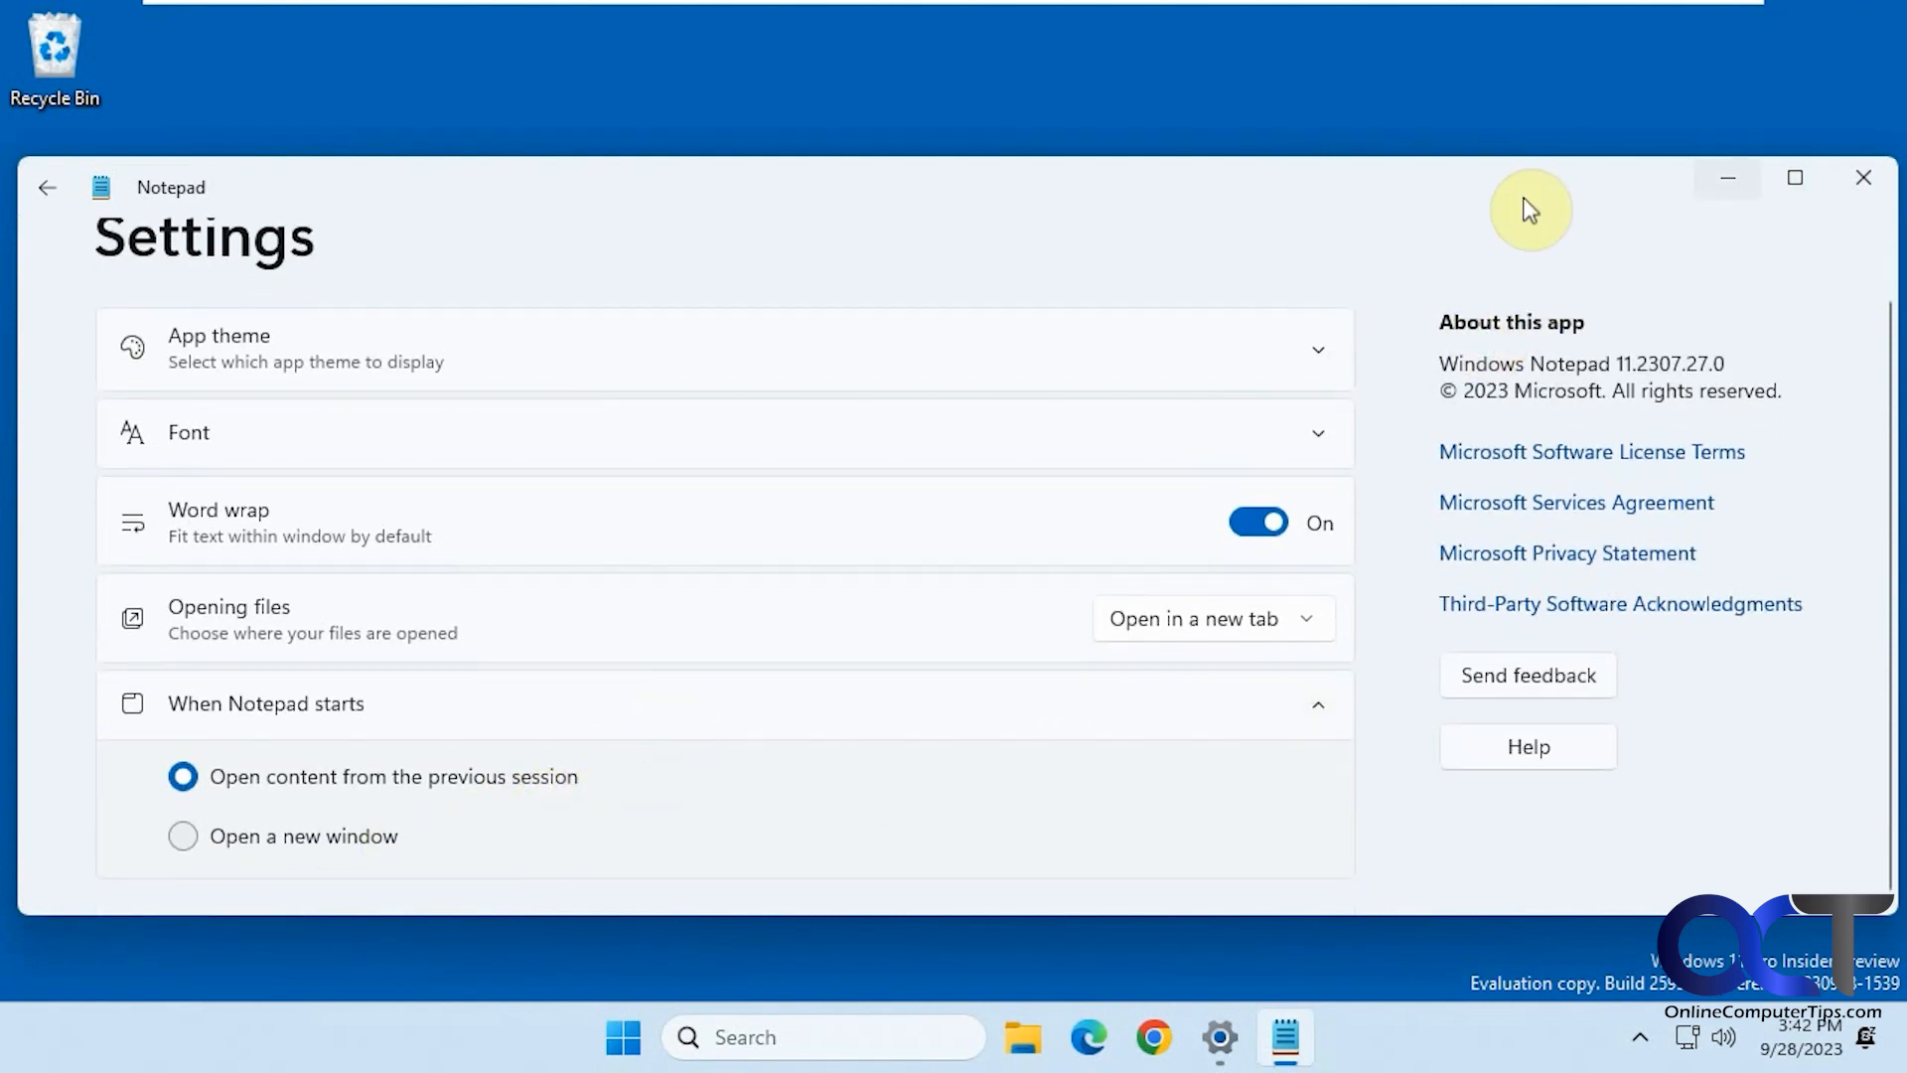
pyautogui.click(1858, 179)
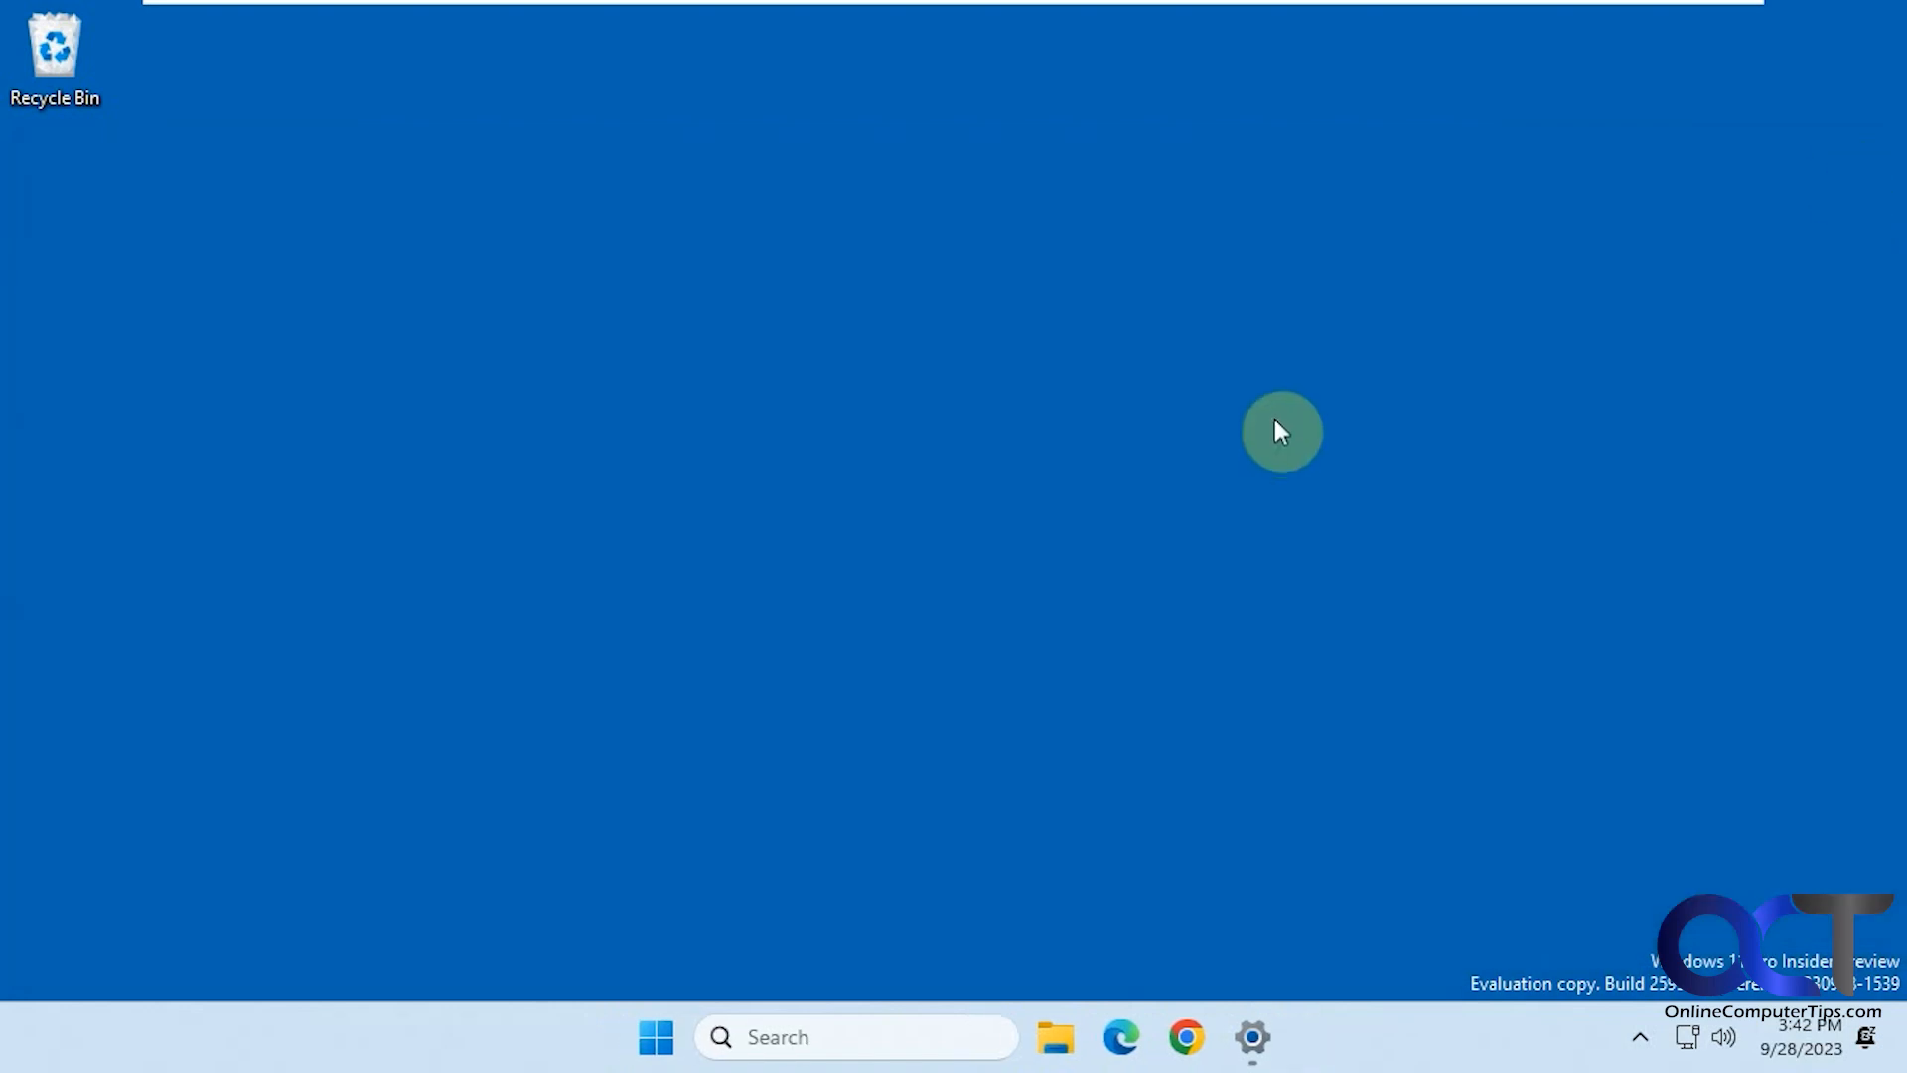
pyautogui.moveTo(1213, 470)
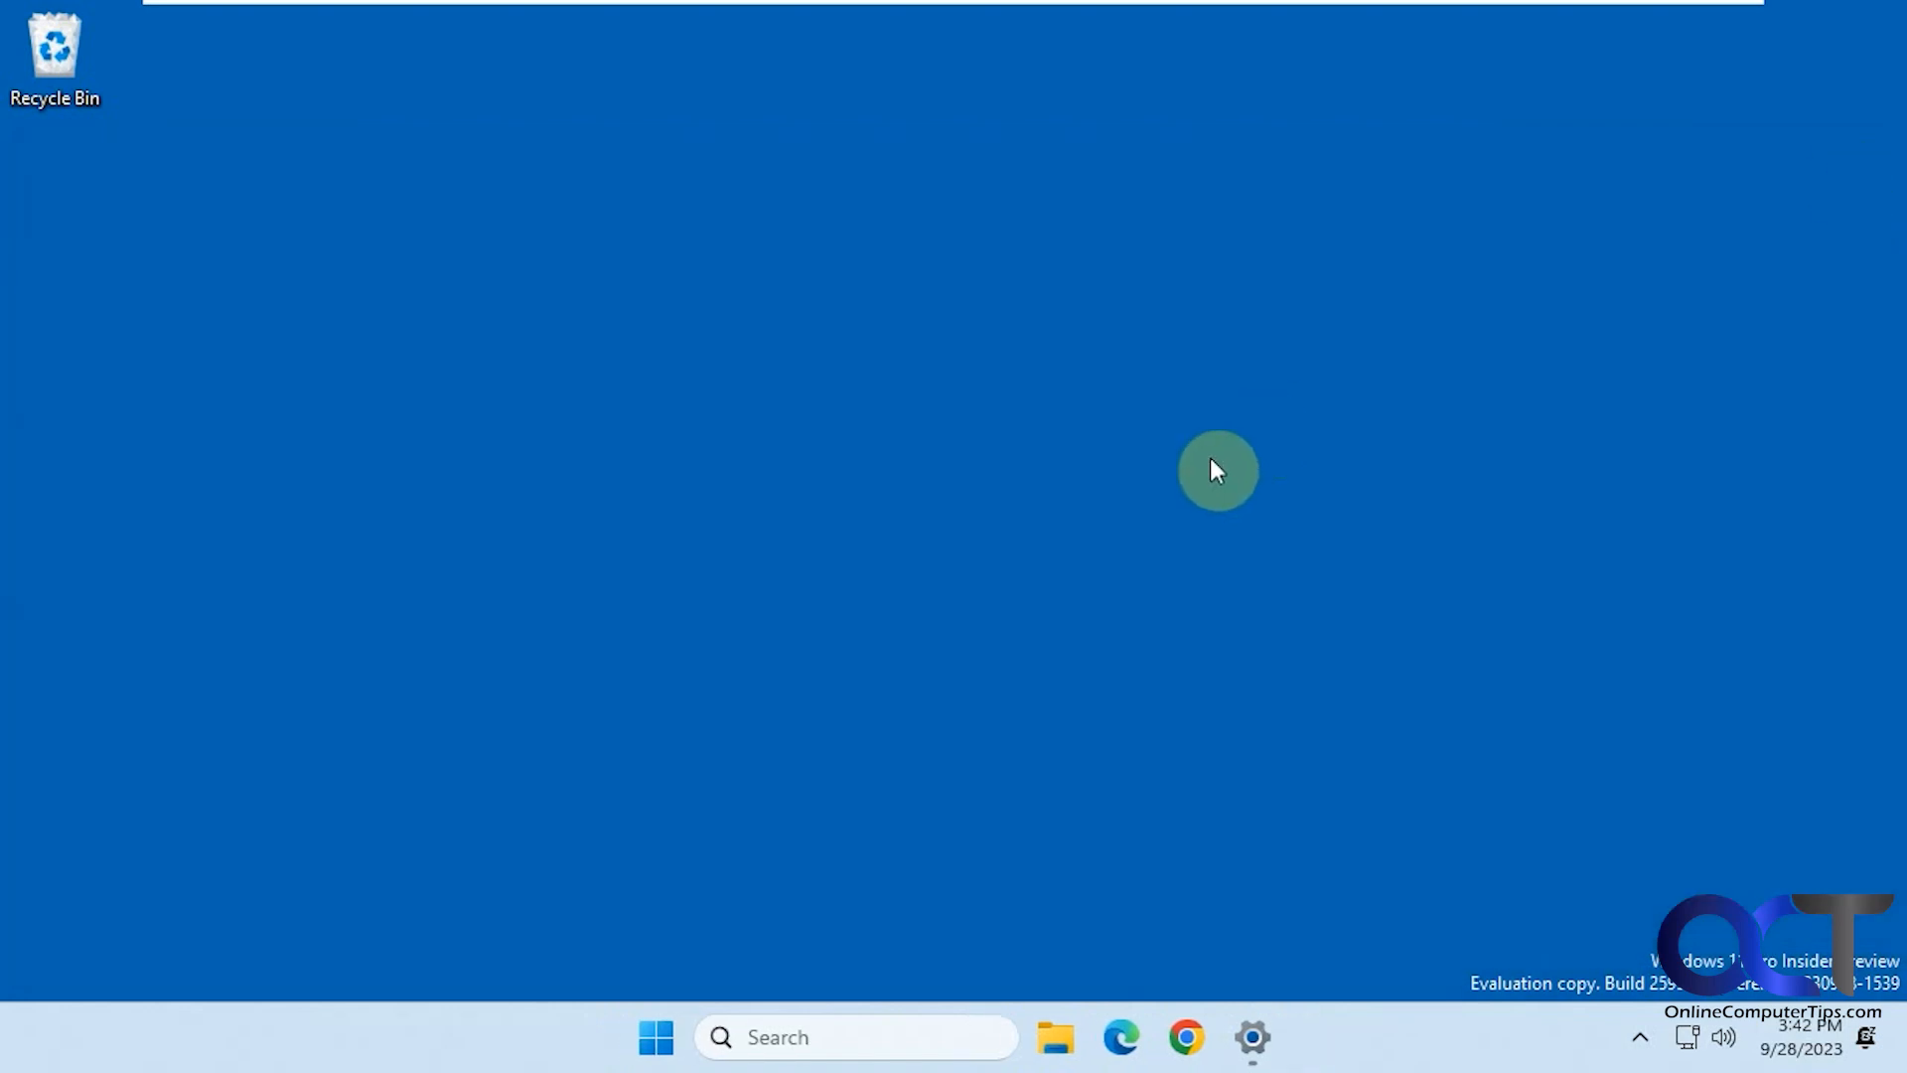
# Step: Relaunch Notepad from the Start menu, restoring the T1, T2 and T3 tabs
pyautogui.click(656, 1039)
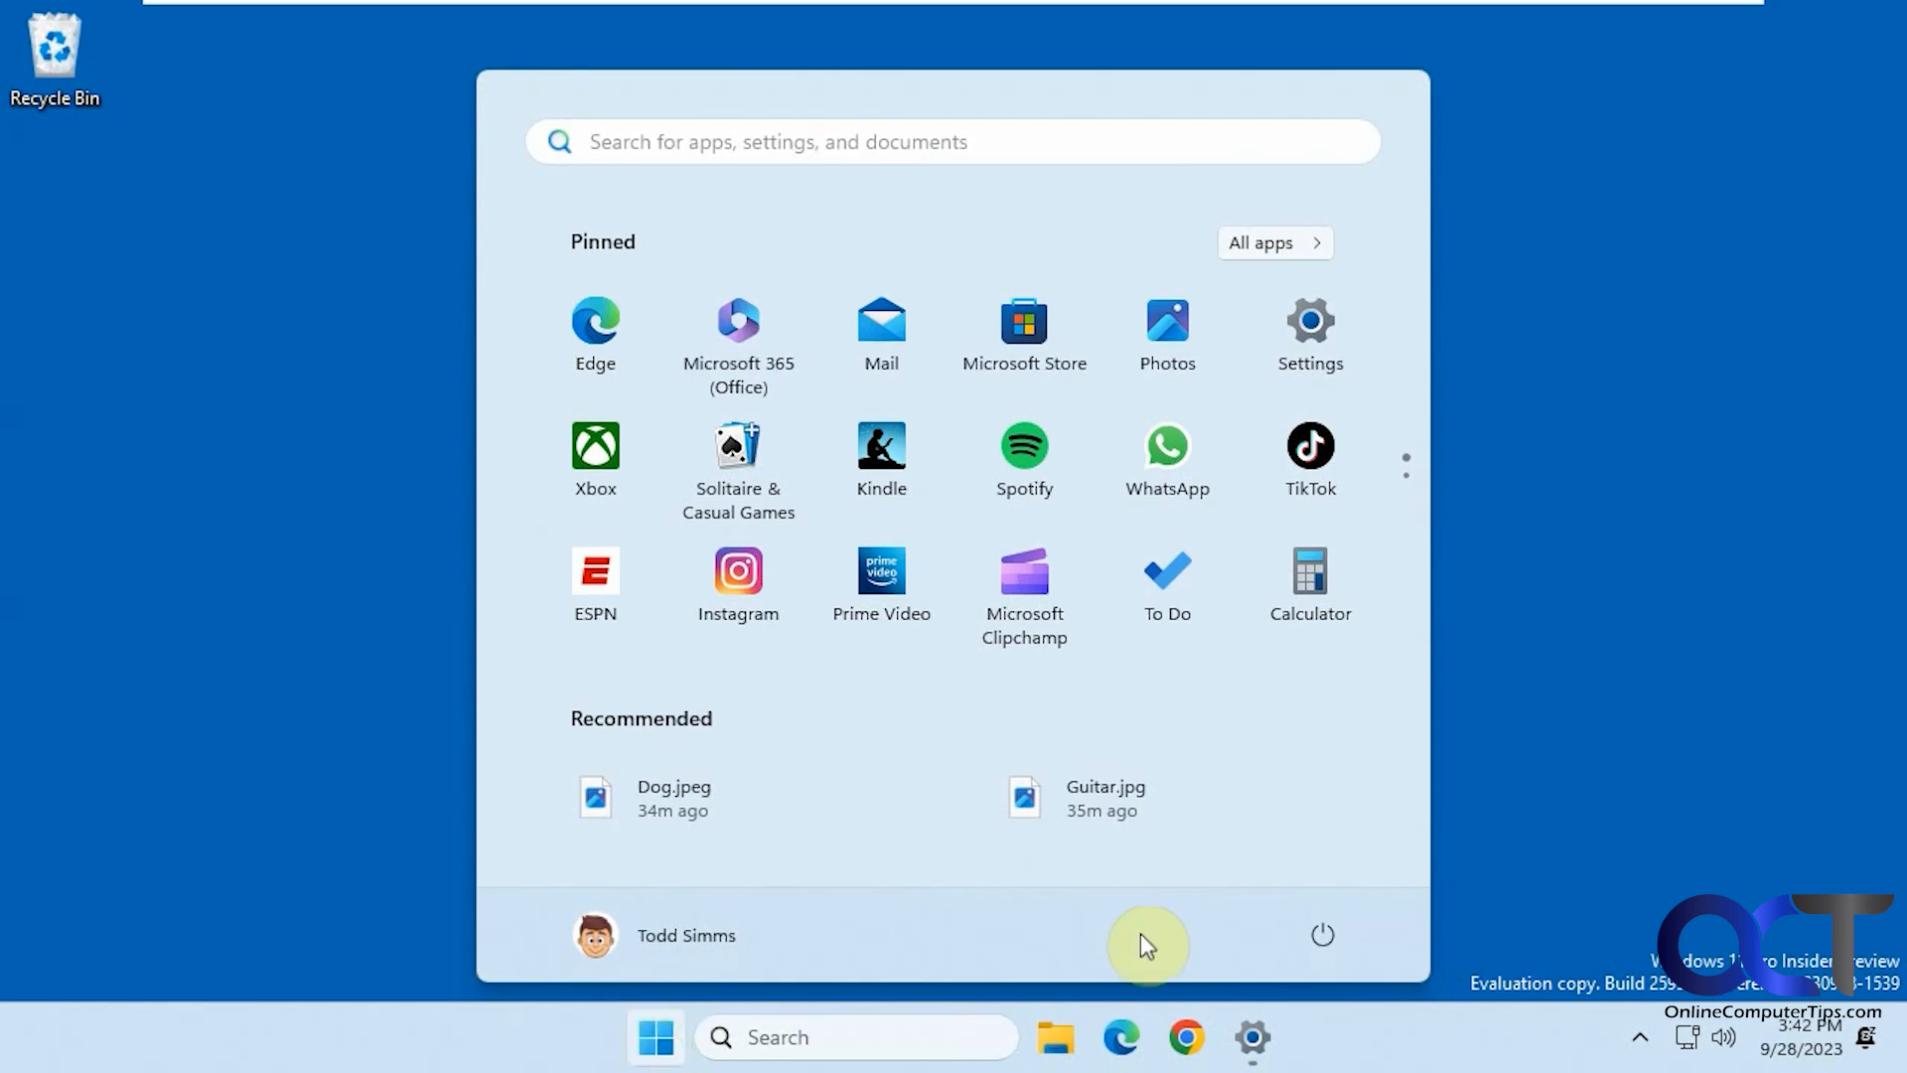
pyautogui.click(1321, 934)
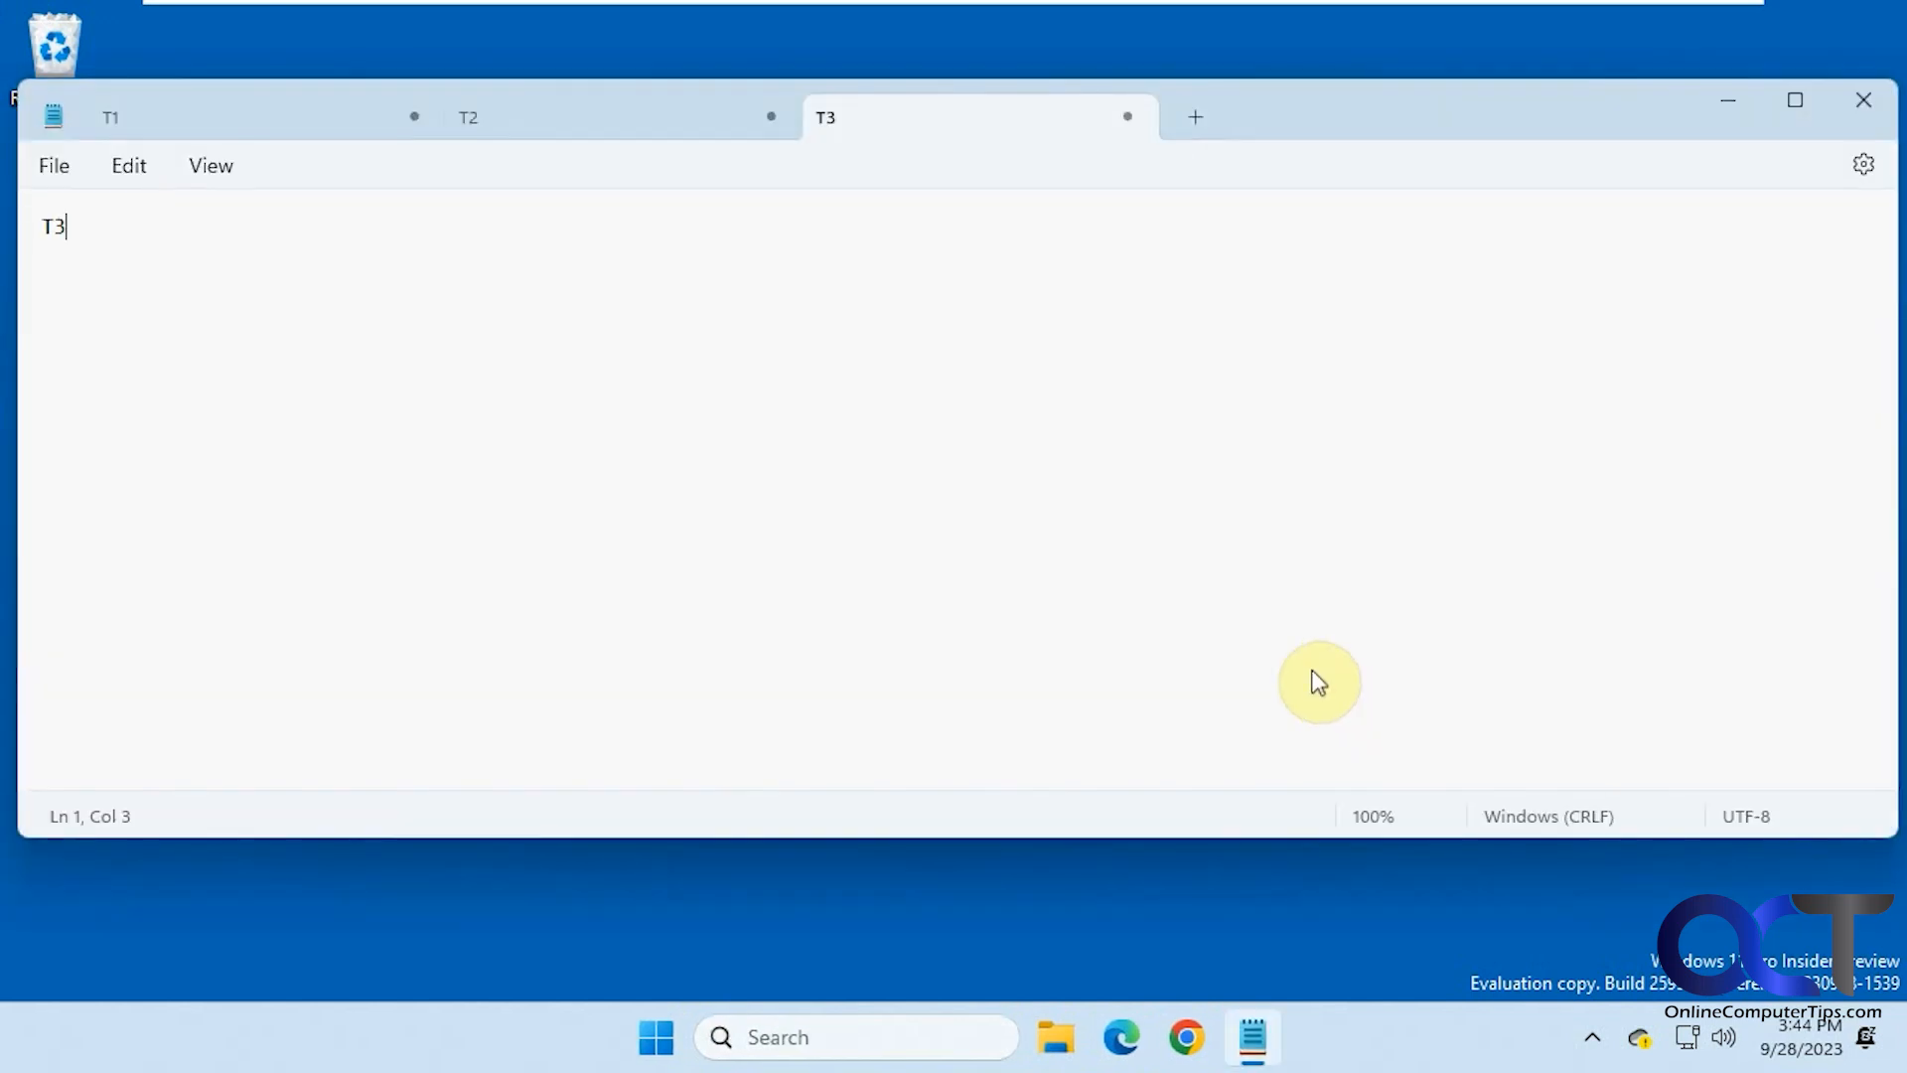
pyautogui.moveTo(1055, 470)
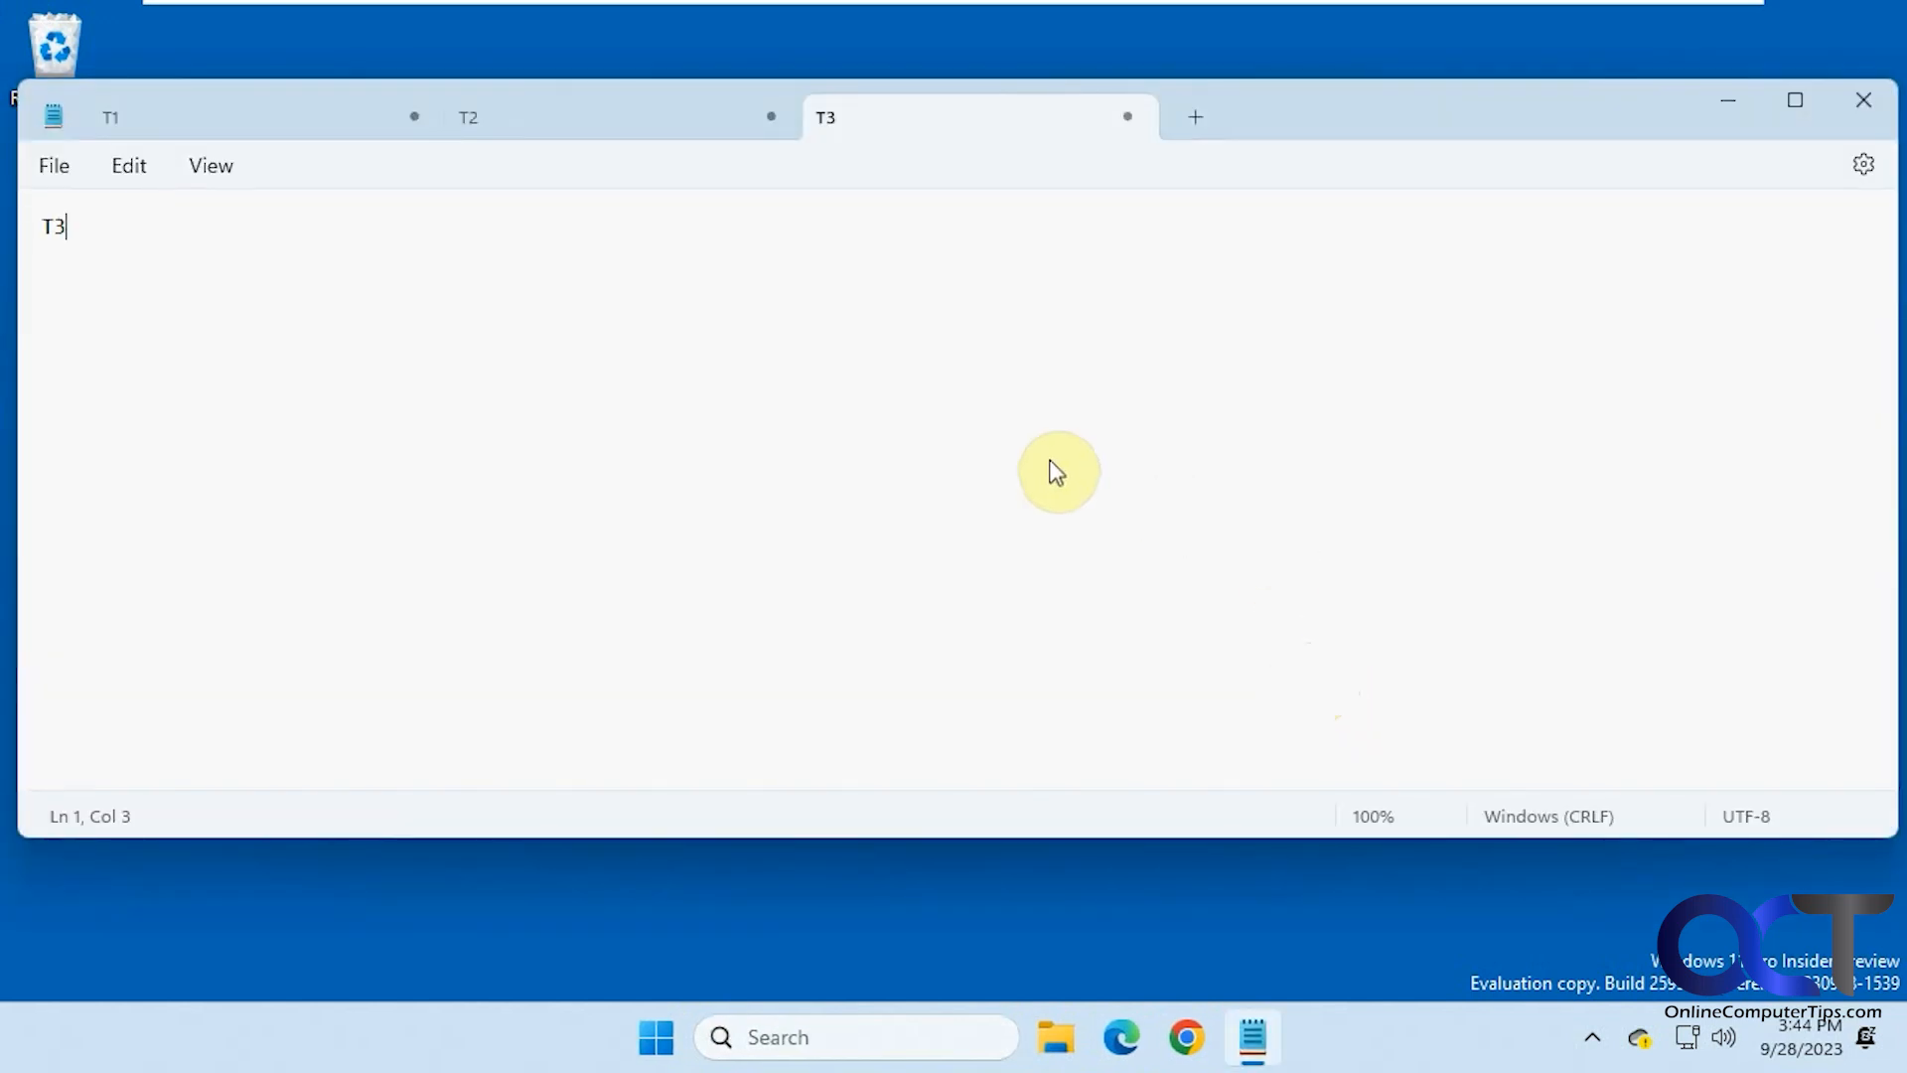
# Step: Switch to the T1 tab and back to T3 to confirm their contents
pyautogui.click(113, 115)
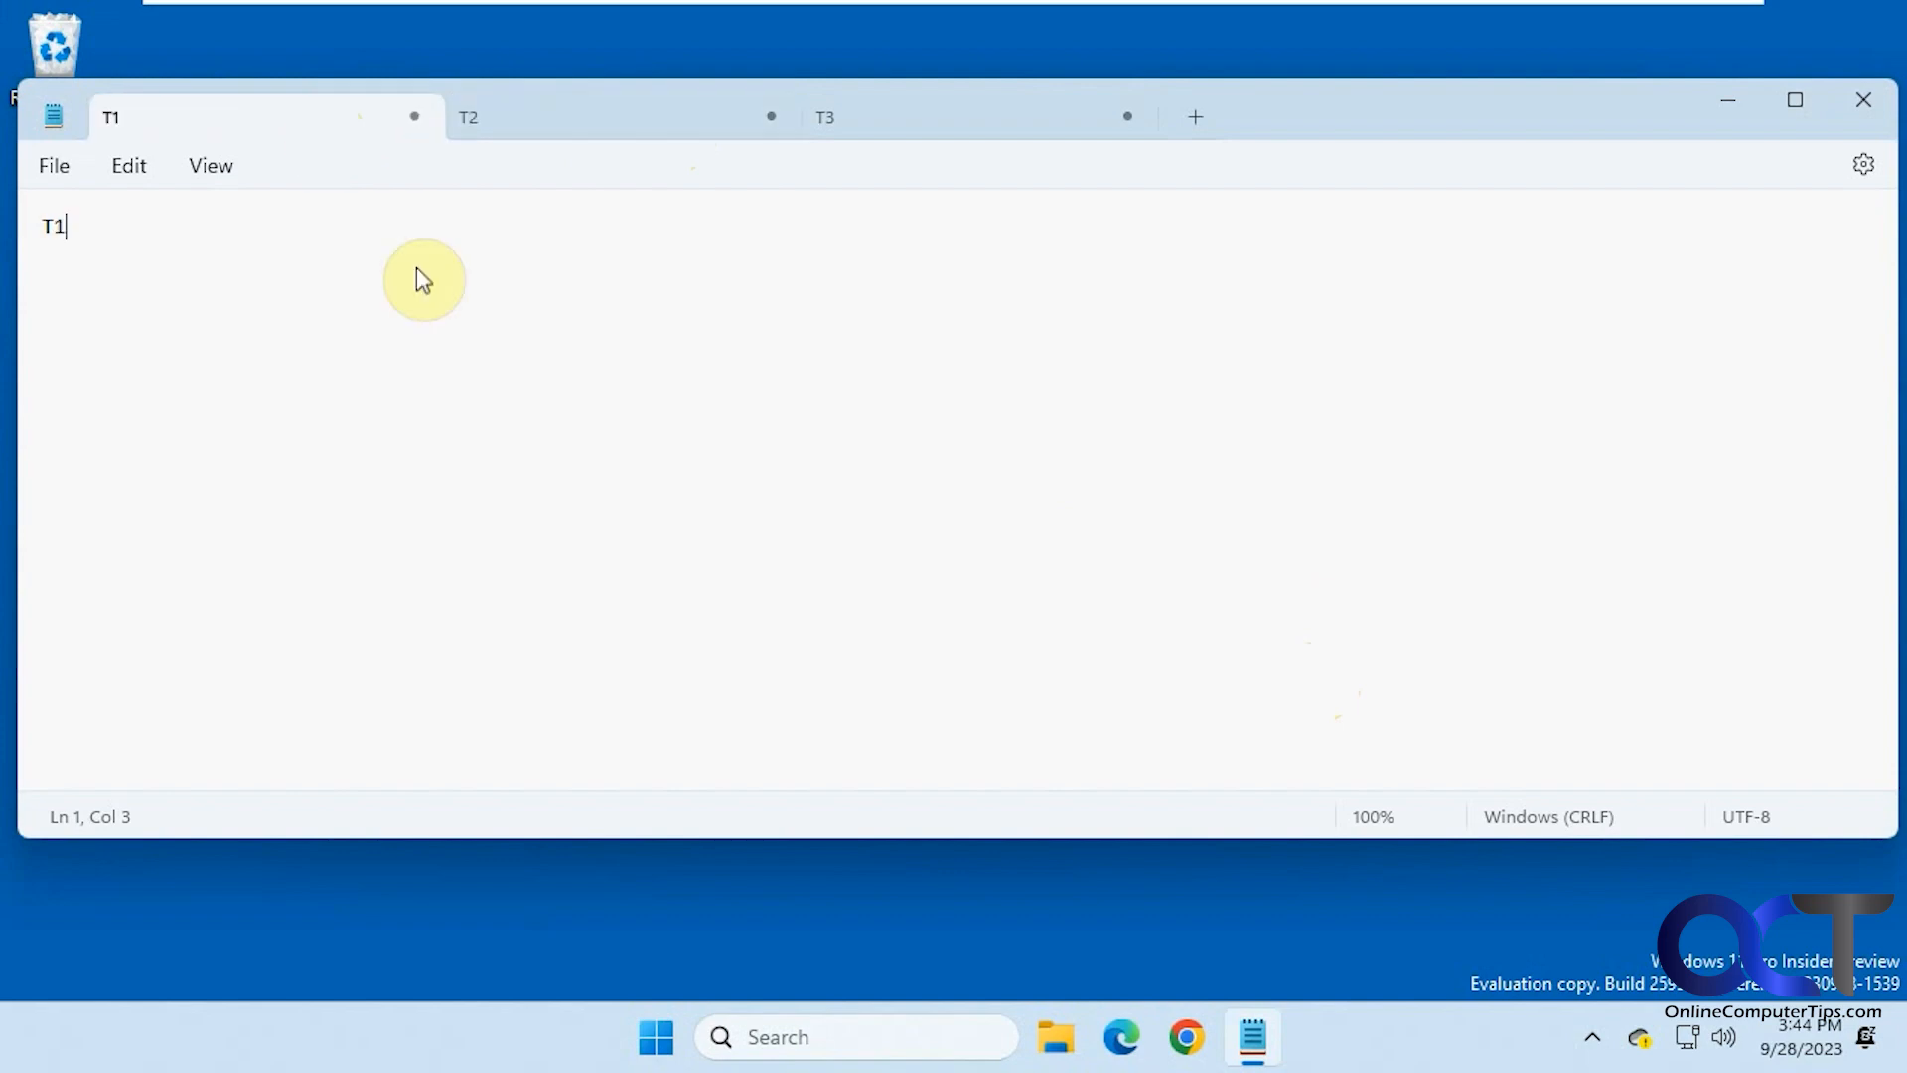
pyautogui.click(470, 117)
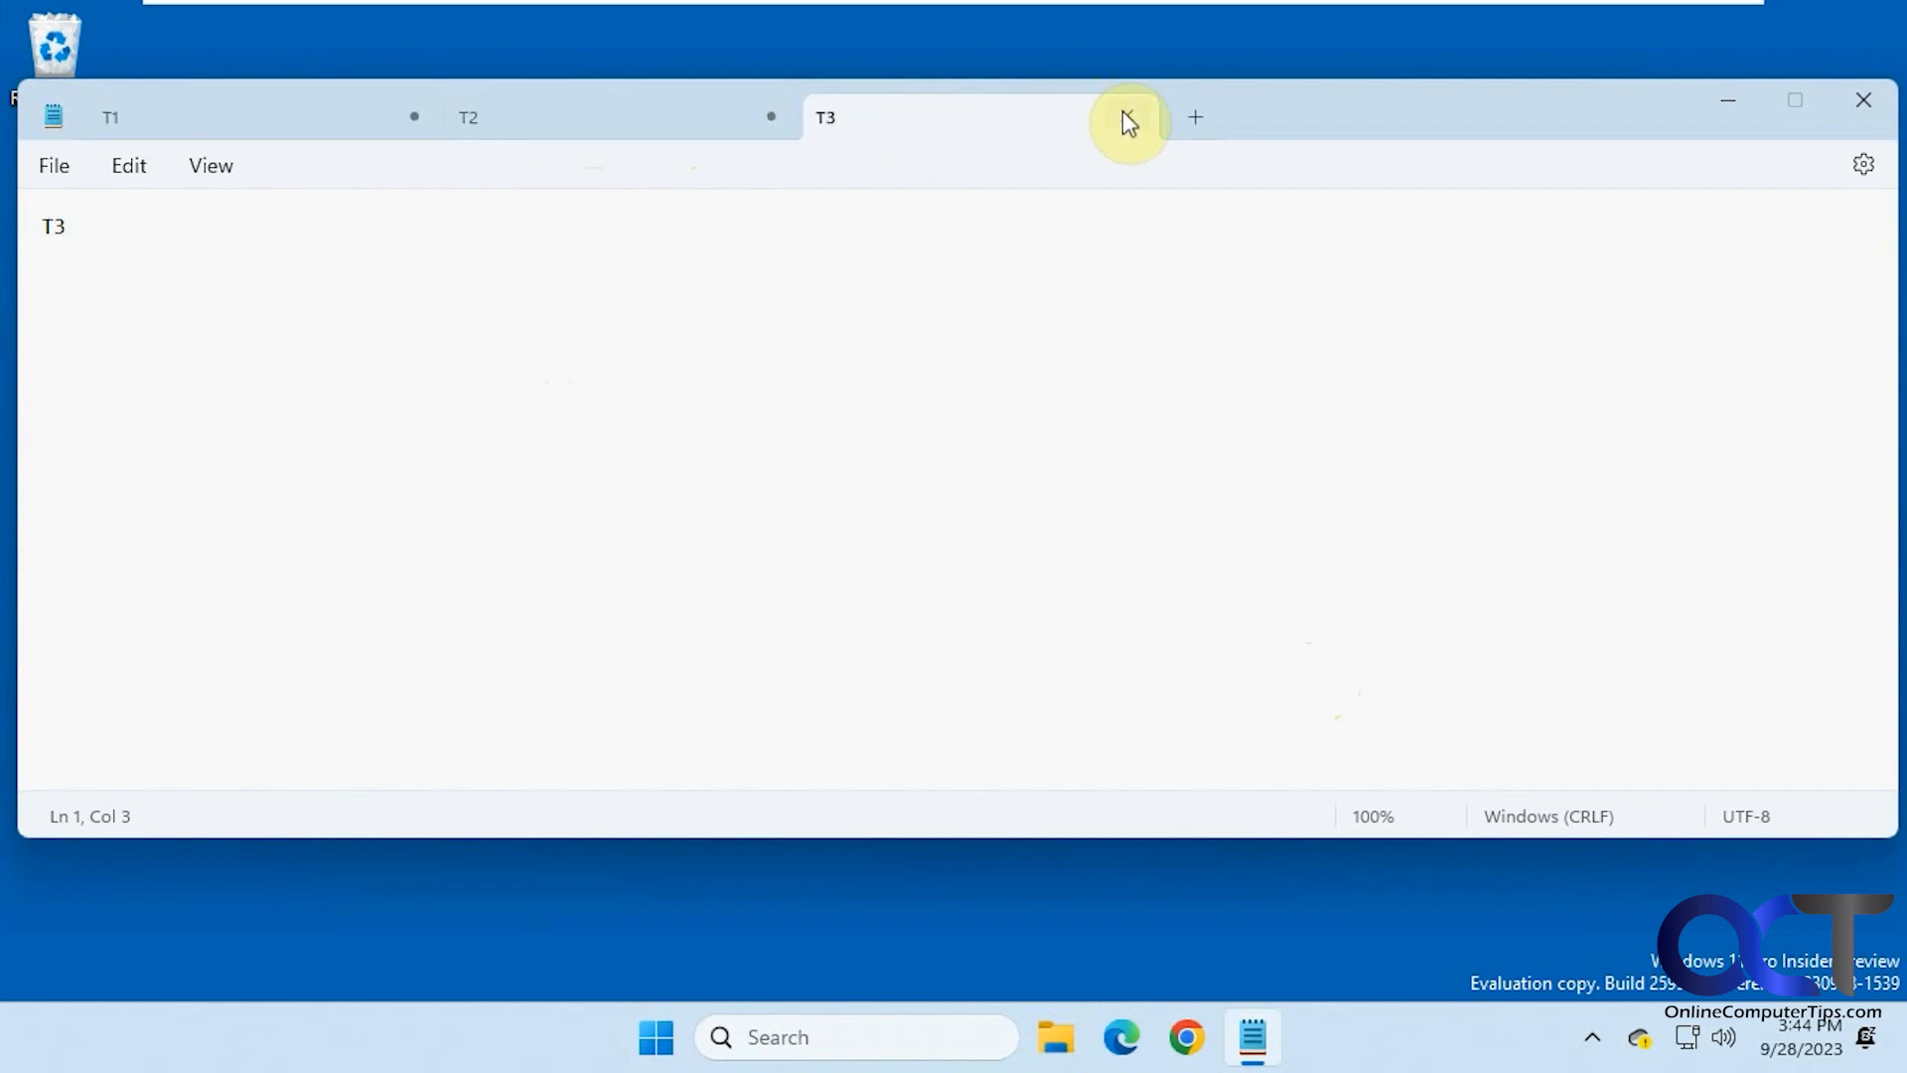
# Step: Close the T3, T2 and T1 tabs without saving, leaving one empty Untitled tab
pyautogui.click(1128, 118)
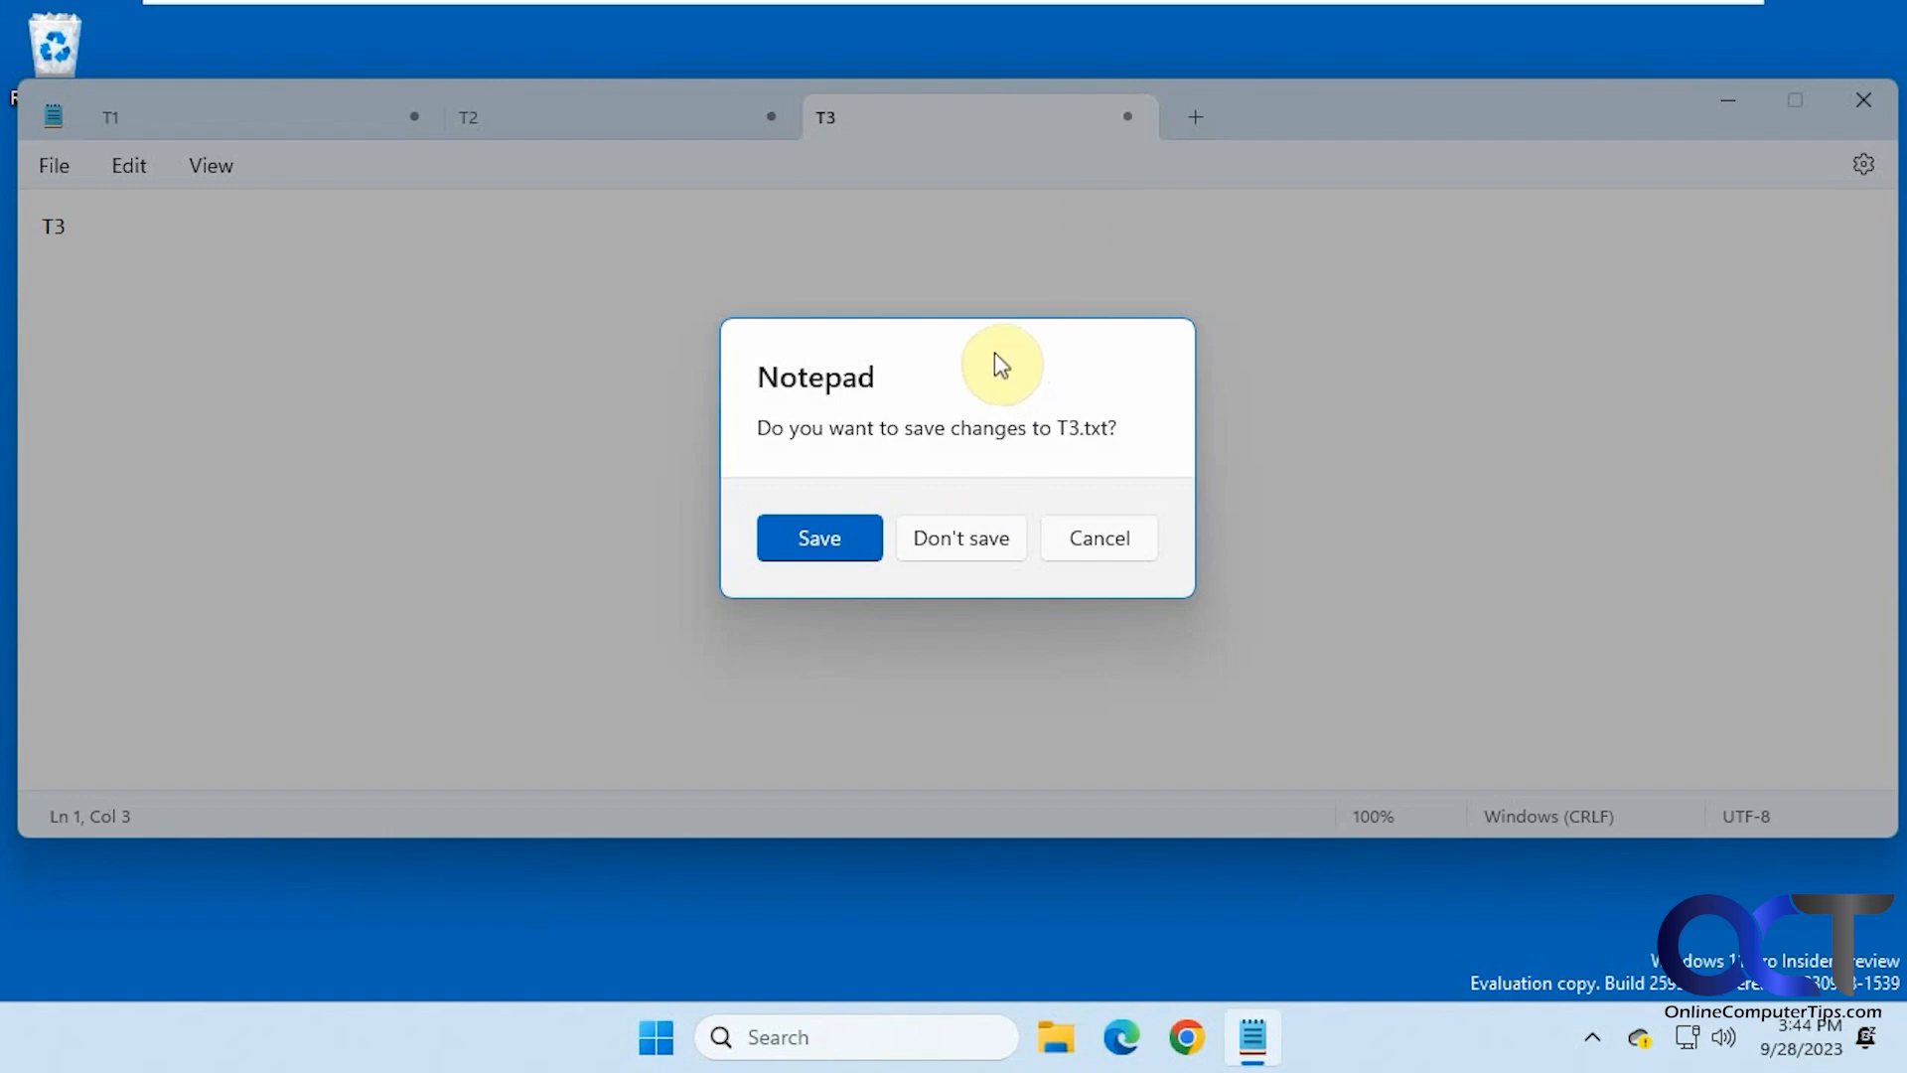
pyautogui.click(961, 537)
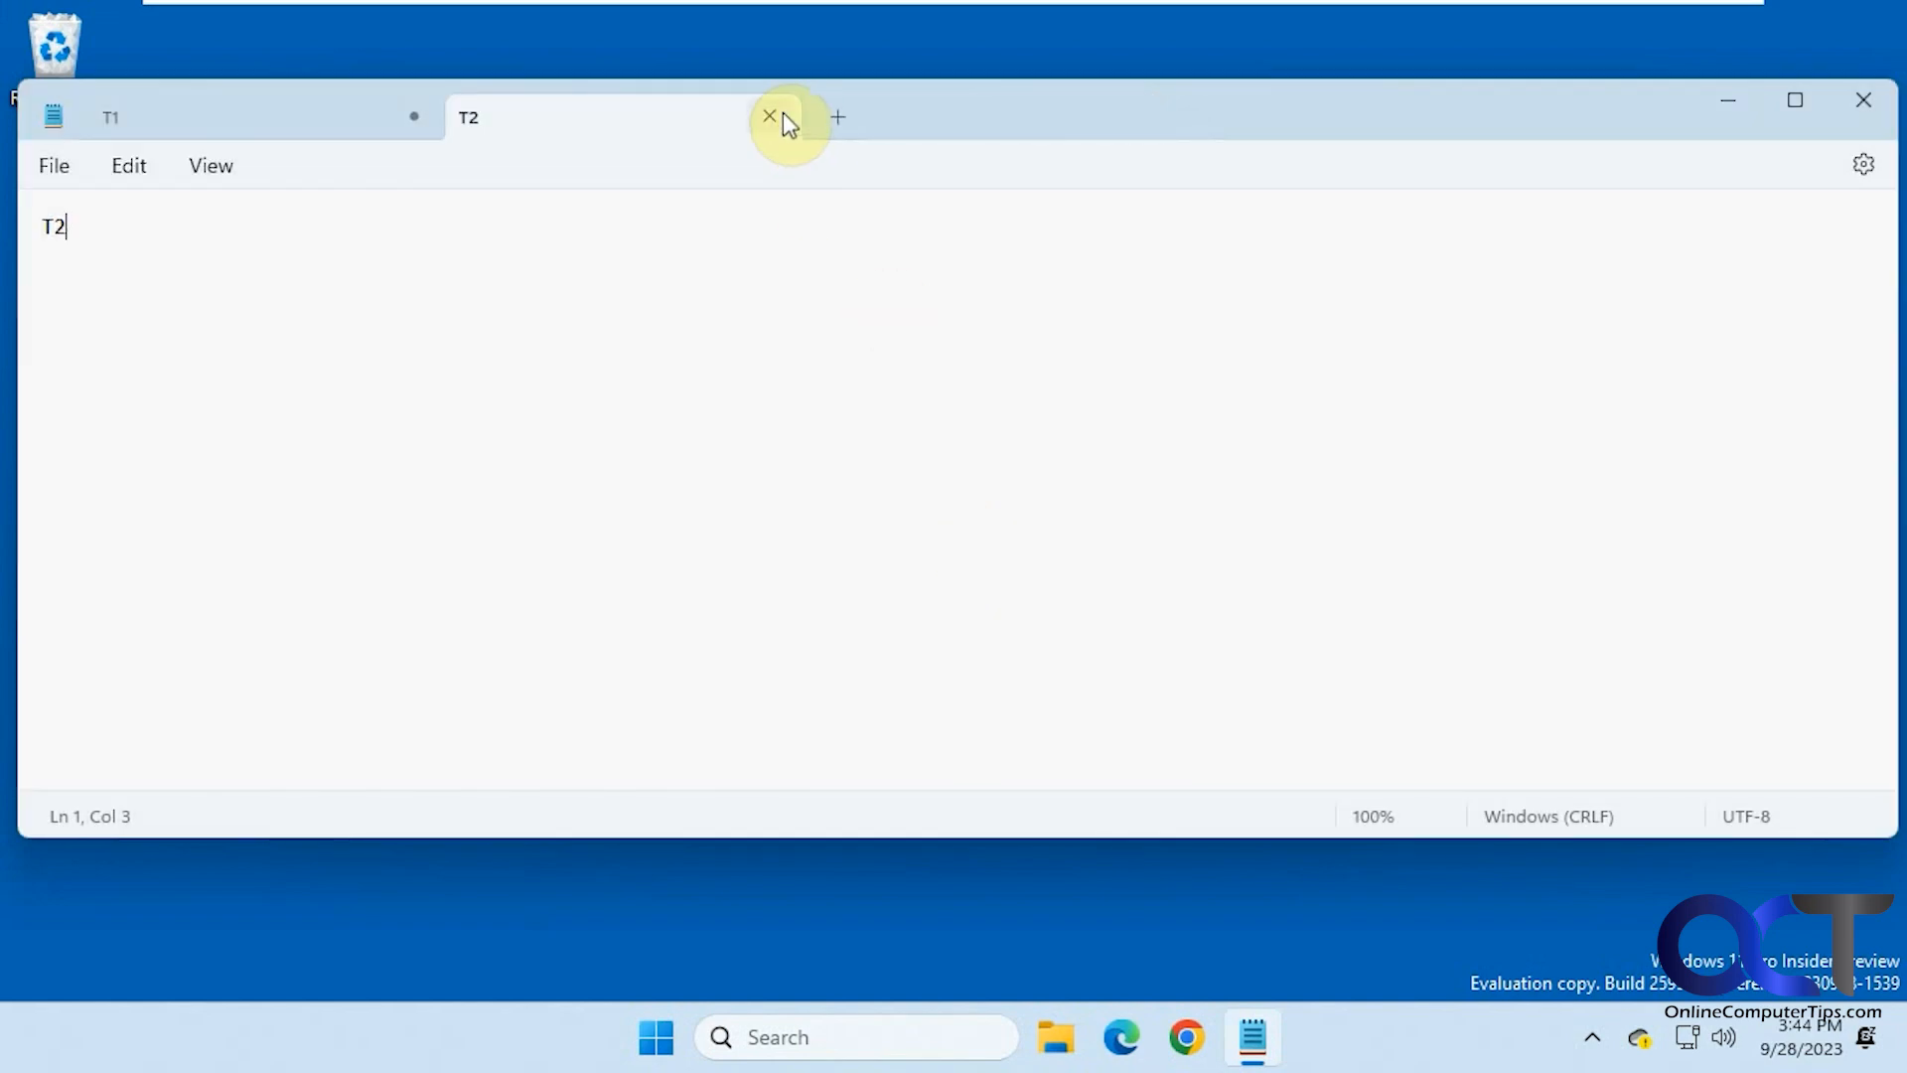
pyautogui.click(767, 116)
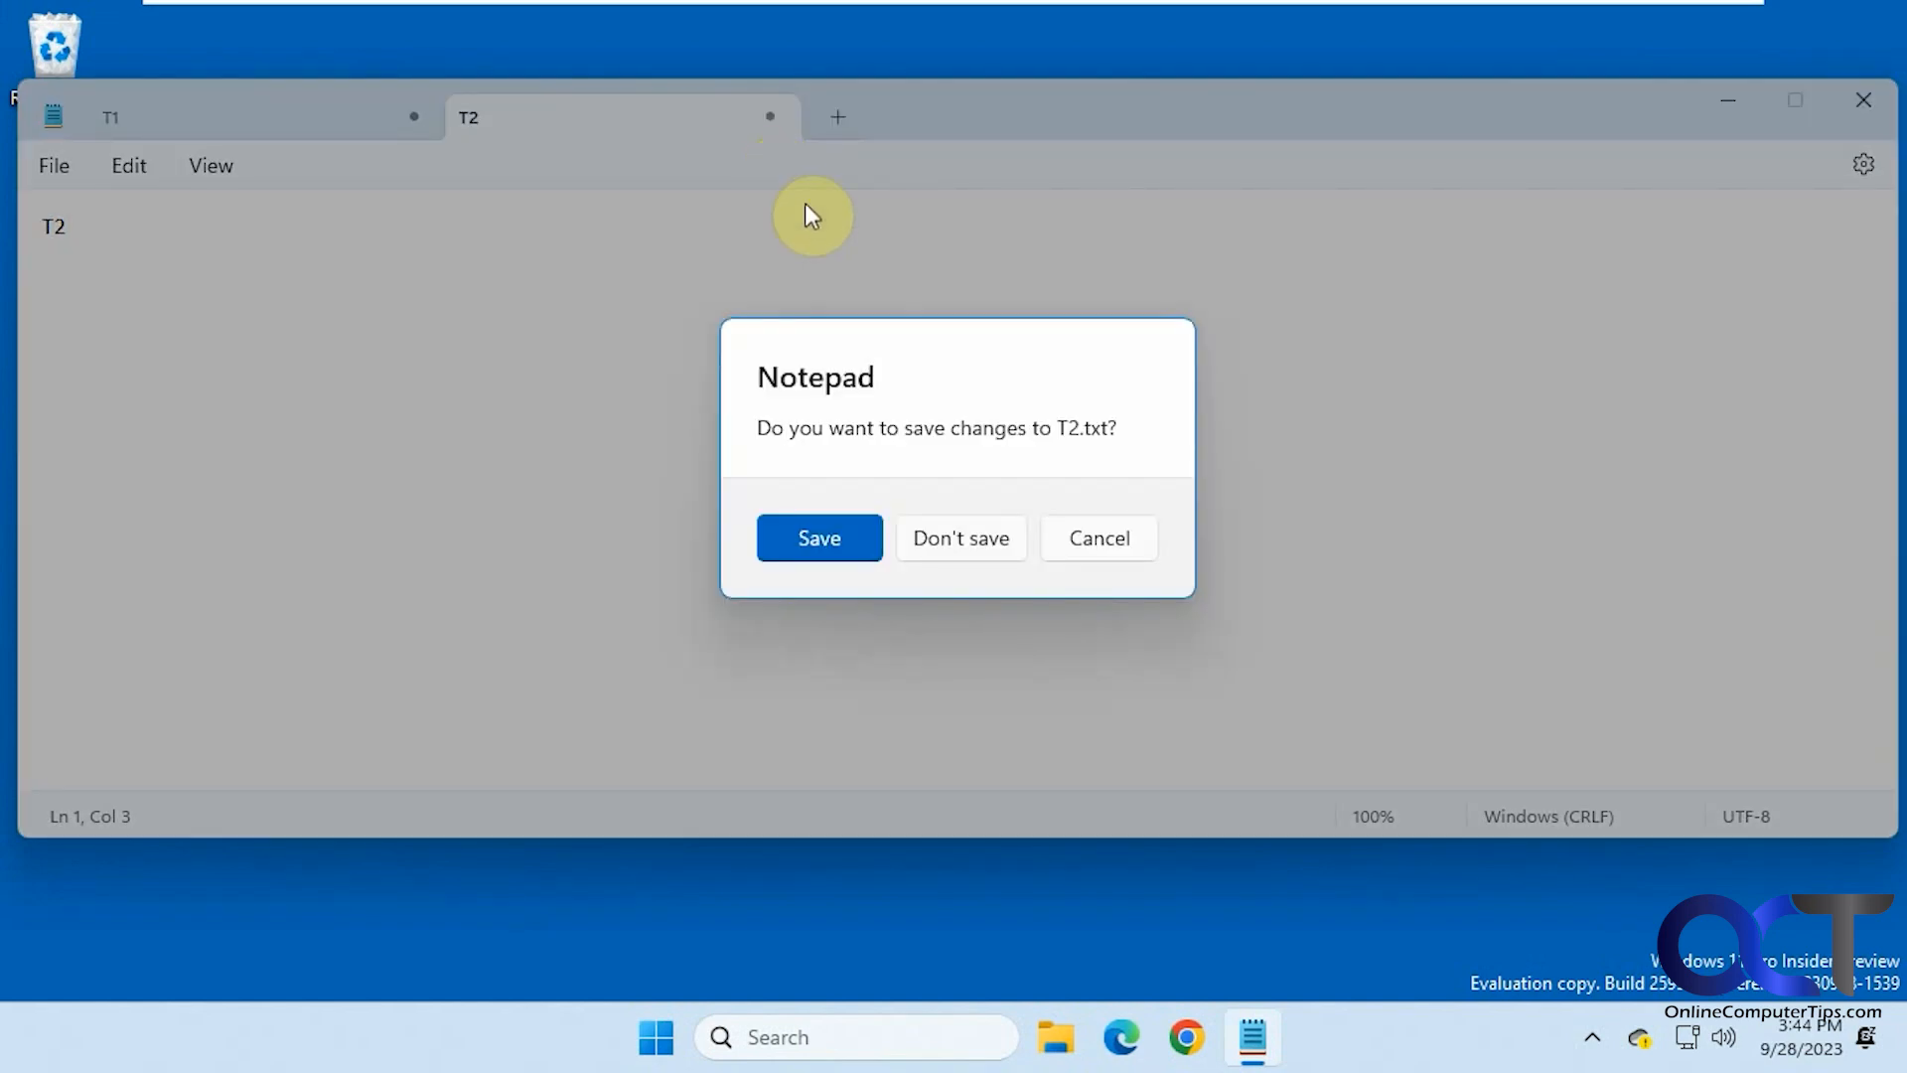
pyautogui.moveTo(995, 545)
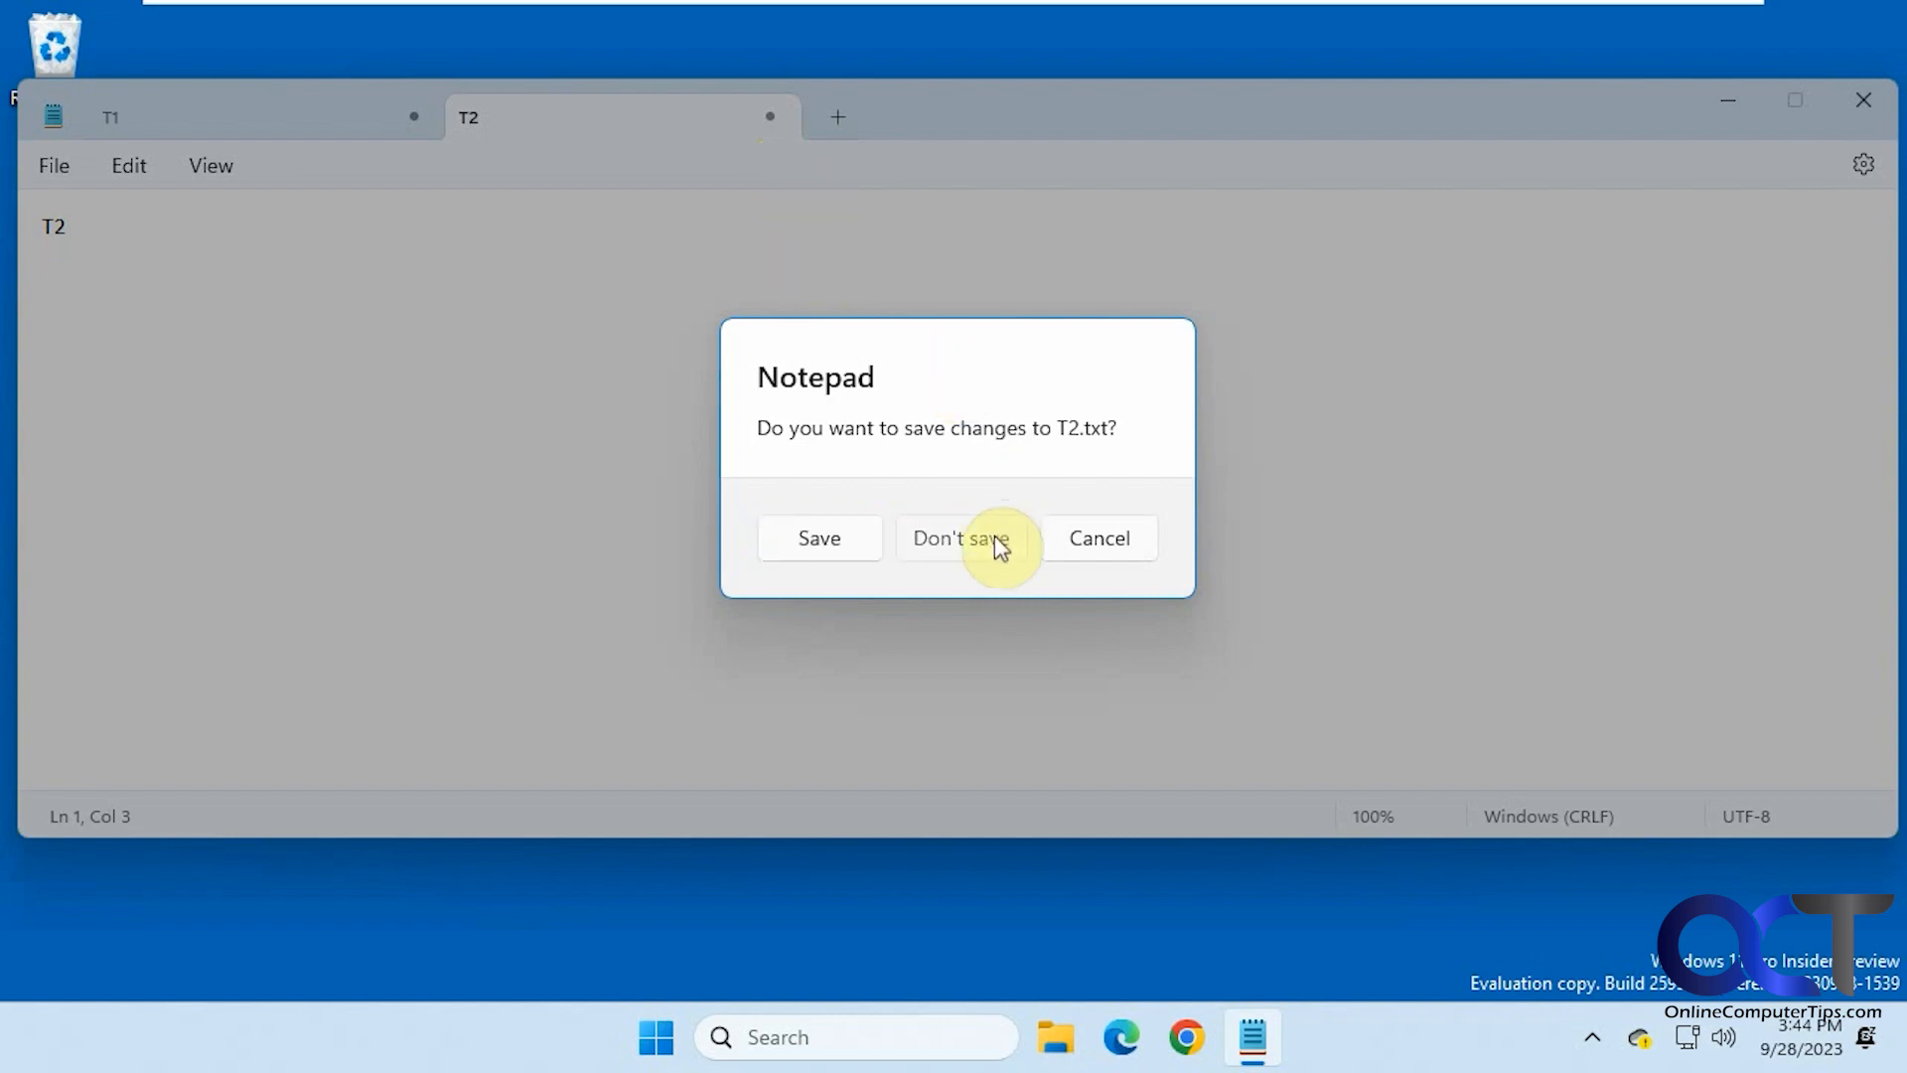
pyautogui.click(961, 538)
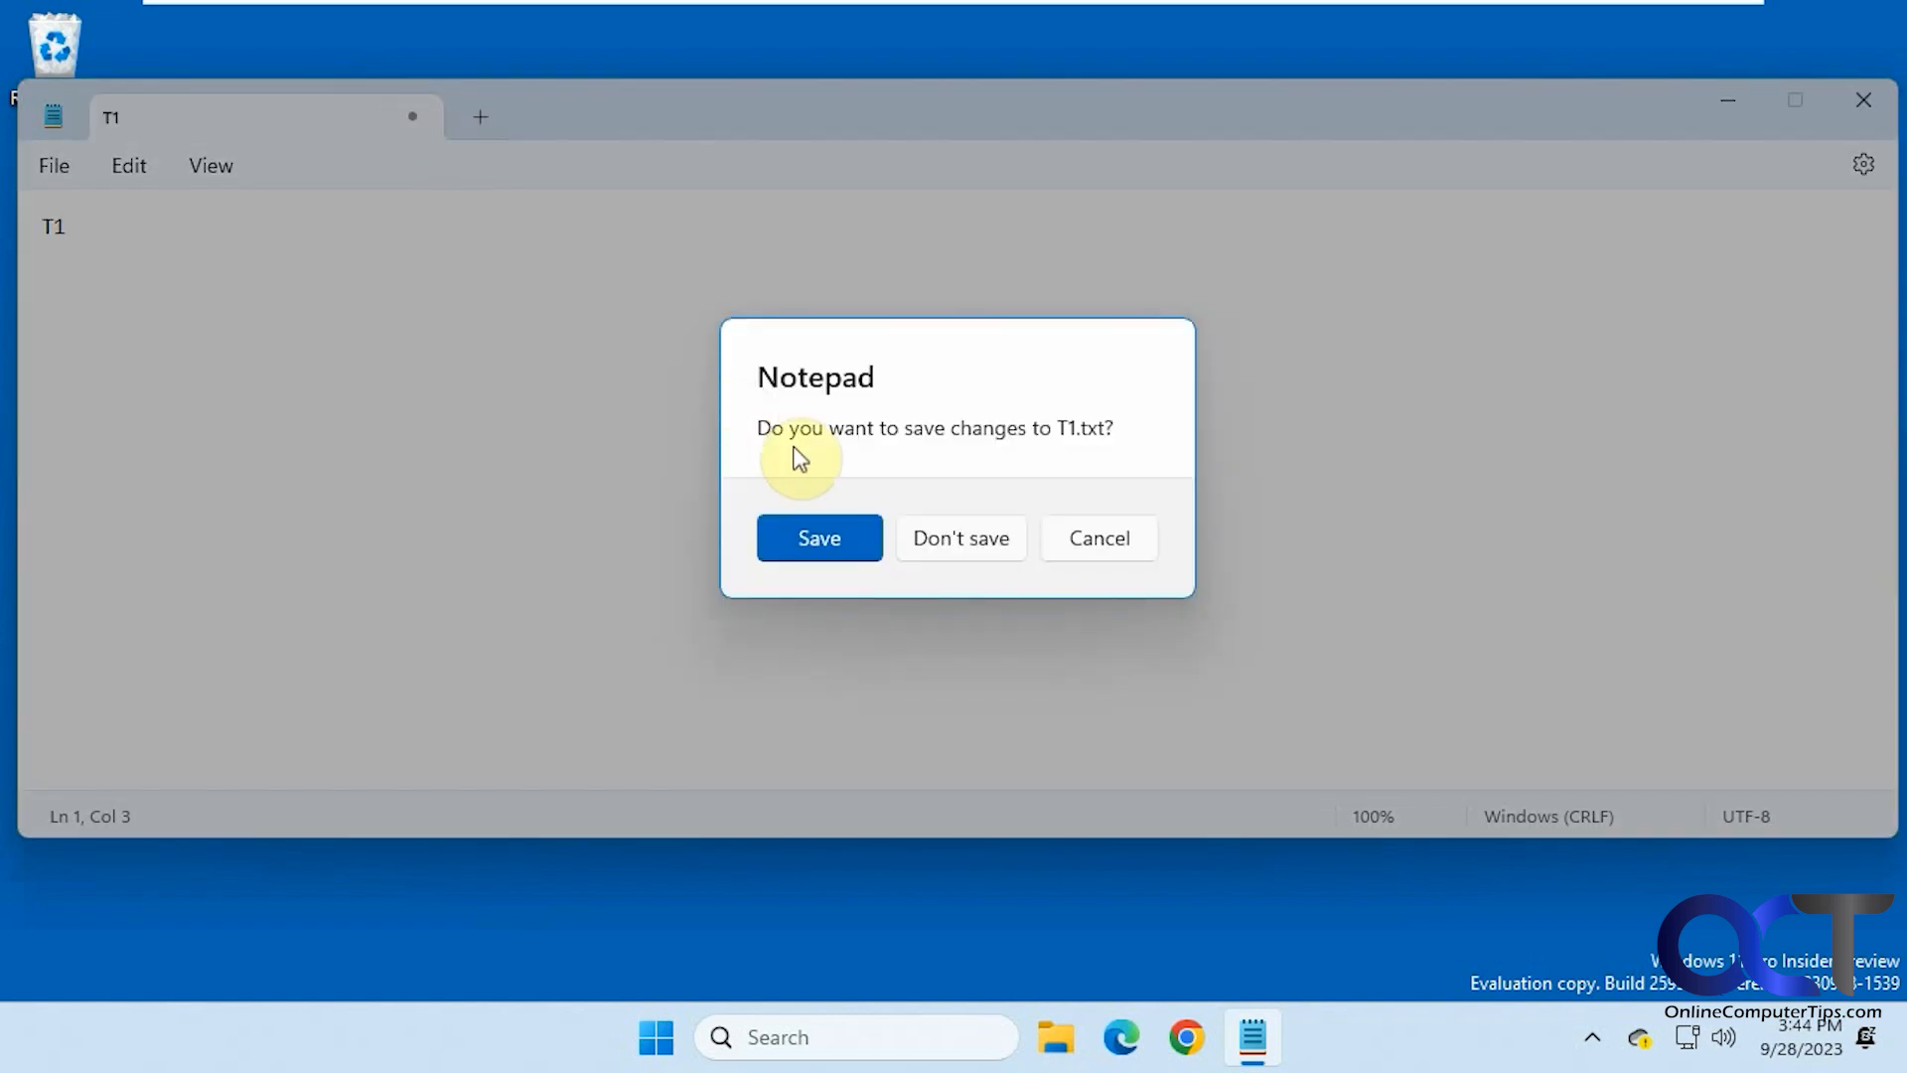
pyautogui.click(961, 538)
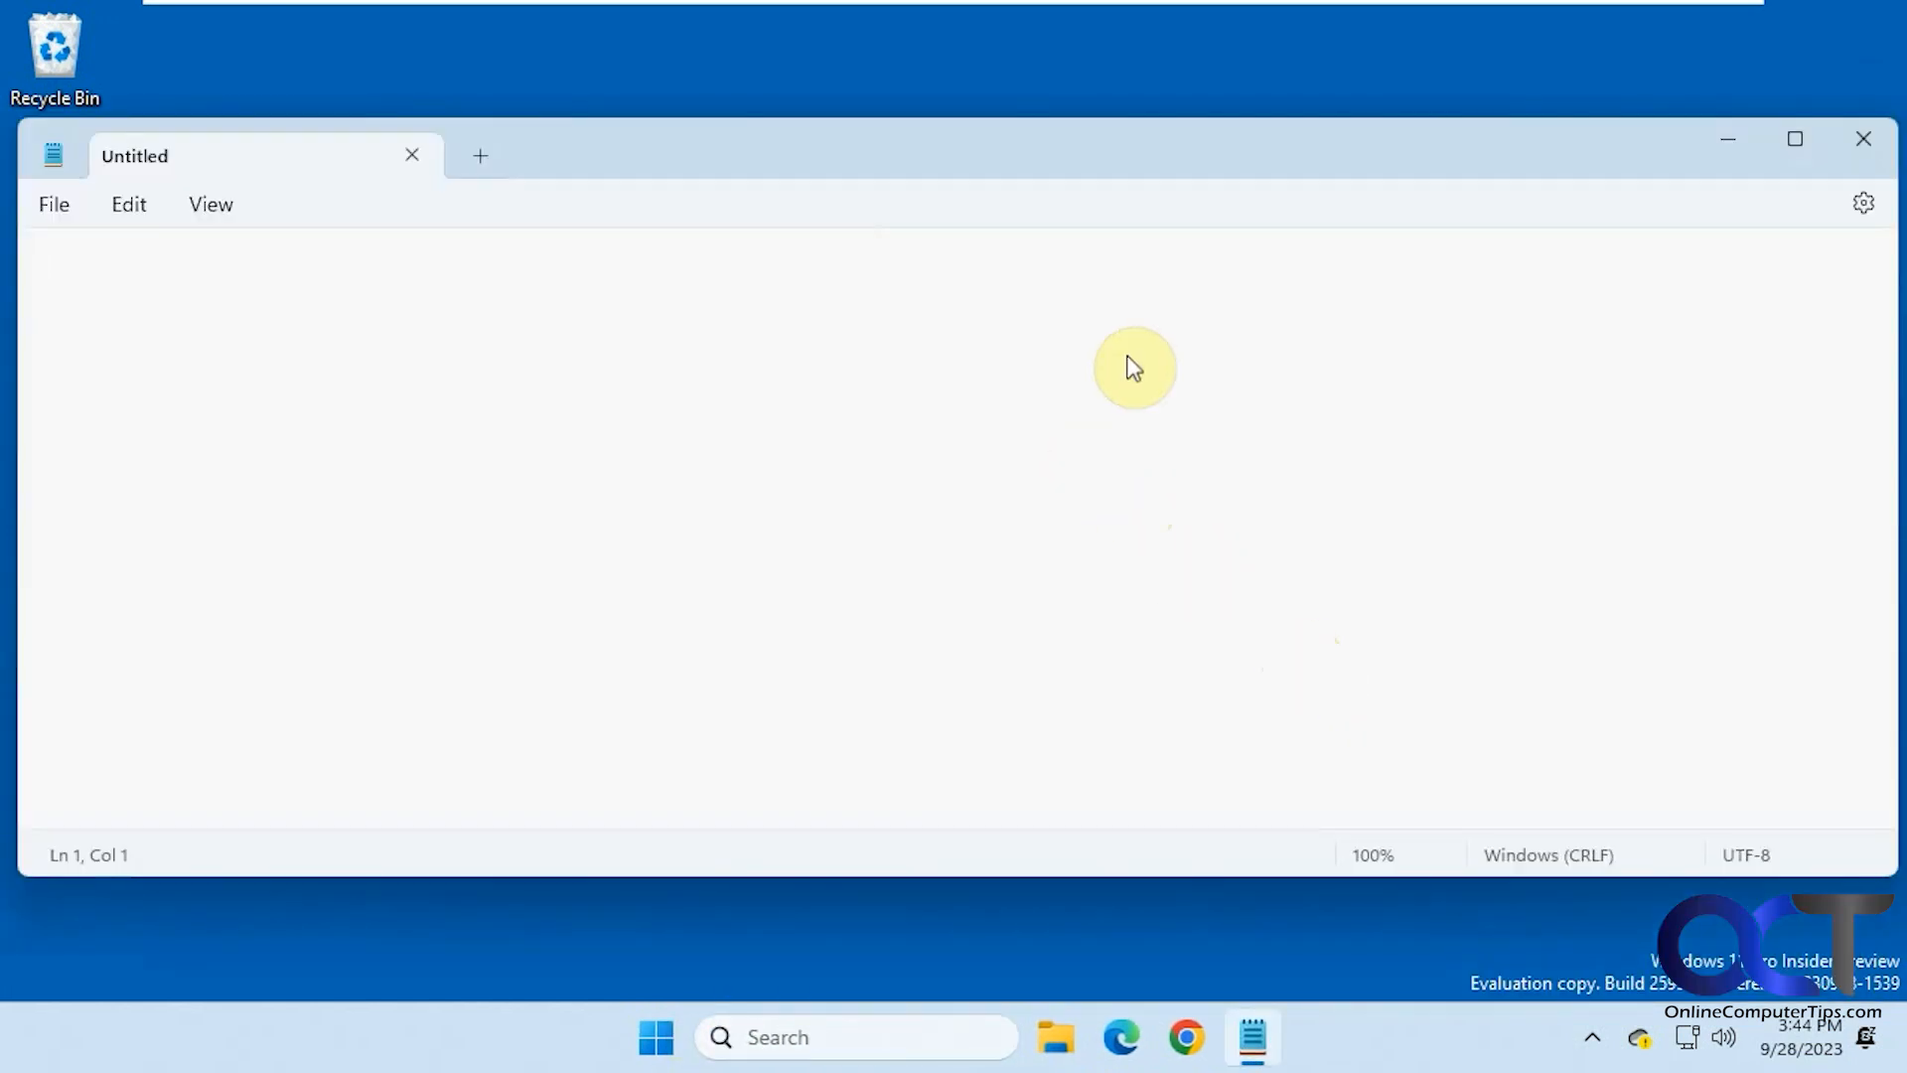
# Step: Set 'When Notepad starts' to 'Open a new window' and return to the document
pyautogui.click(1863, 202)
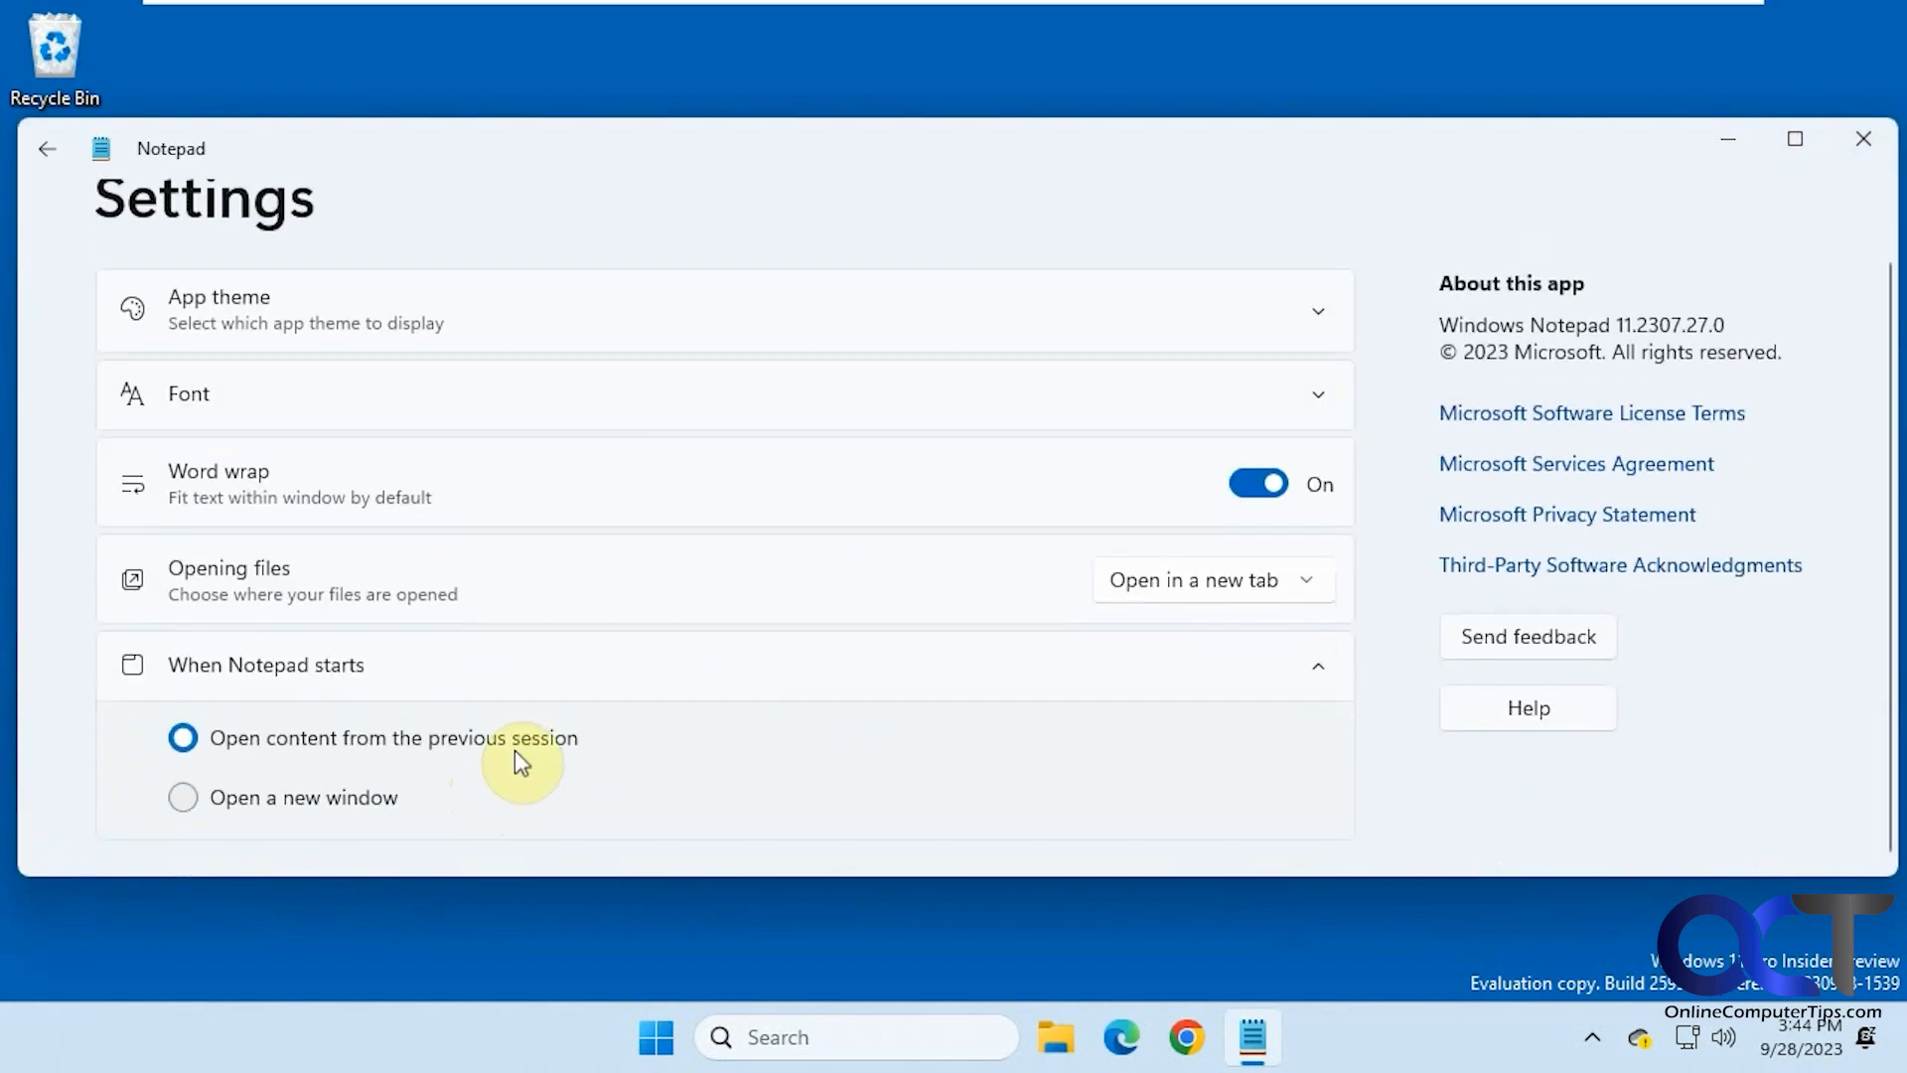
pyautogui.click(182, 798)
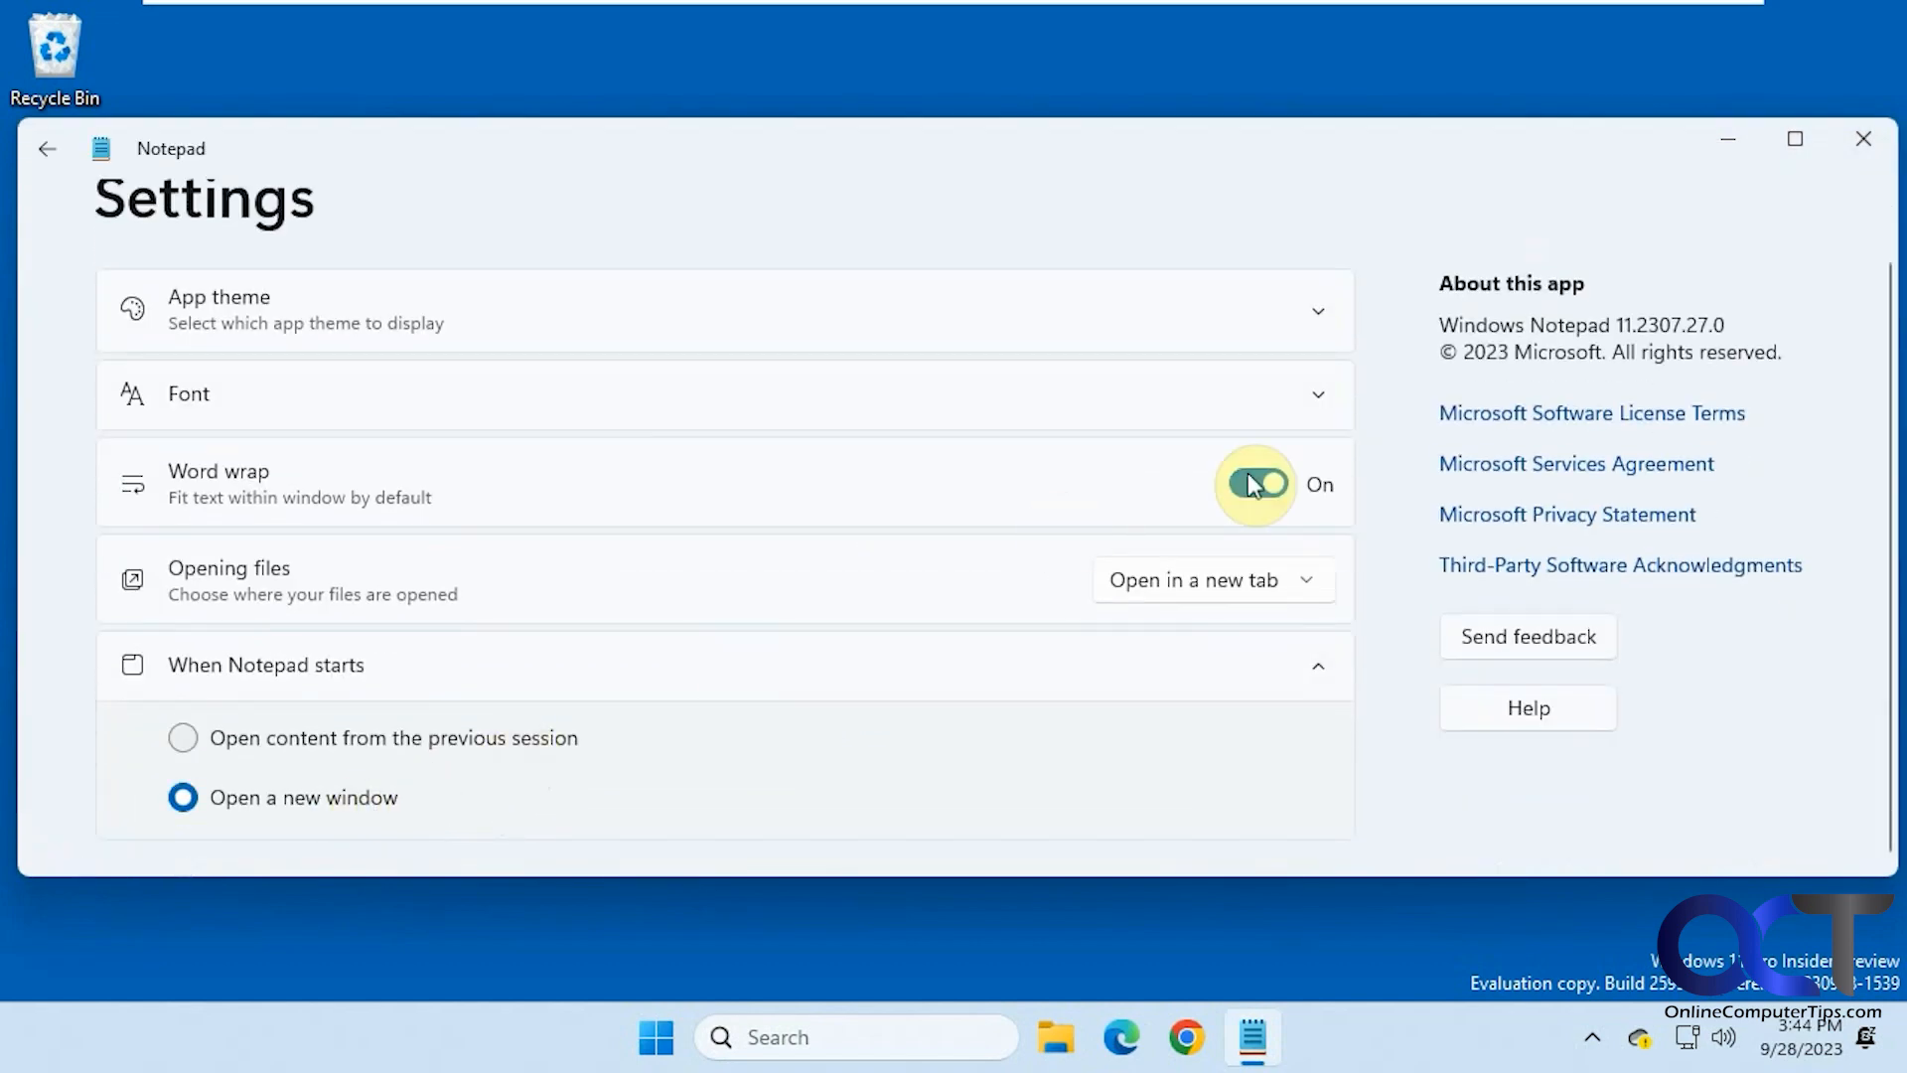
pyautogui.click(48, 148)
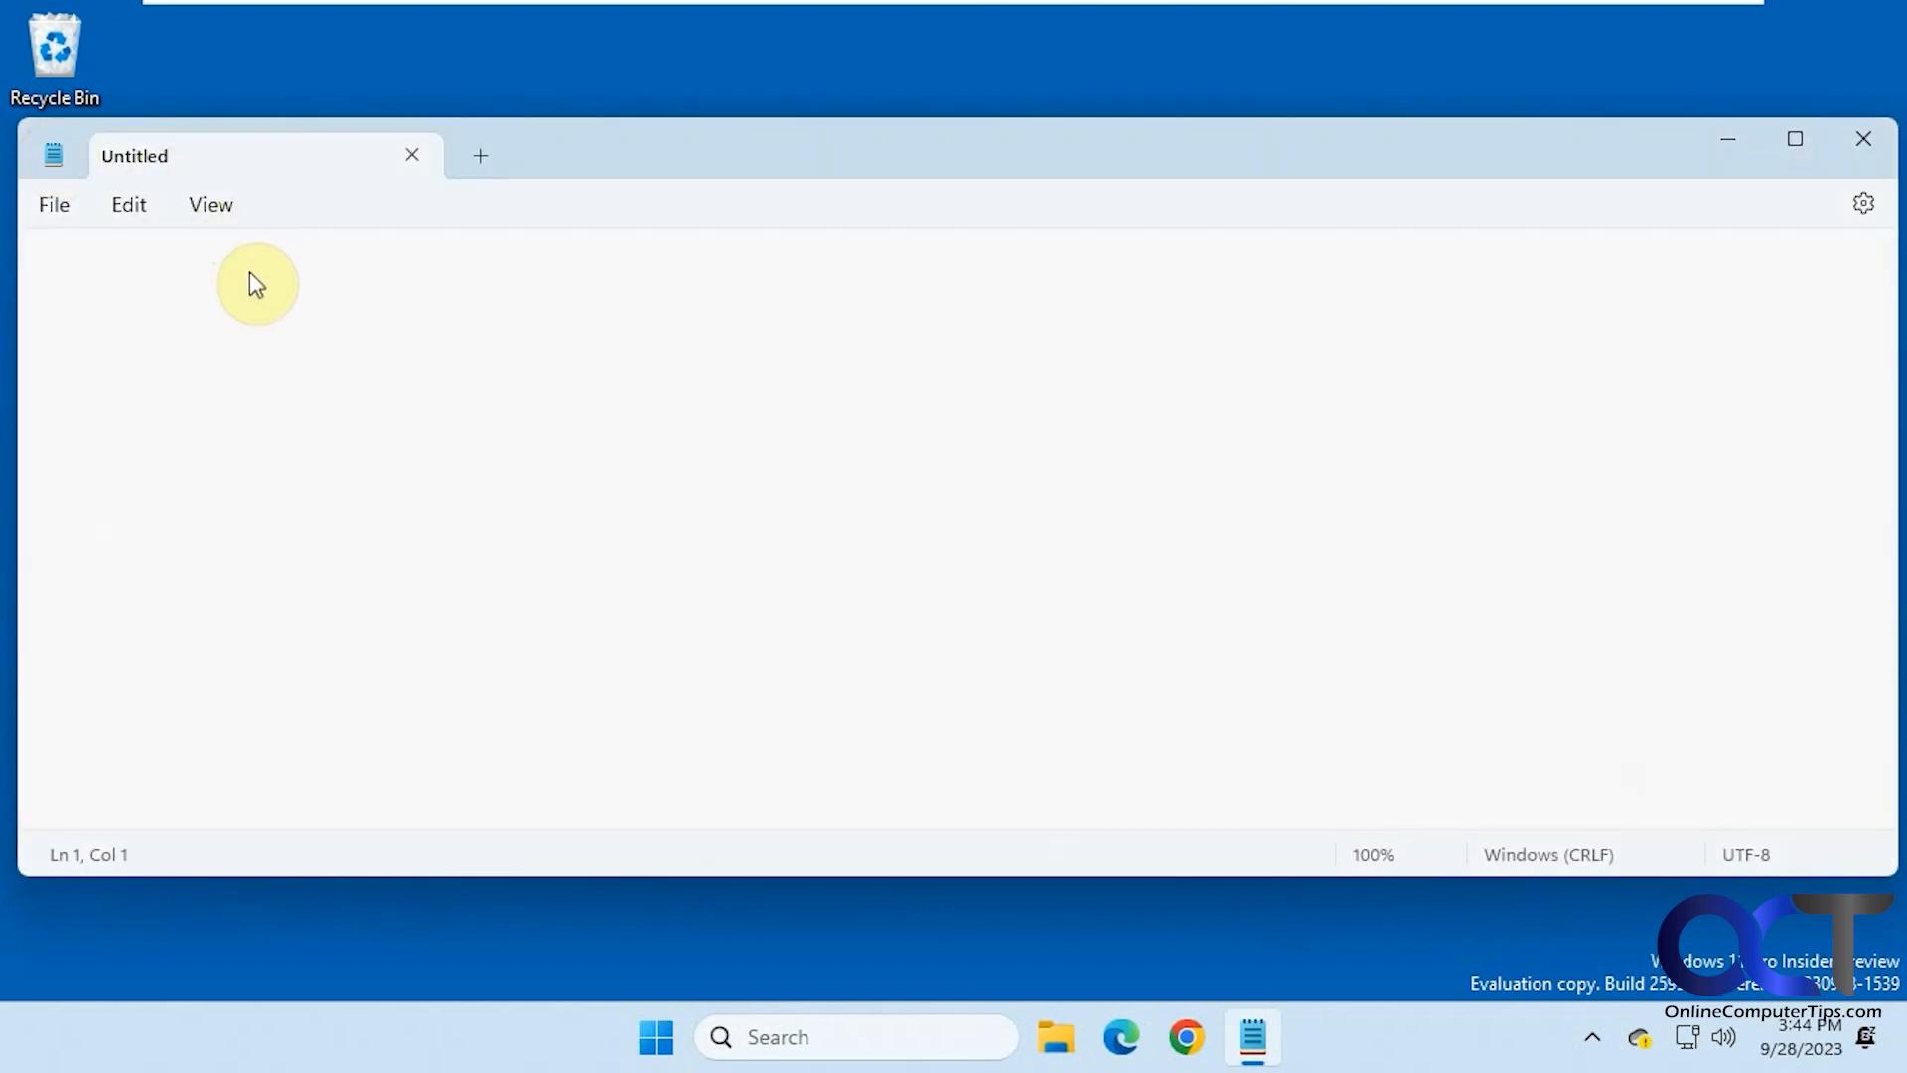
# Step: Add a second tab, then close Notepad, discarding unsaved notes 2 and 1
pyautogui.click(480, 155)
pyautogui.write('2')
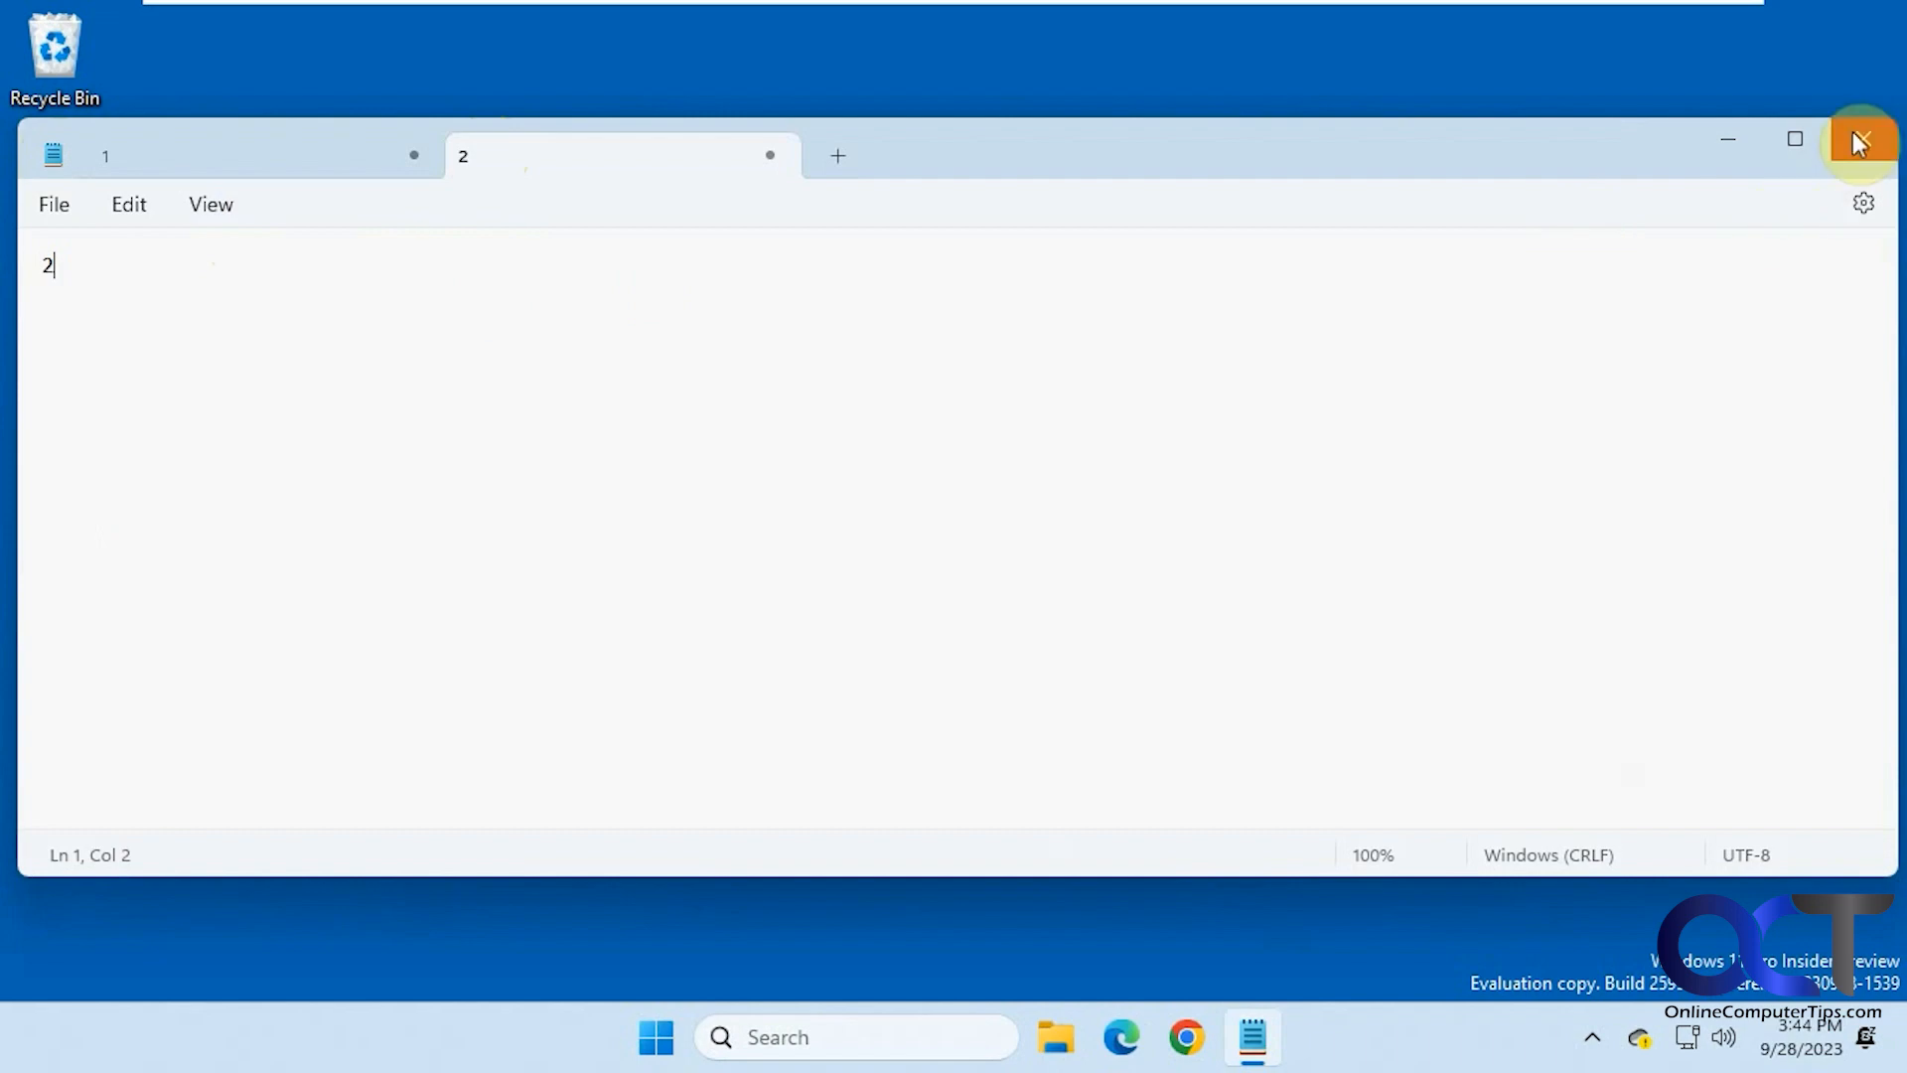
pyautogui.click(1860, 142)
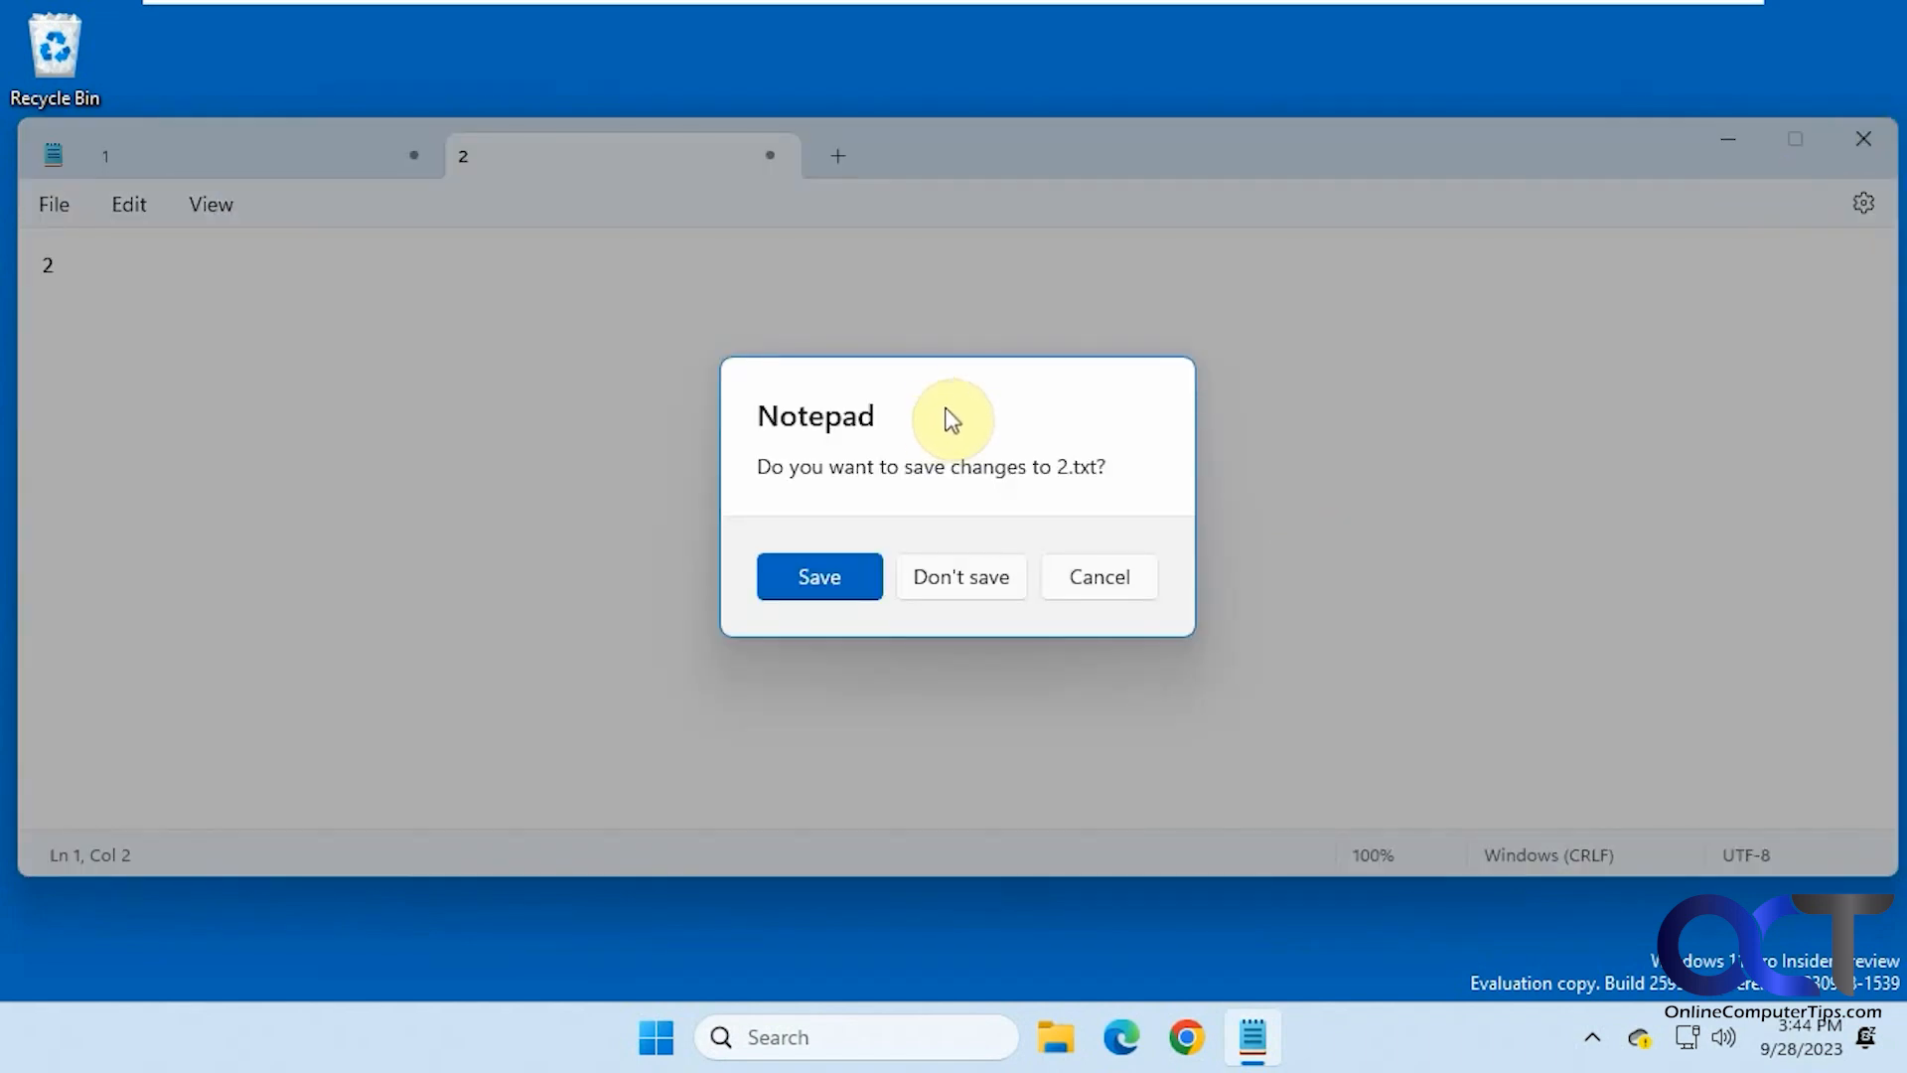
pyautogui.moveTo(929, 420)
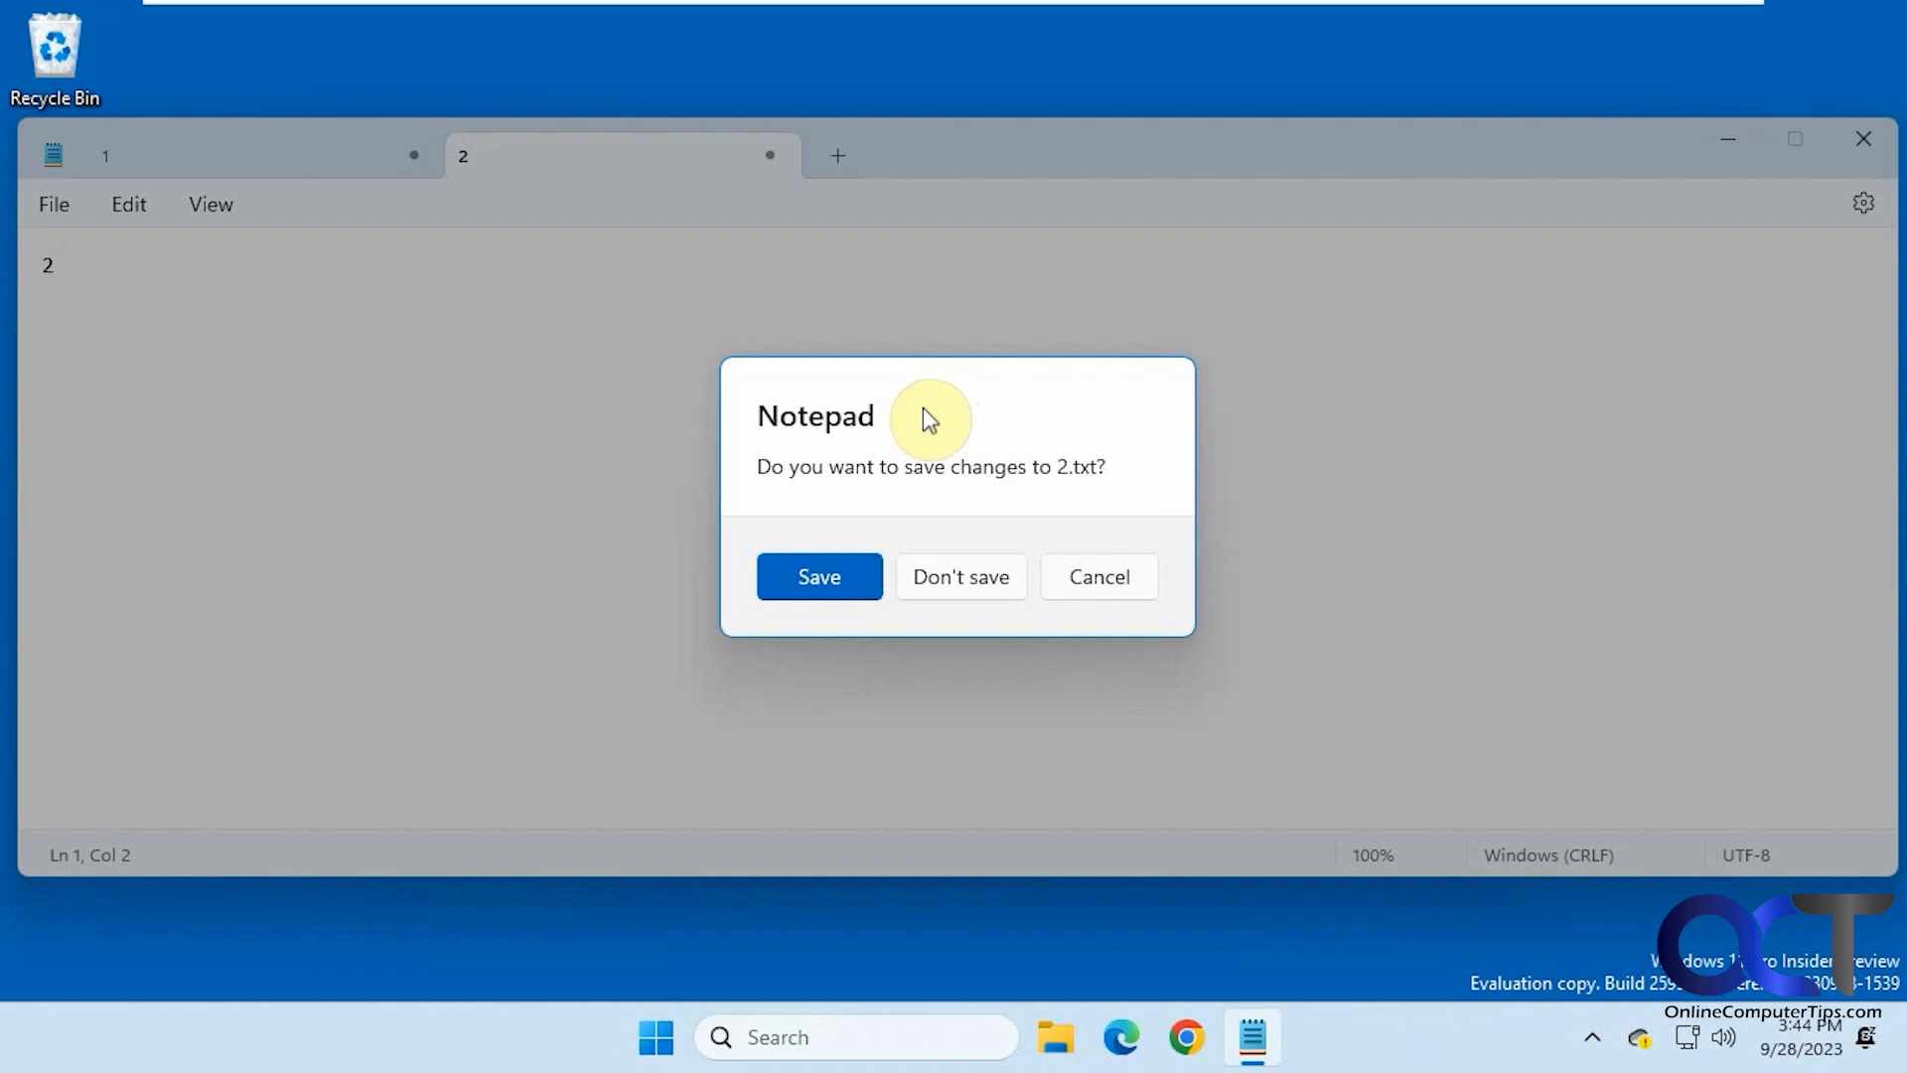
pyautogui.click(961, 576)
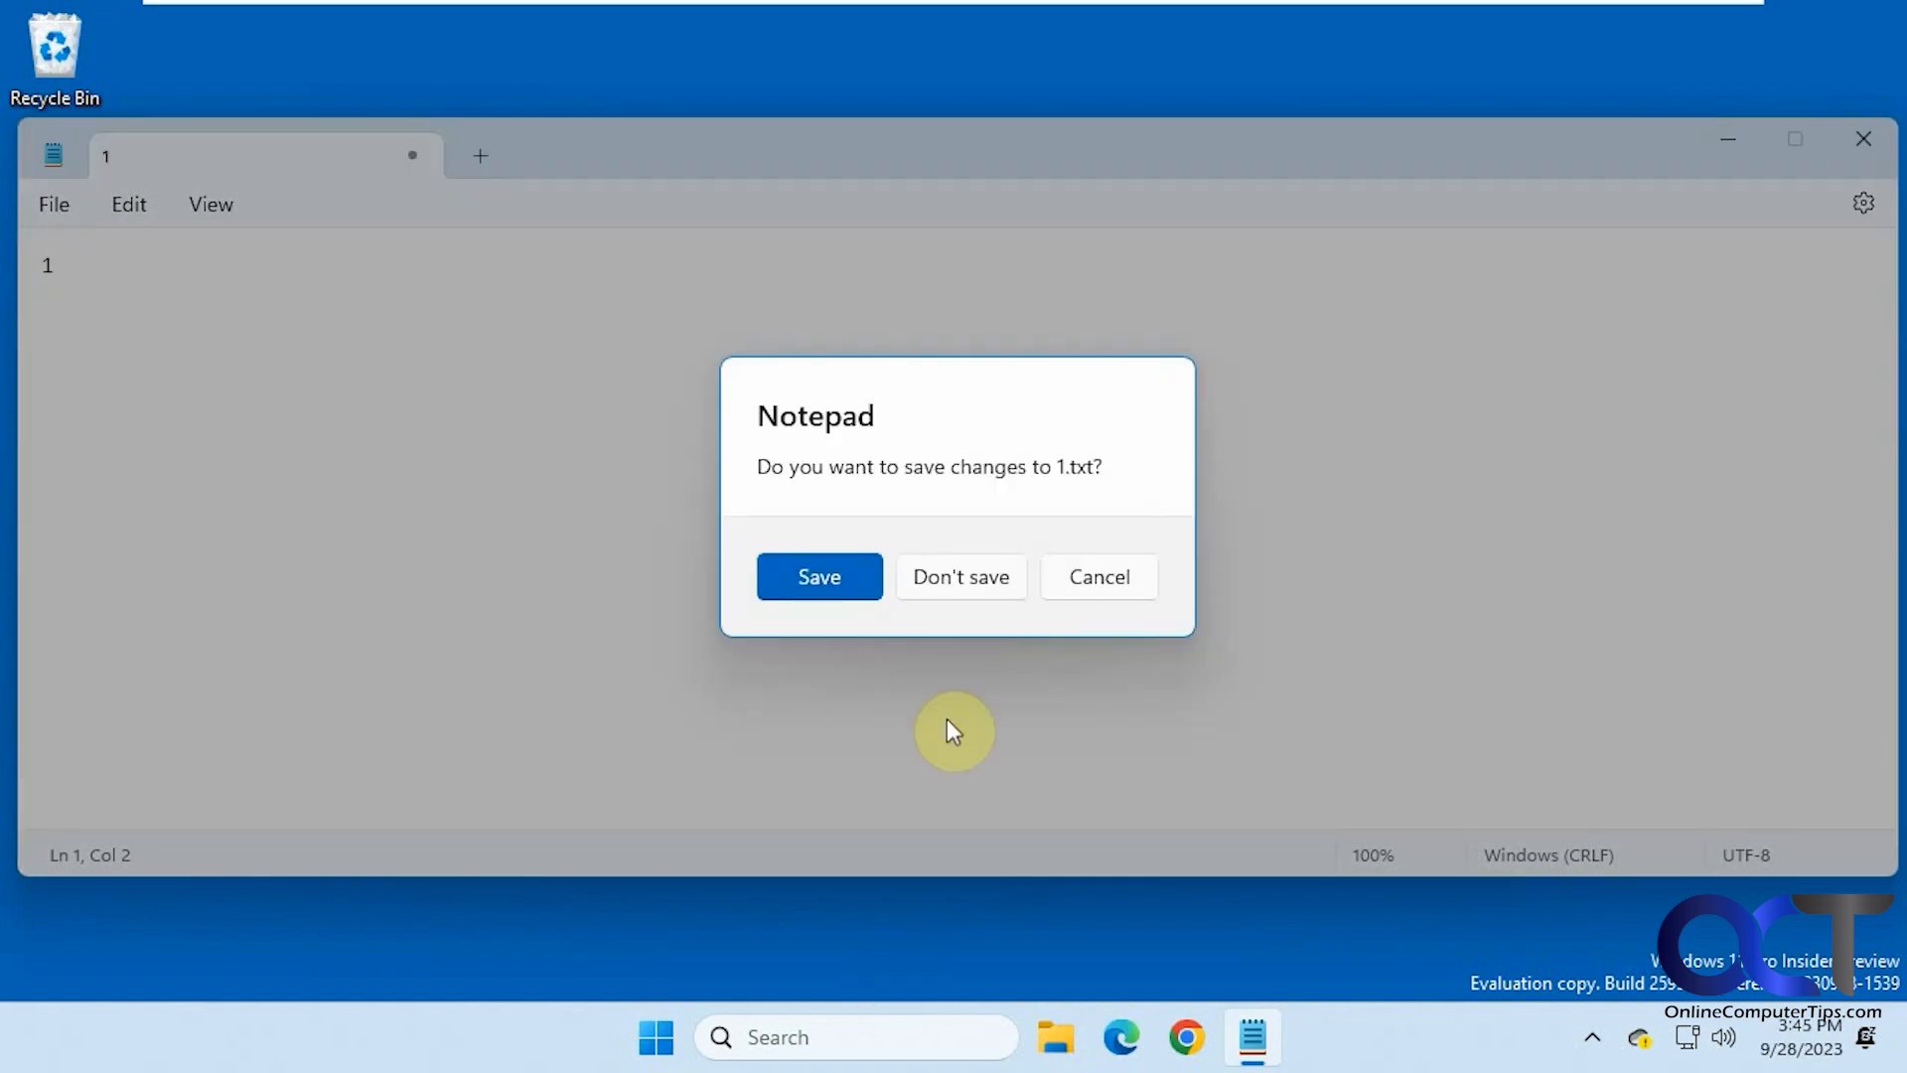
pyautogui.click(962, 578)
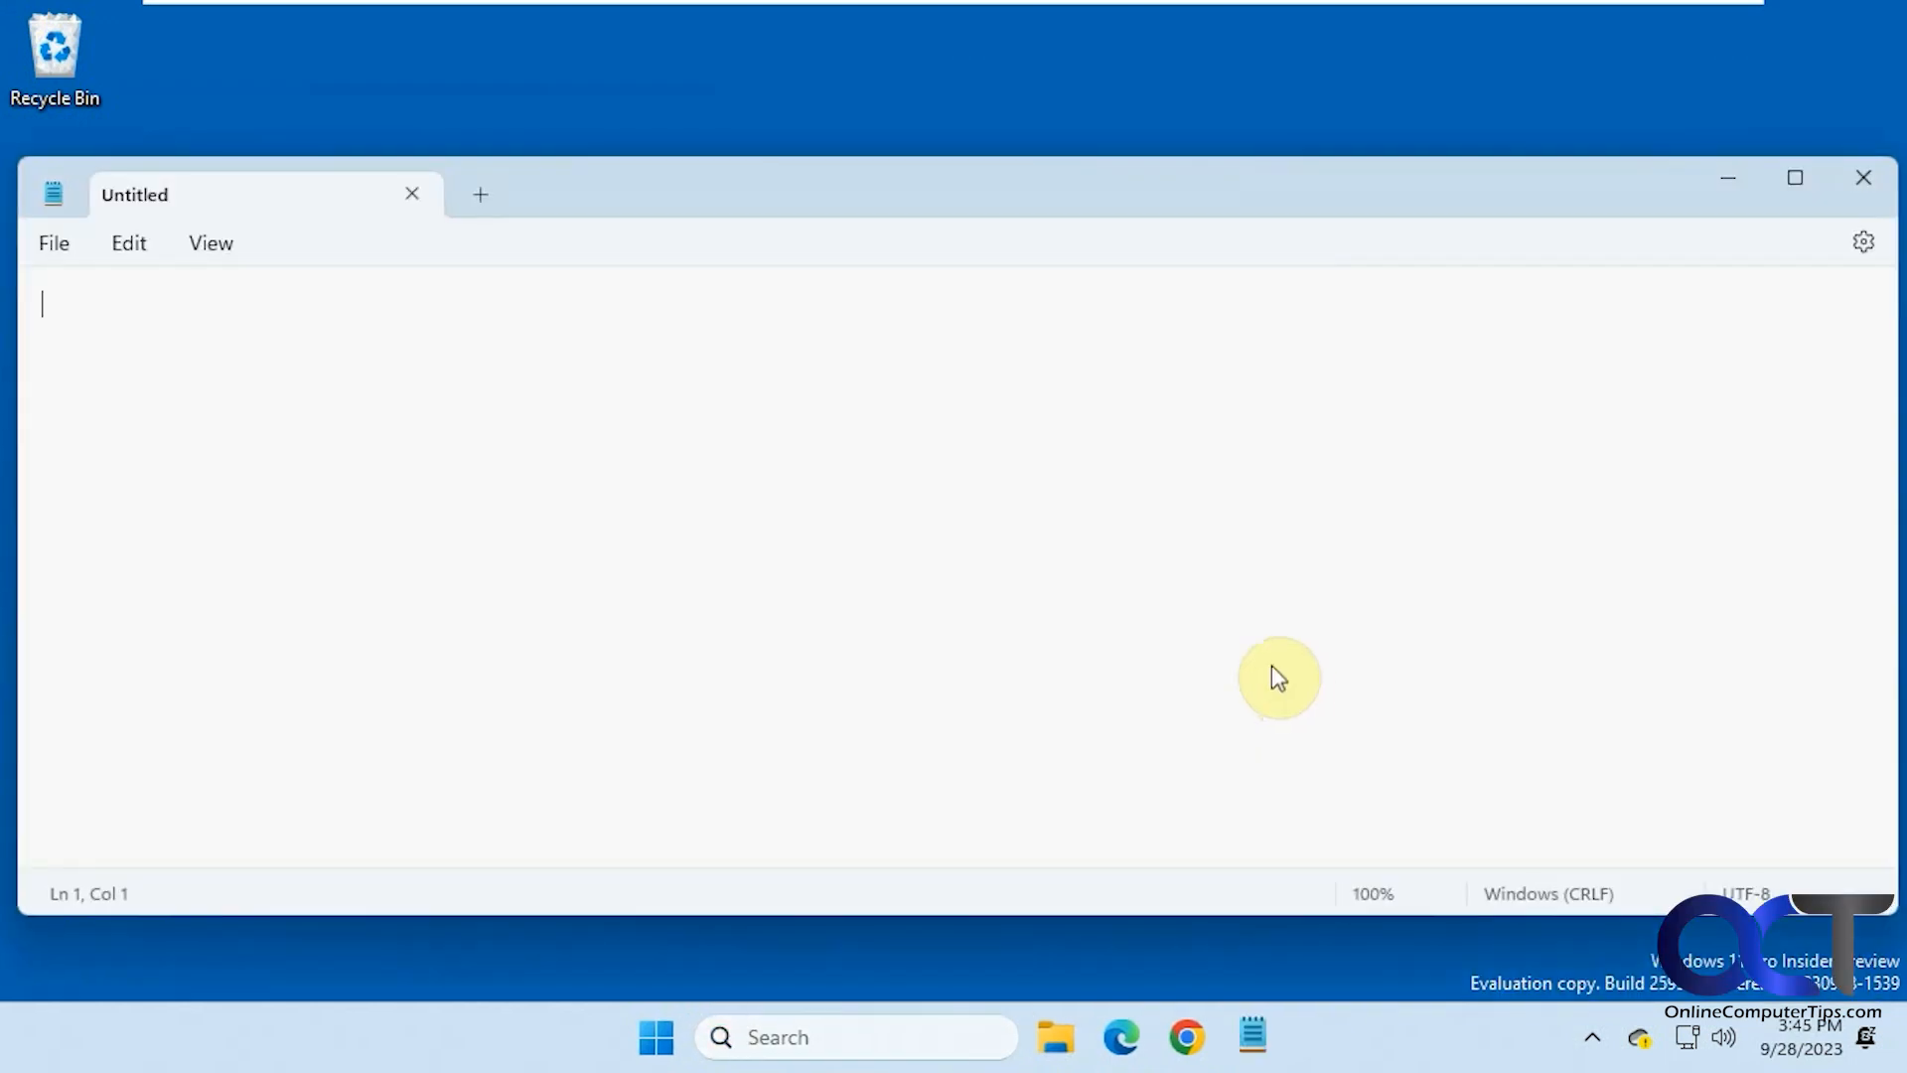
pyautogui.moveTo(941, 445)
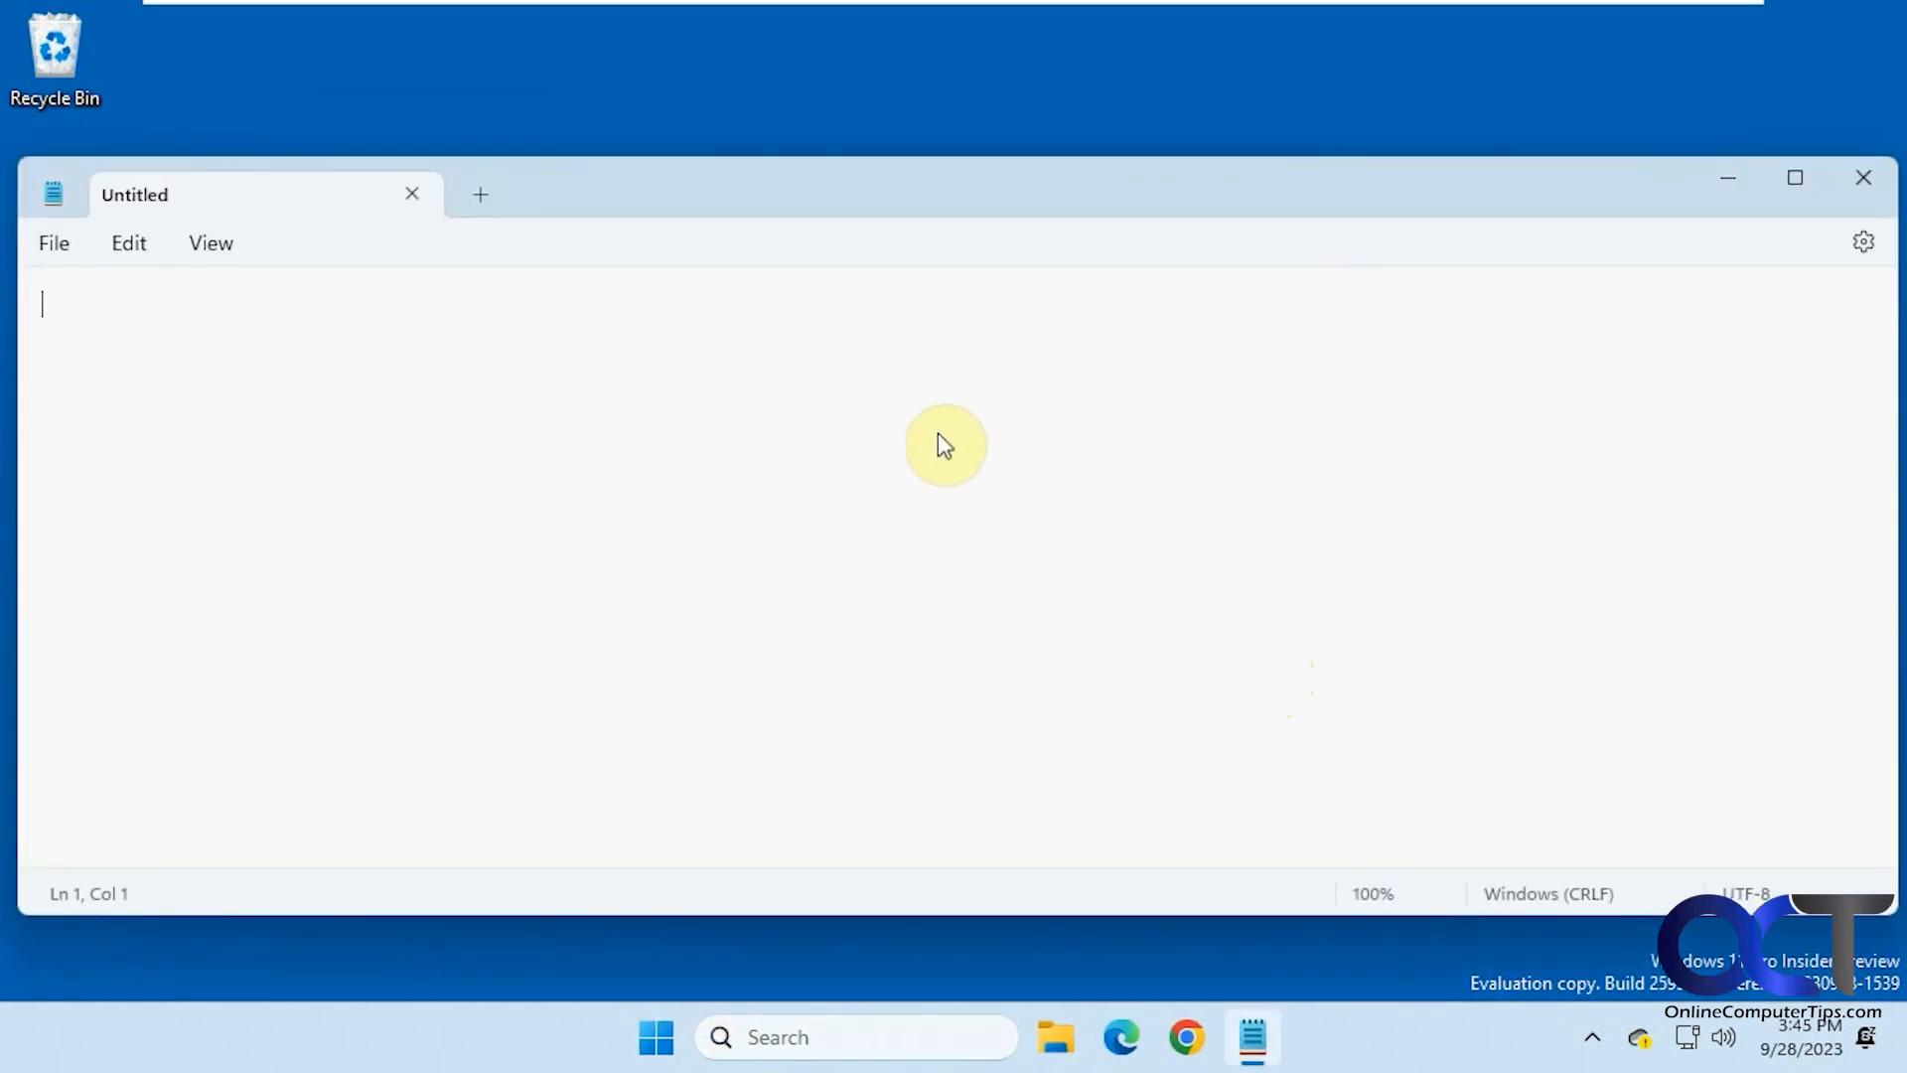
# Step: Create notes 1, 2 and 3 in separate tabs, then close Notepad discarding note 3
pyautogui.write('1')
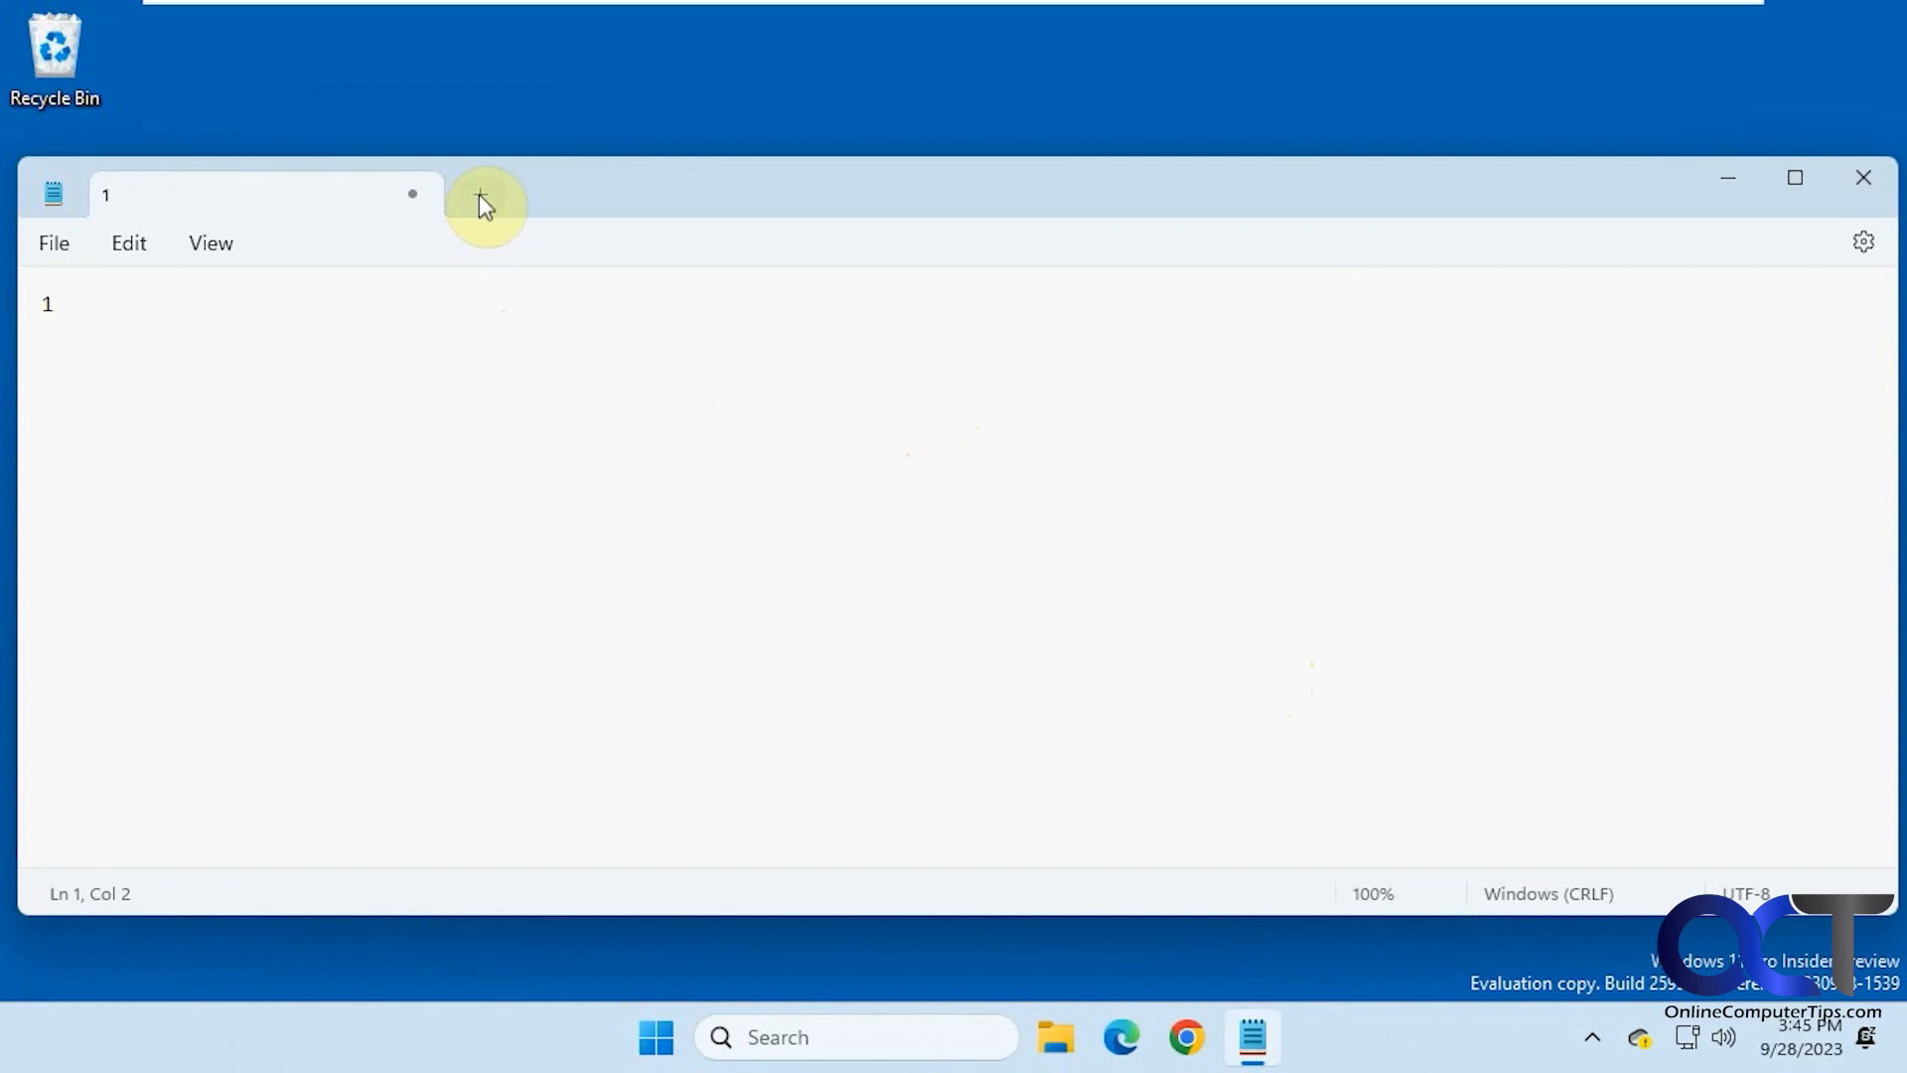
pyautogui.click(477, 202)
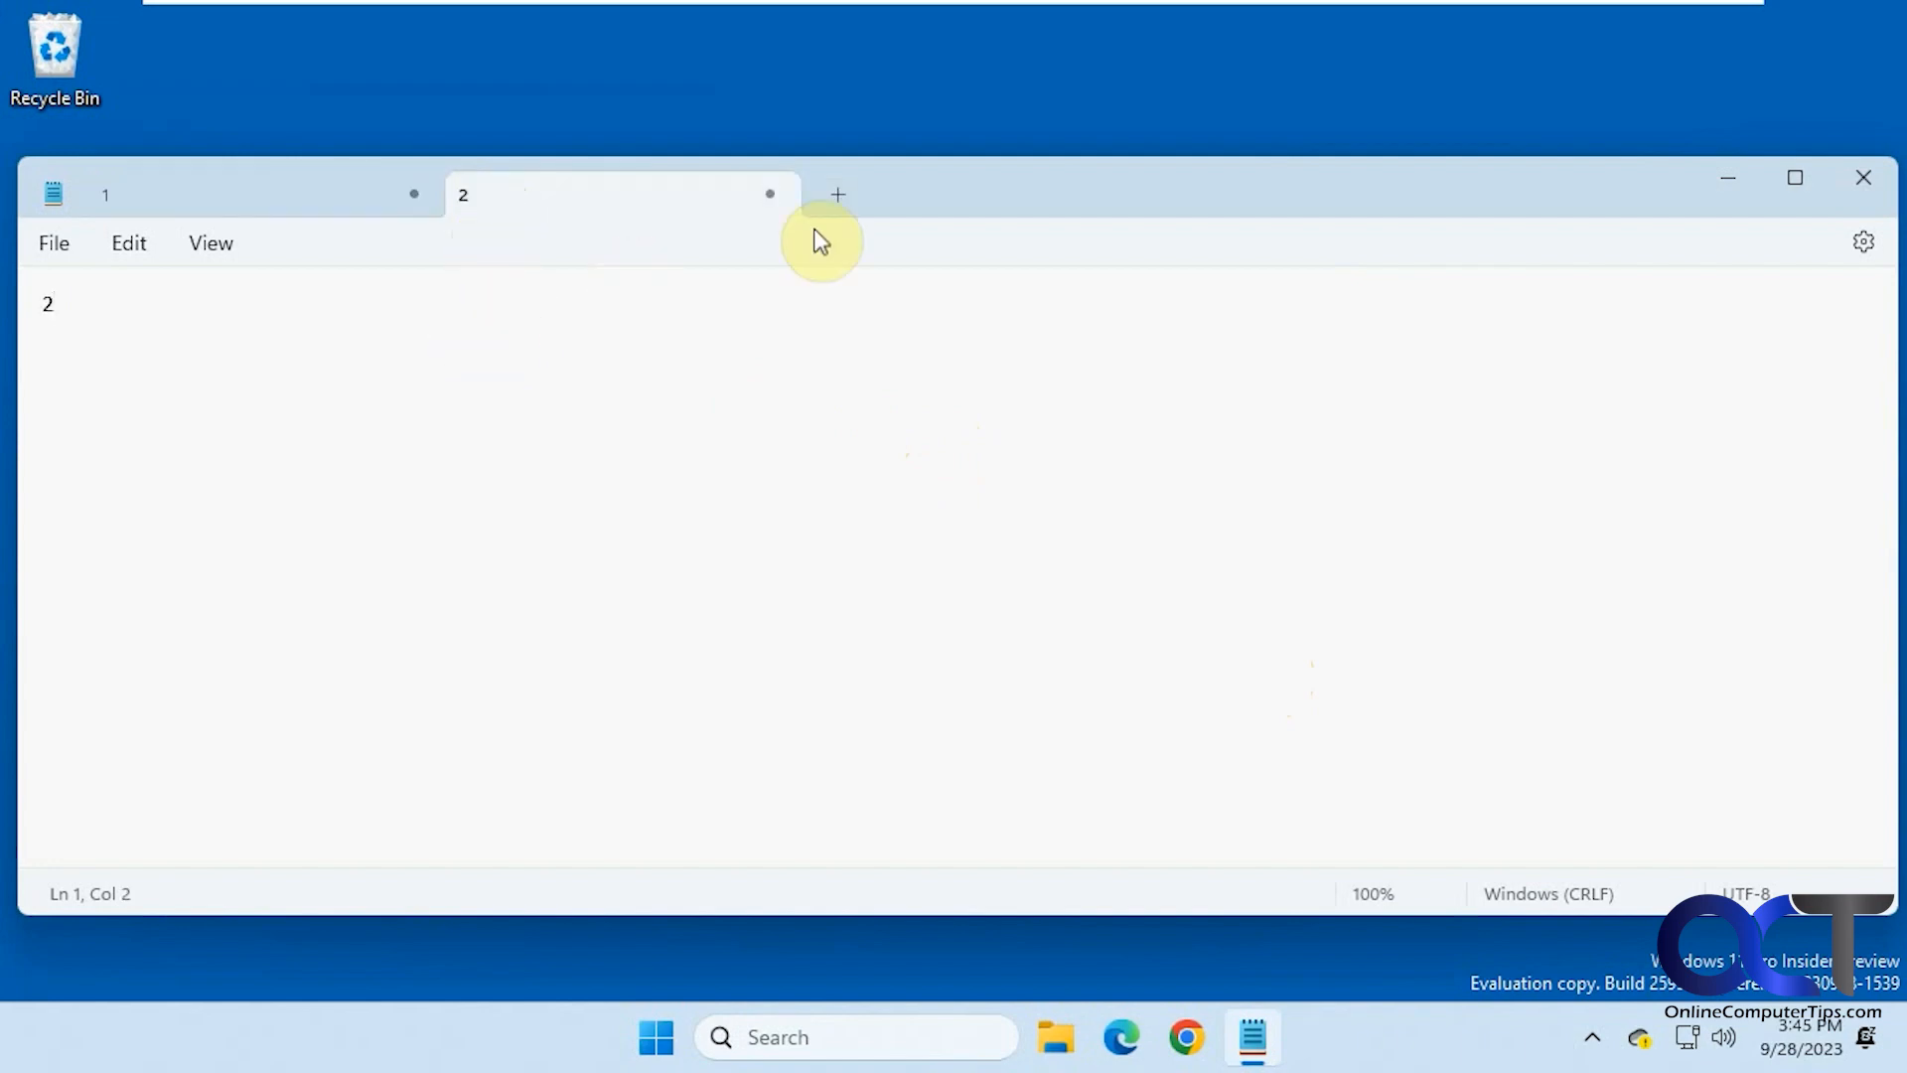
pyautogui.click(838, 194)
pyautogui.write('3')
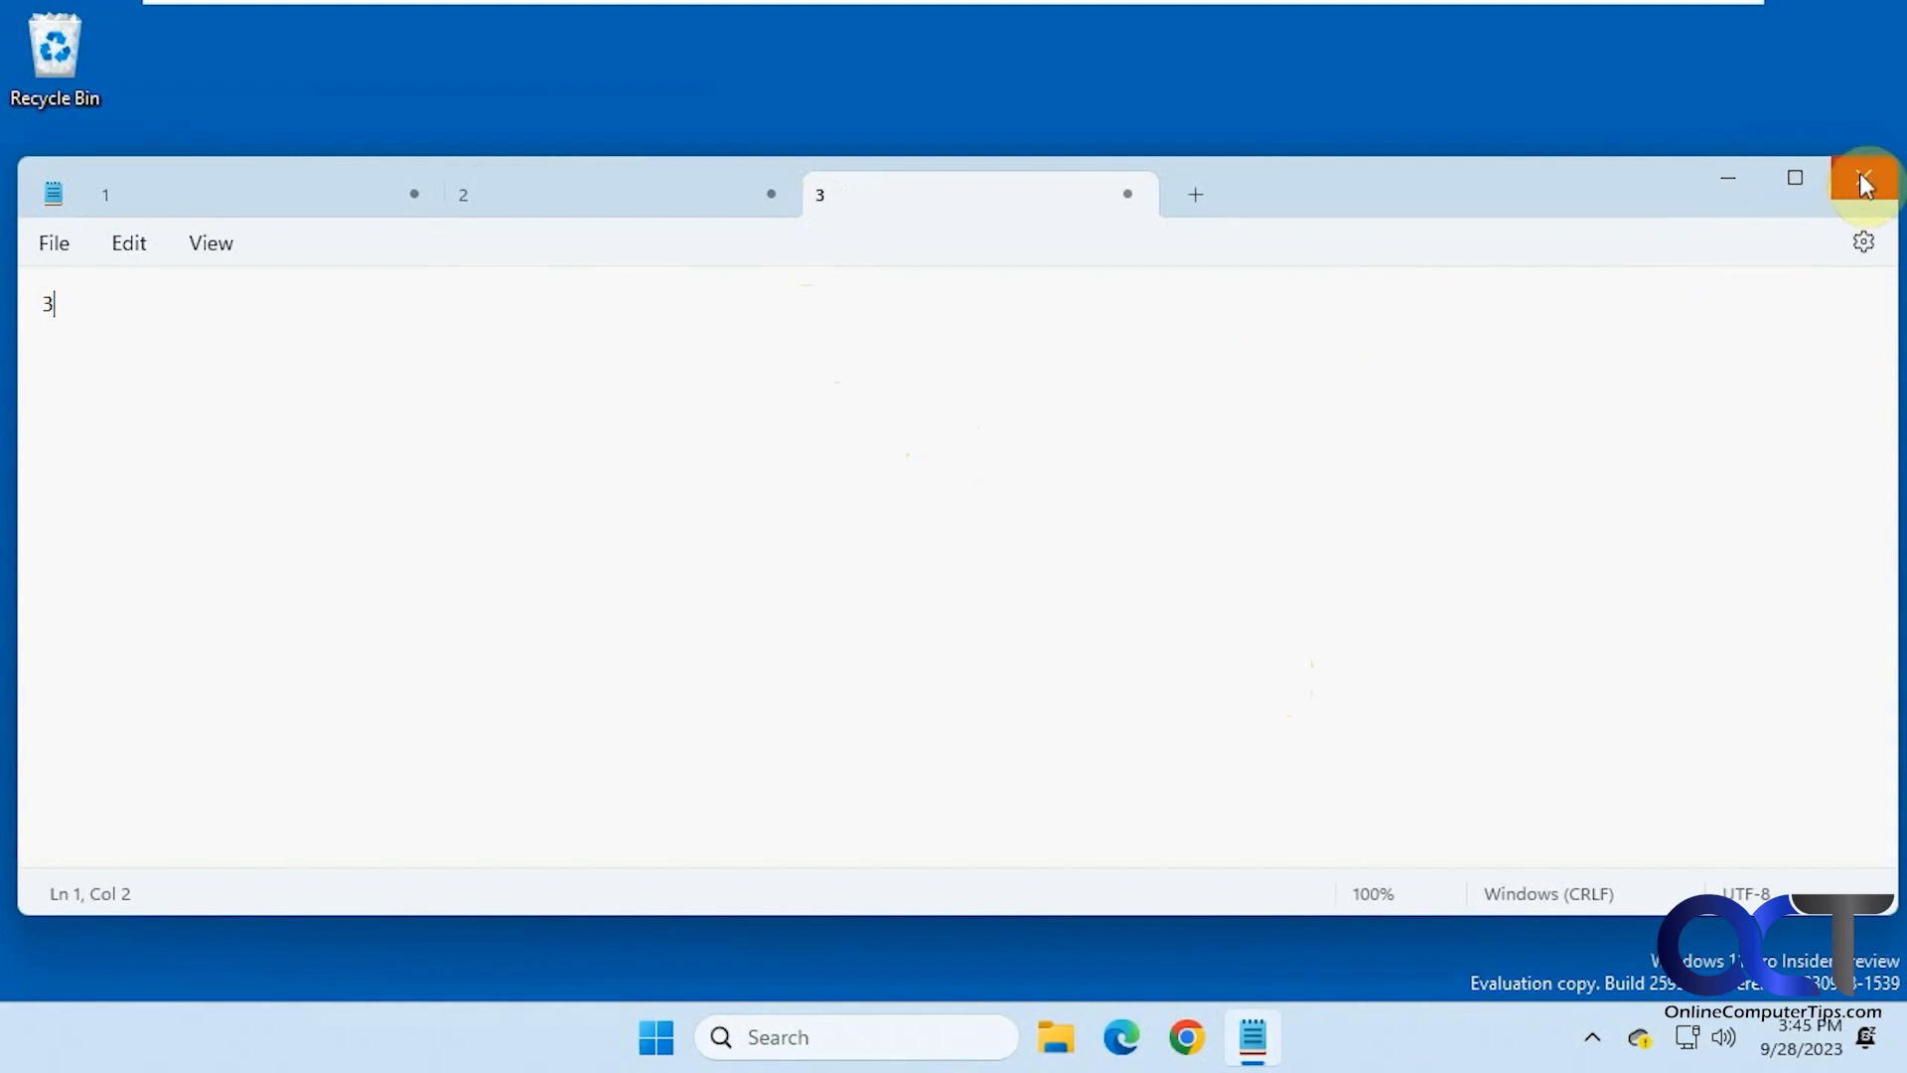
pyautogui.click(1862, 178)
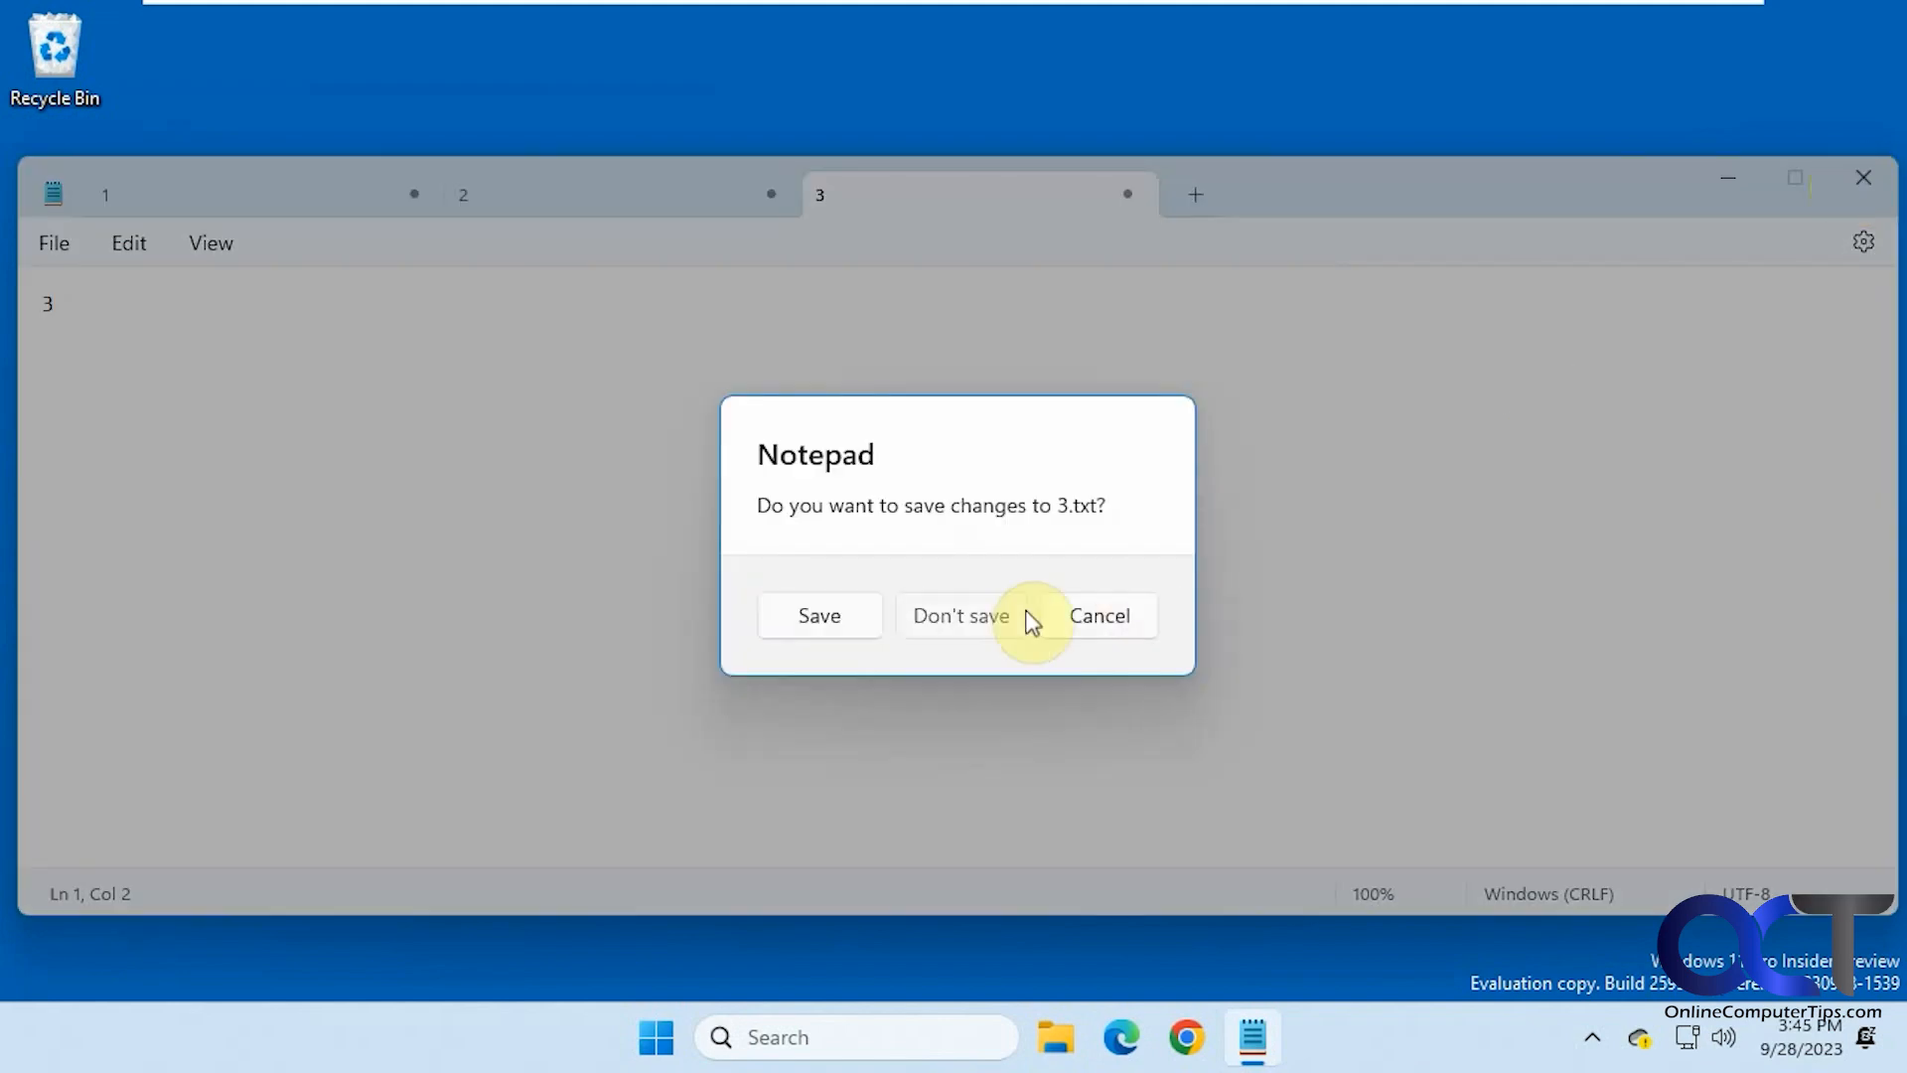
pyautogui.click(960, 616)
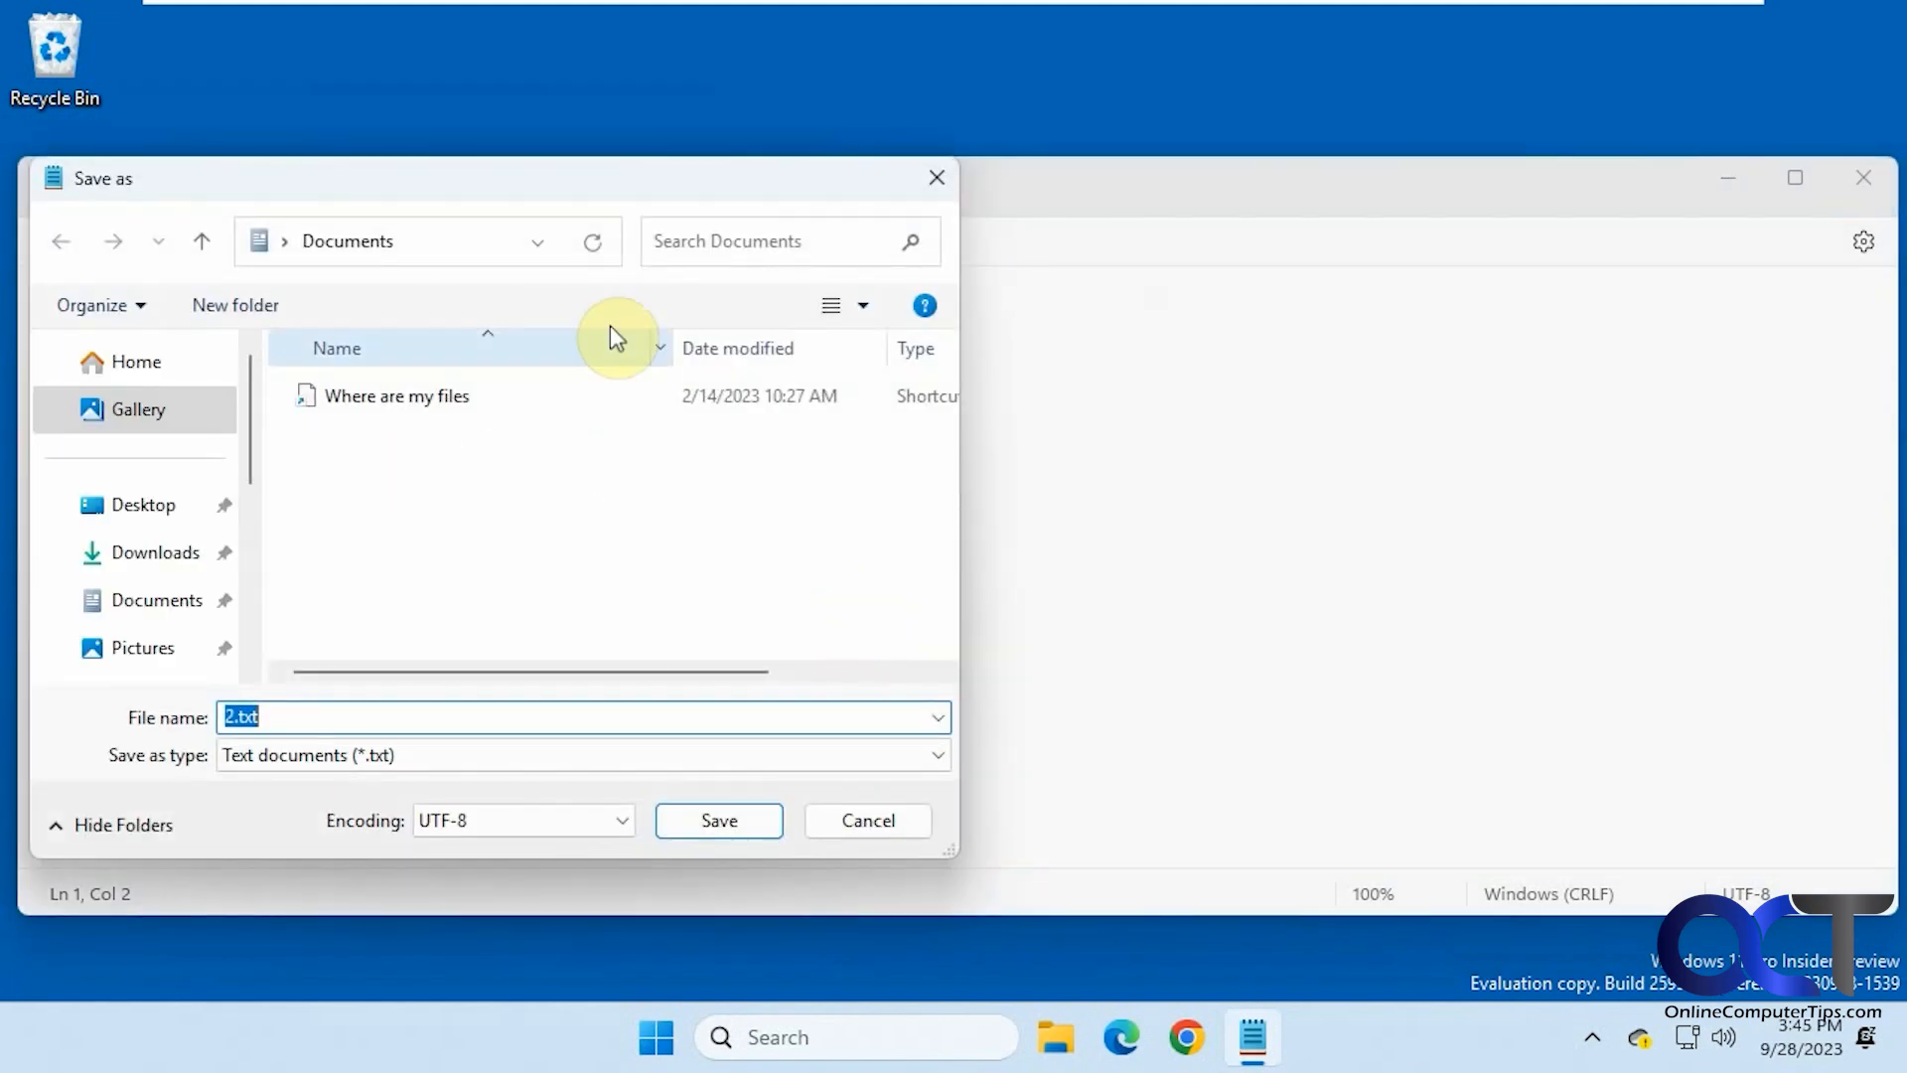
pyautogui.moveTo(426, 625)
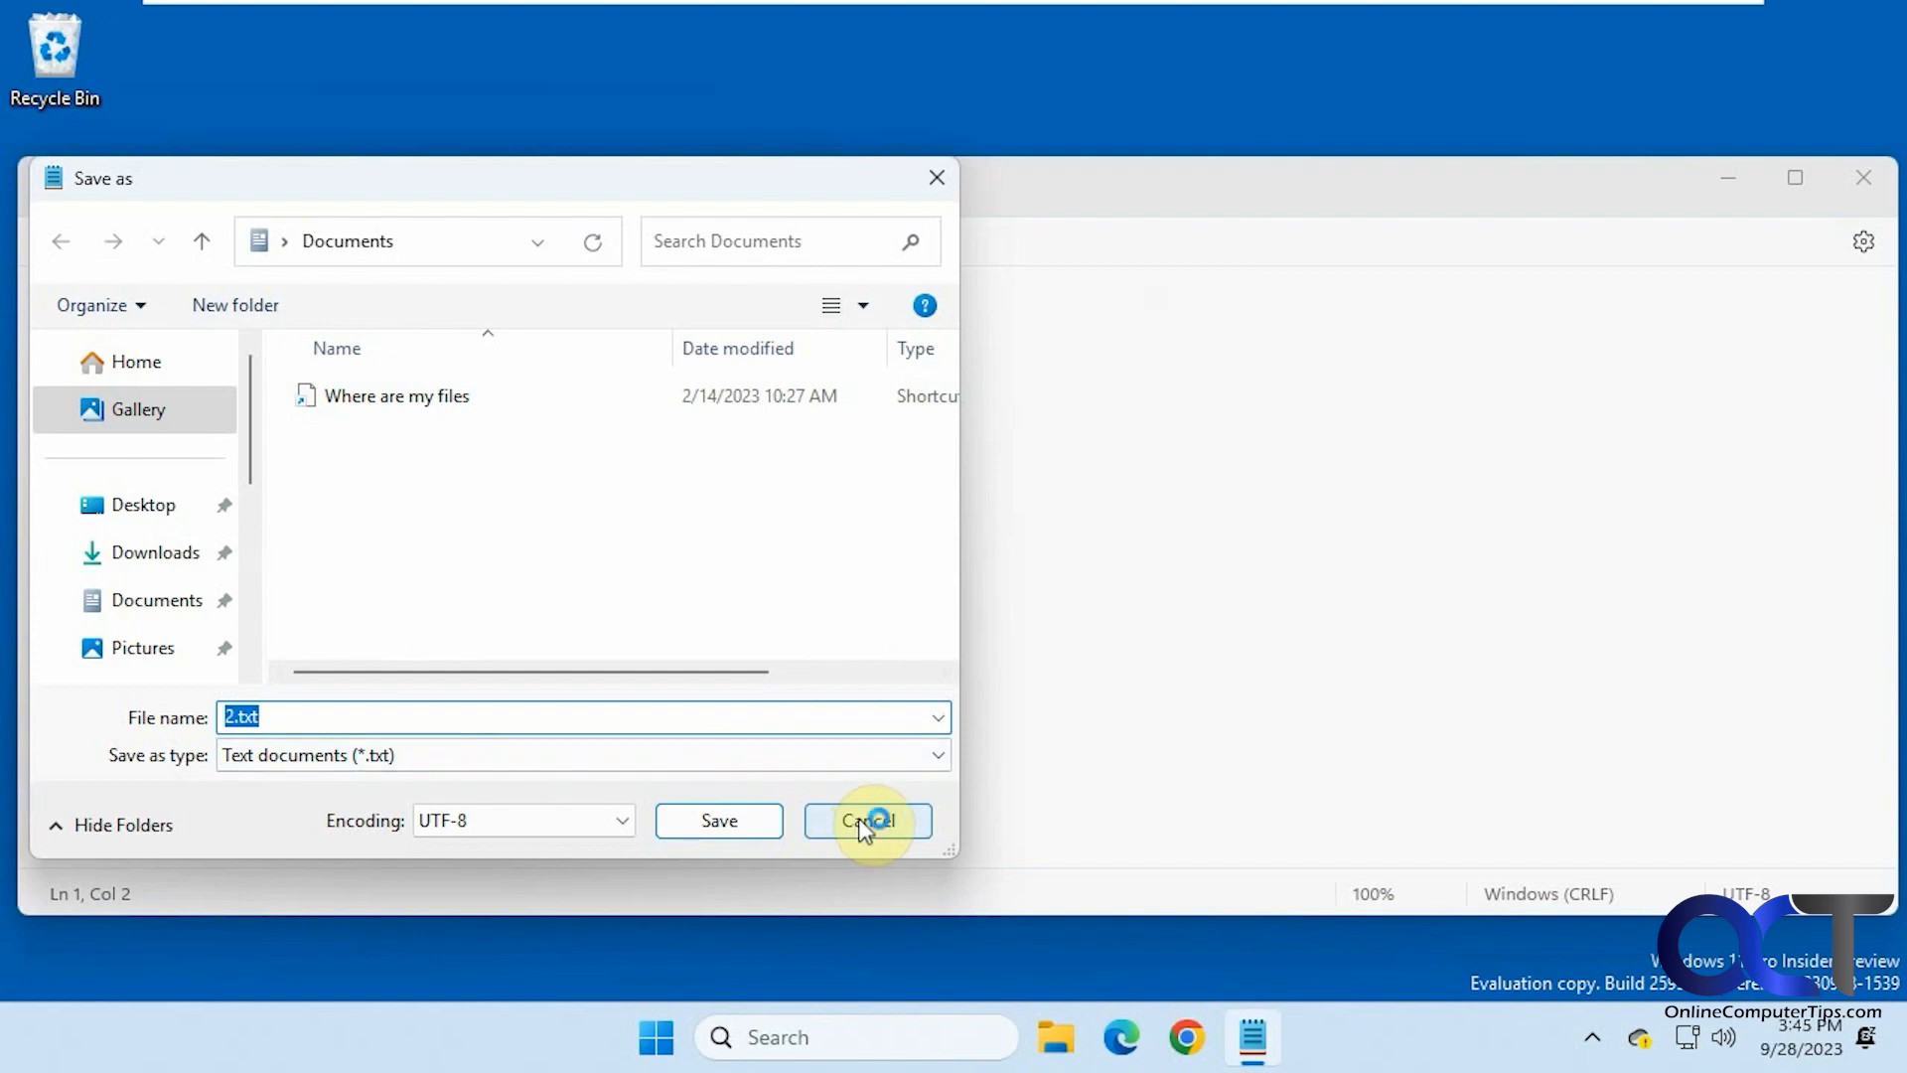
pyautogui.moveTo(649, 476)
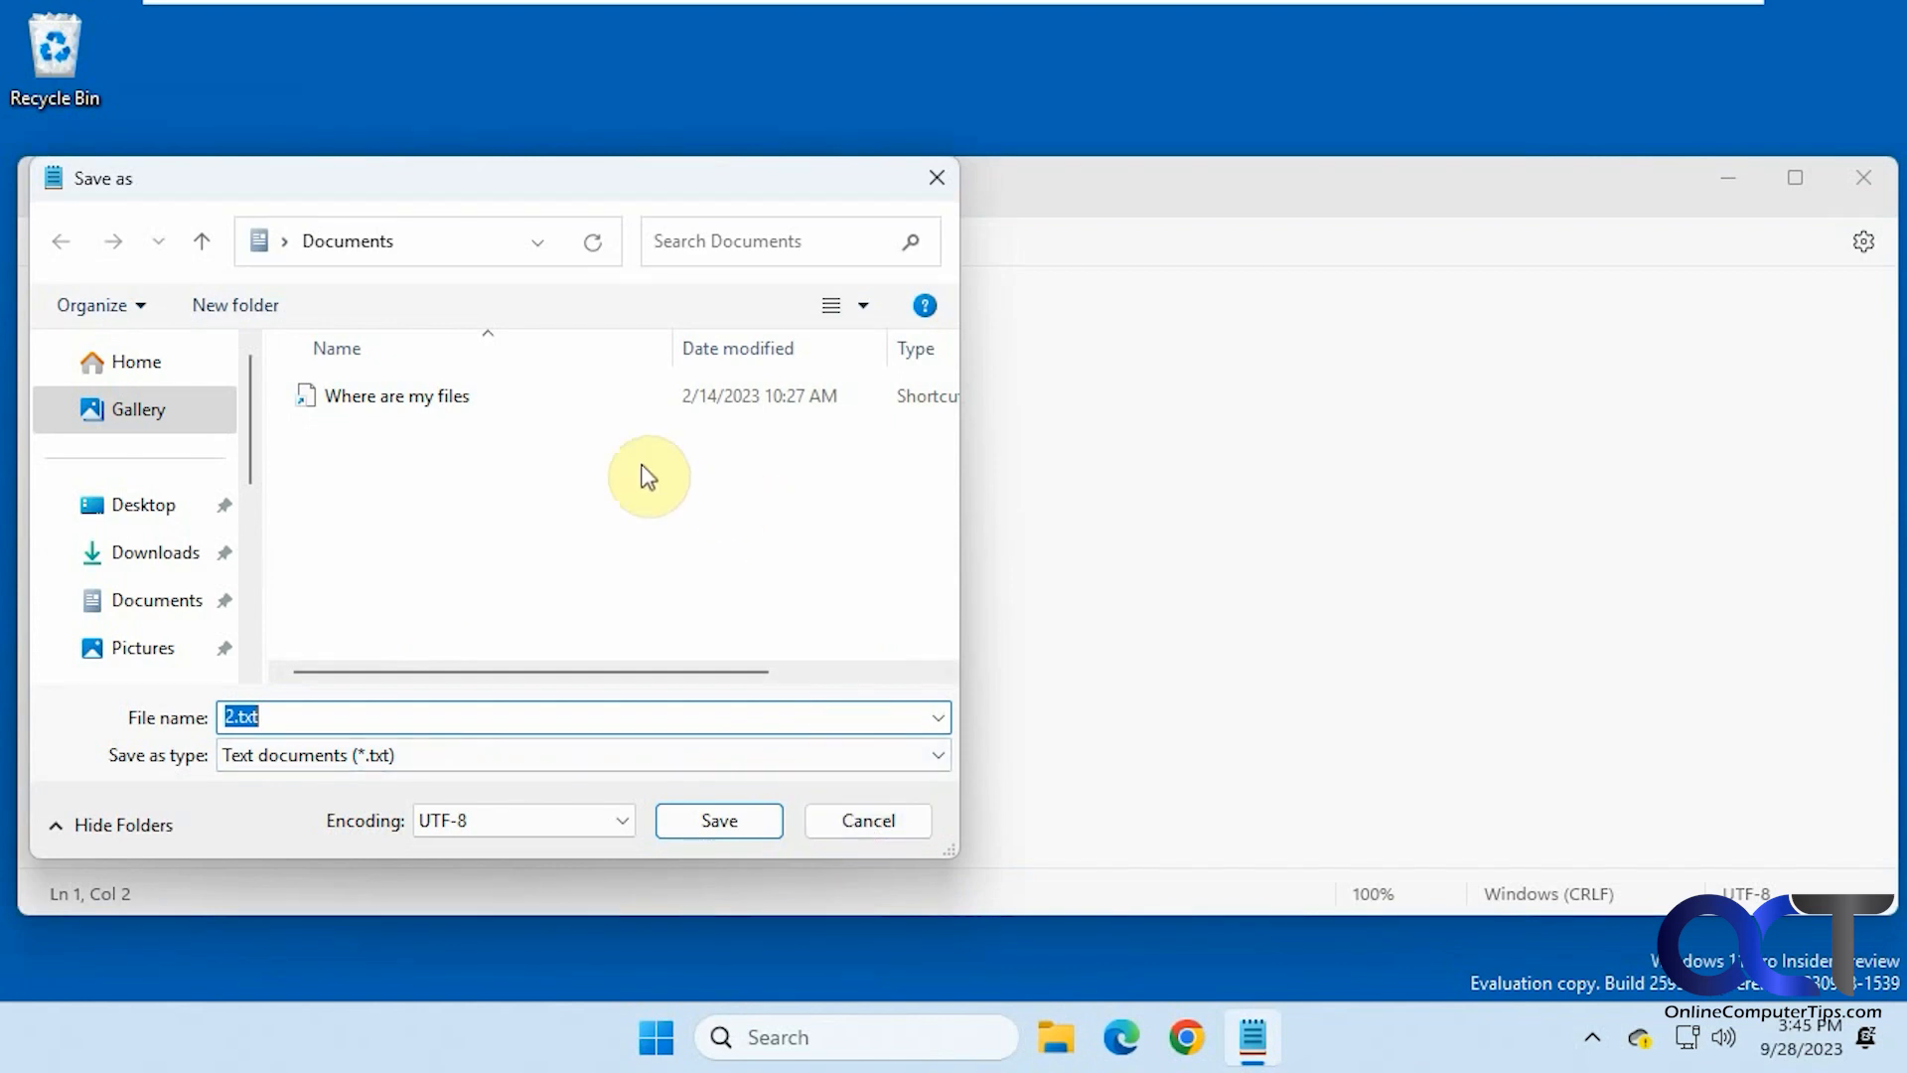
pyautogui.moveTo(796, 847)
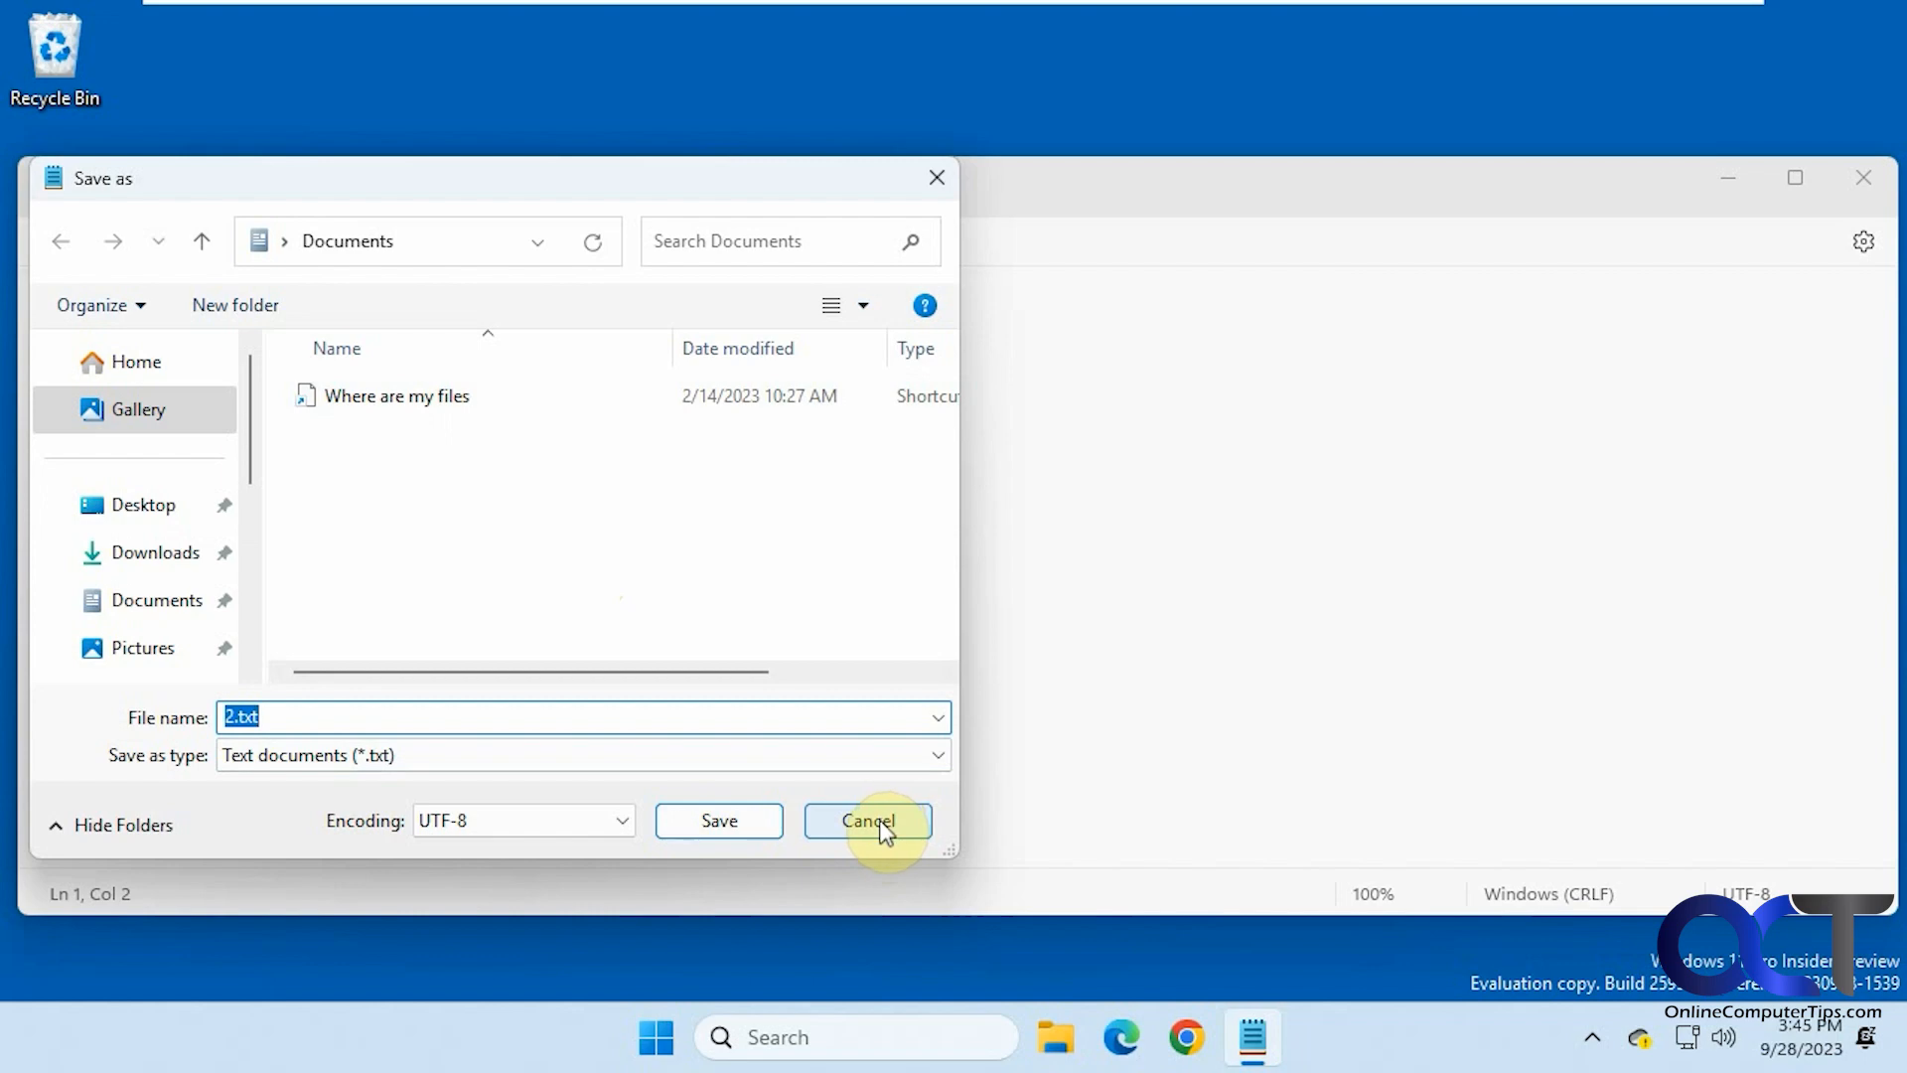
# Step: Cancel saving 2.txt, then discard unsaved changes to 2.txt and 1.txt
pyautogui.click(868, 821)
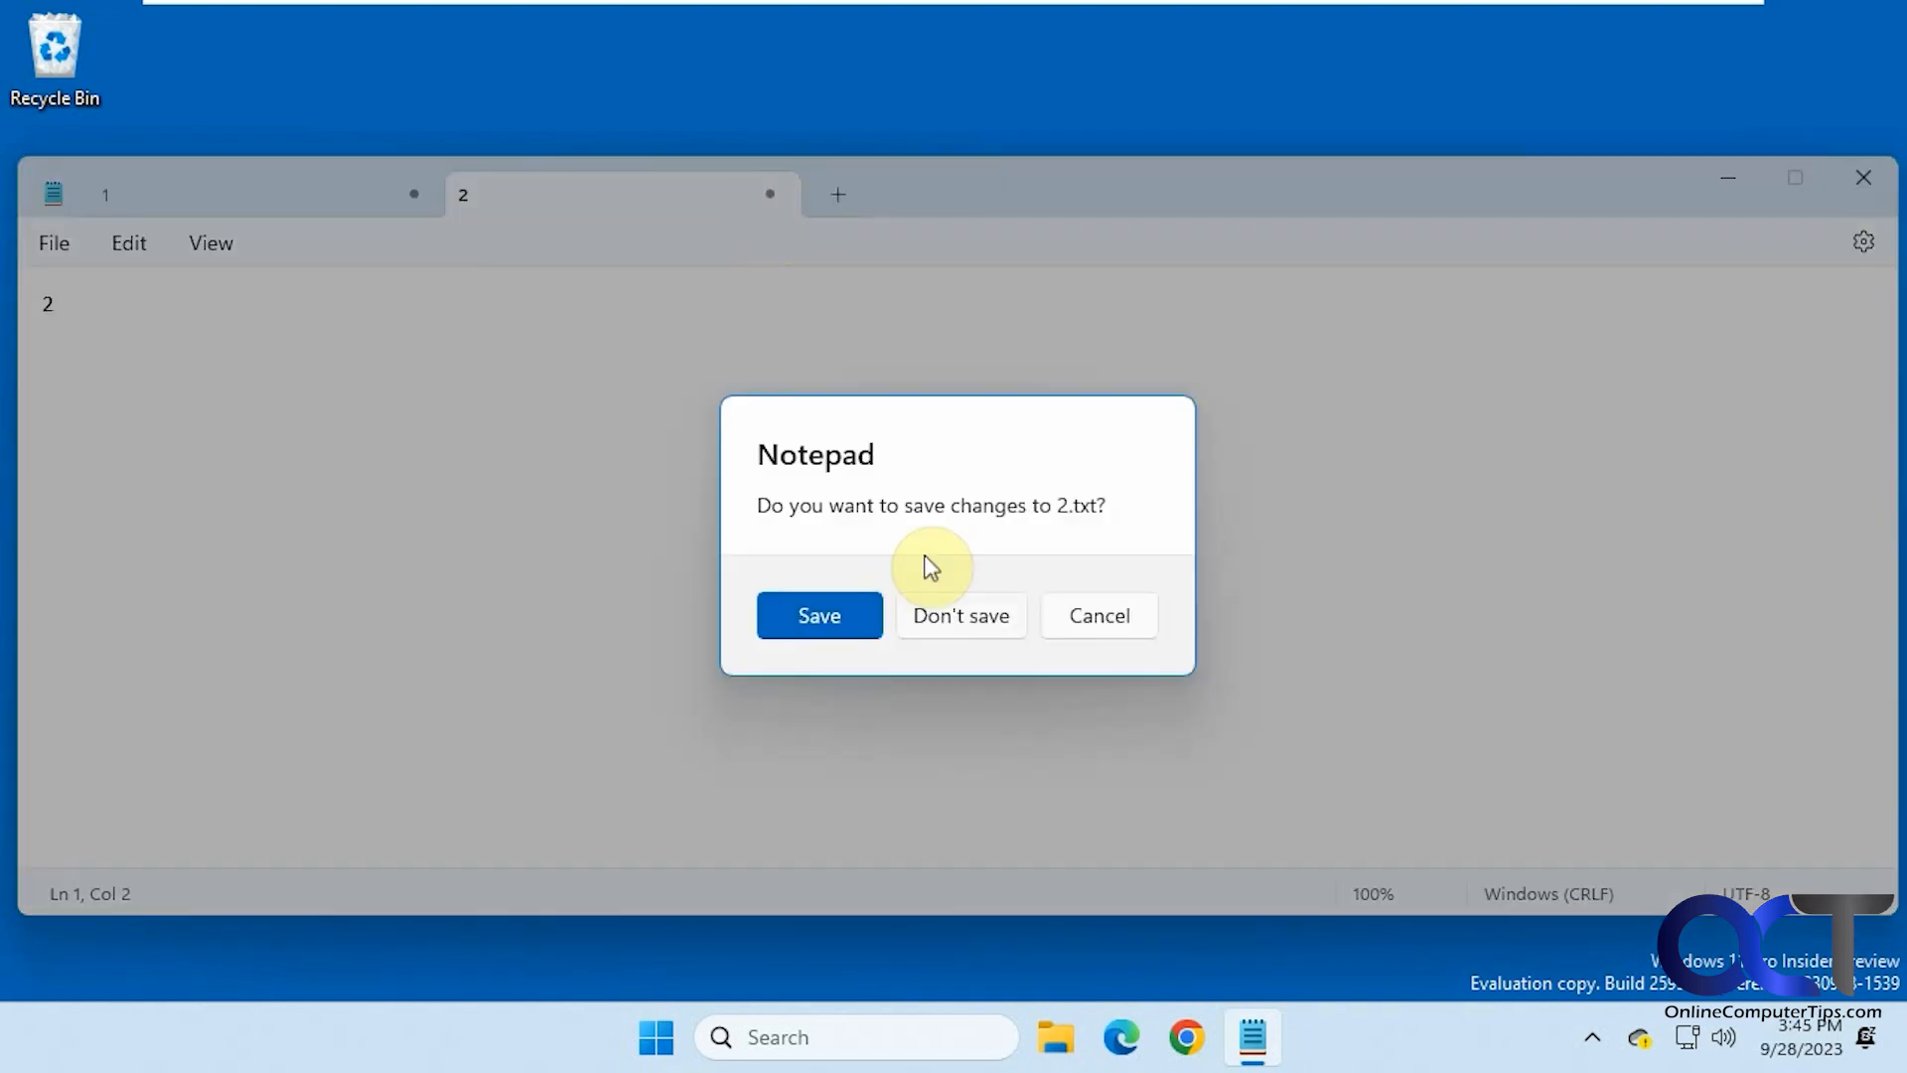
pyautogui.click(961, 615)
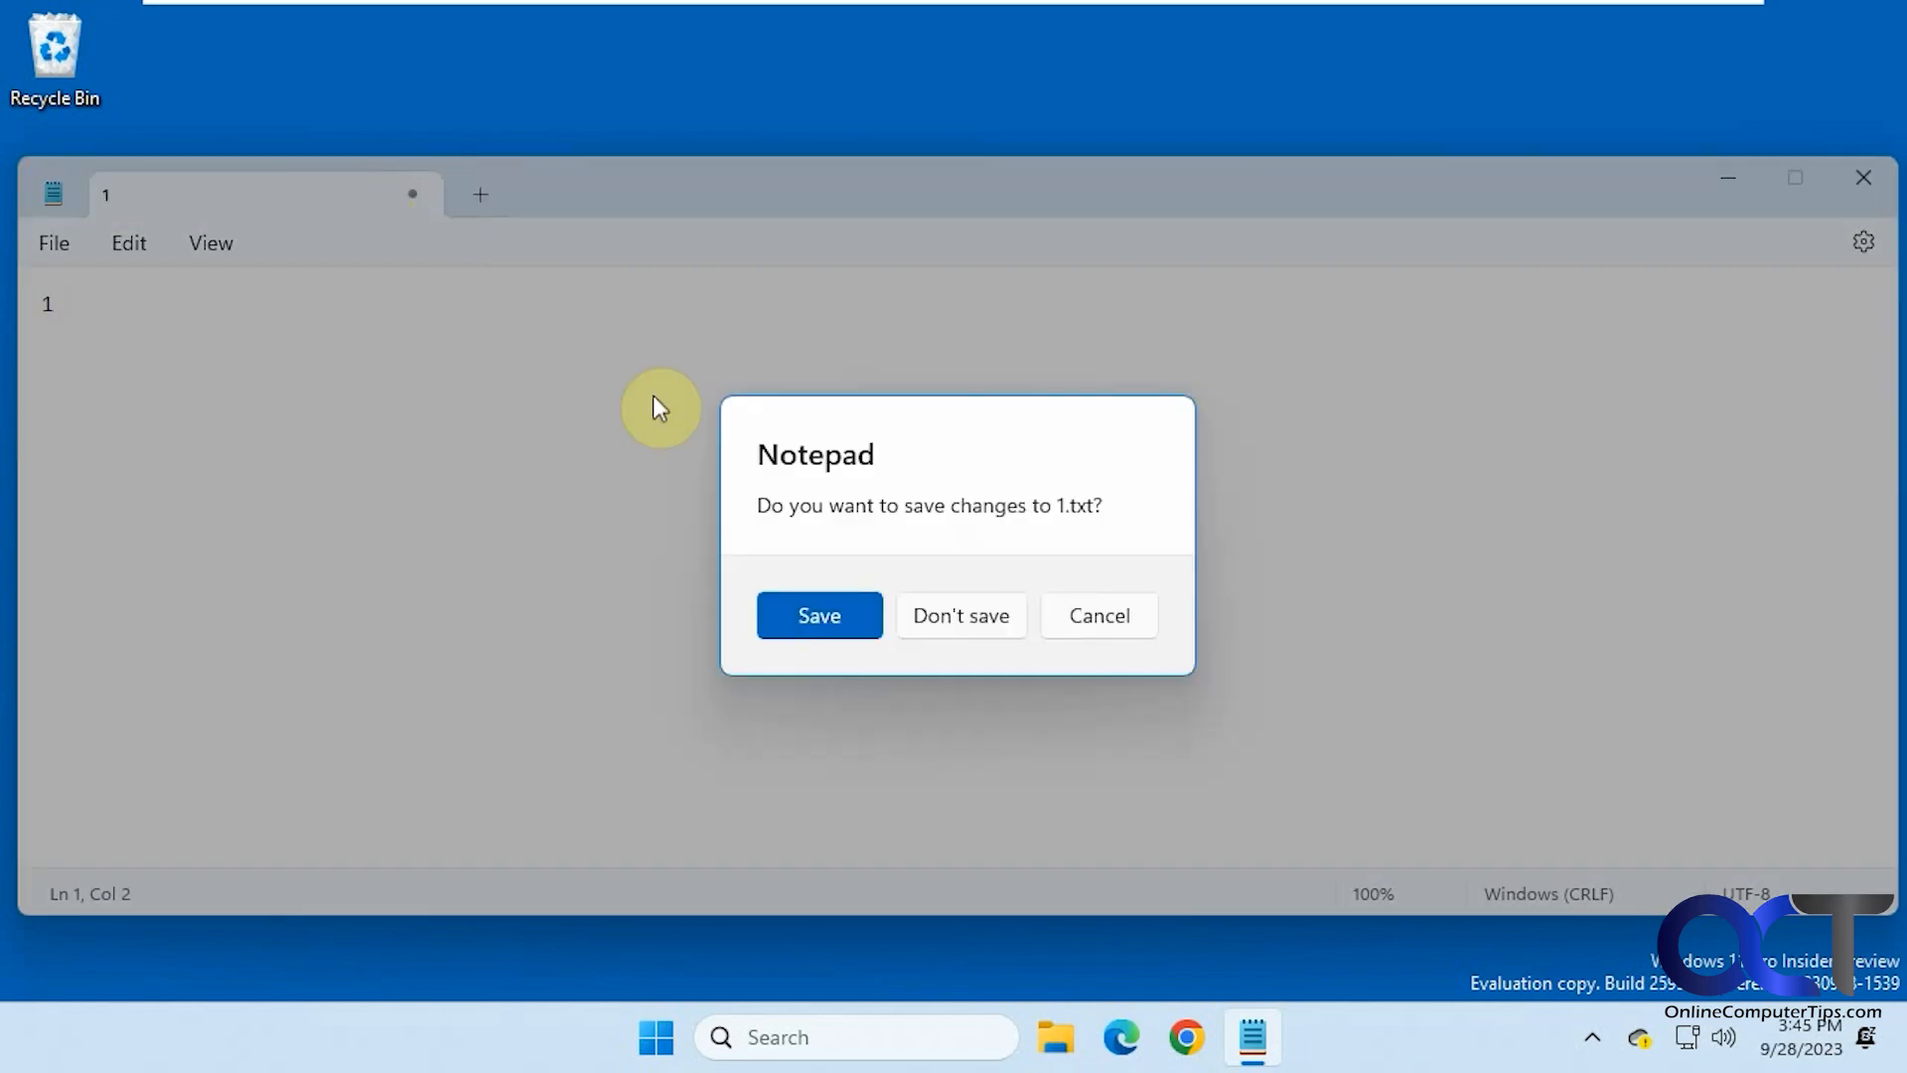
pyautogui.click(962, 616)
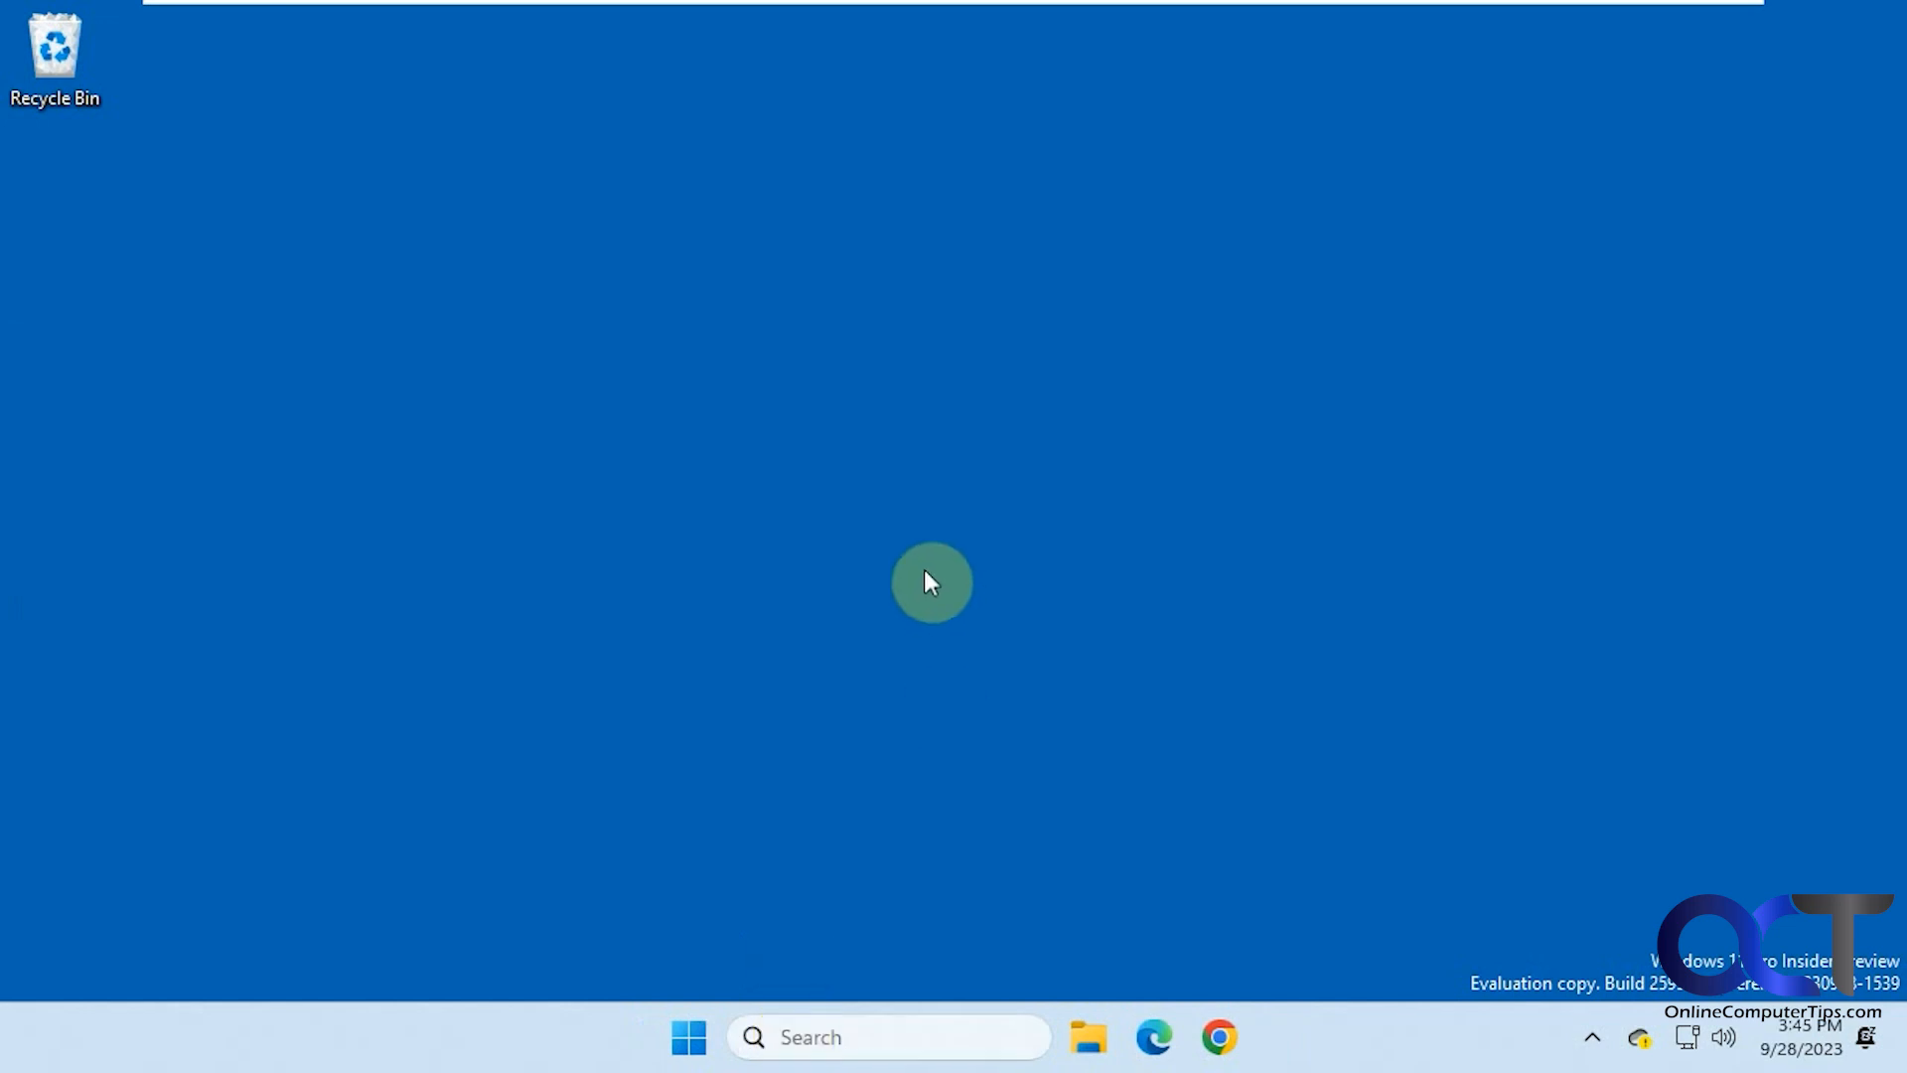
pyautogui.moveTo(921, 563)
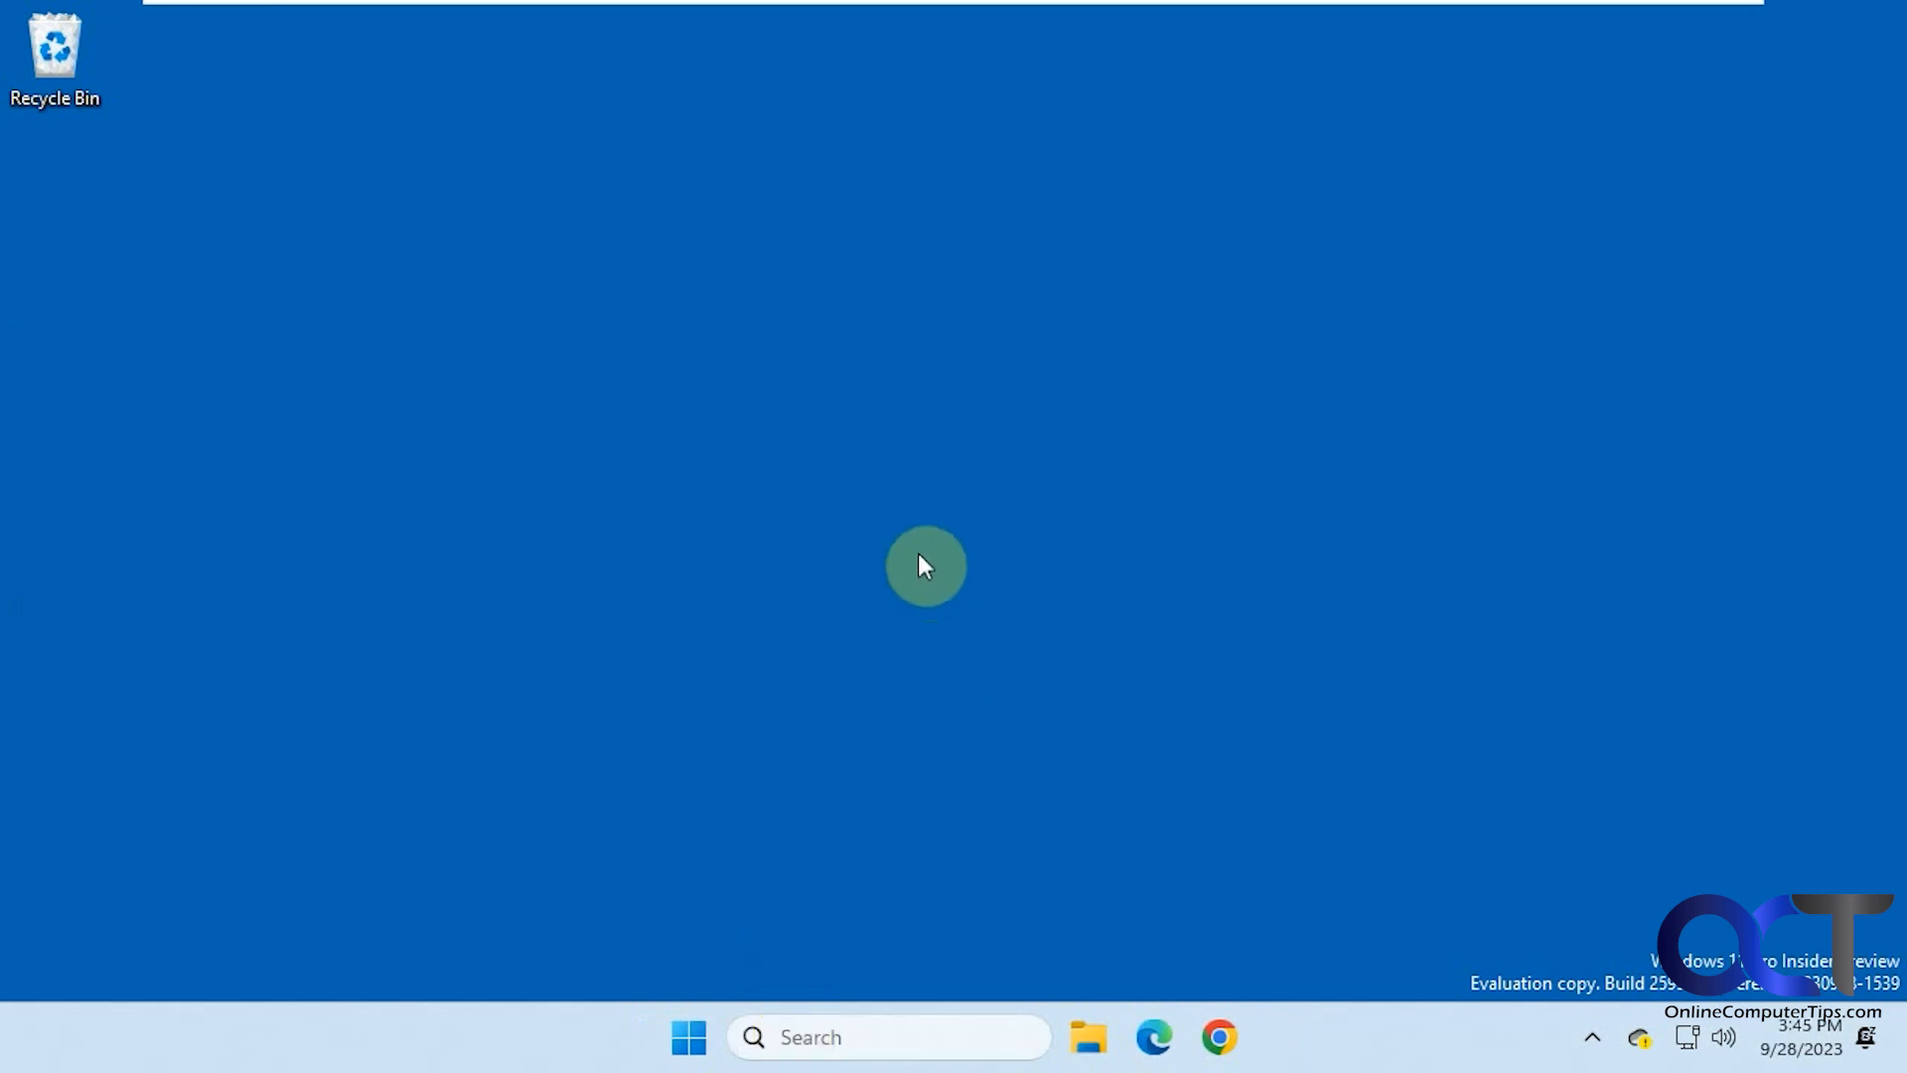
pyautogui.moveTo(913, 544)
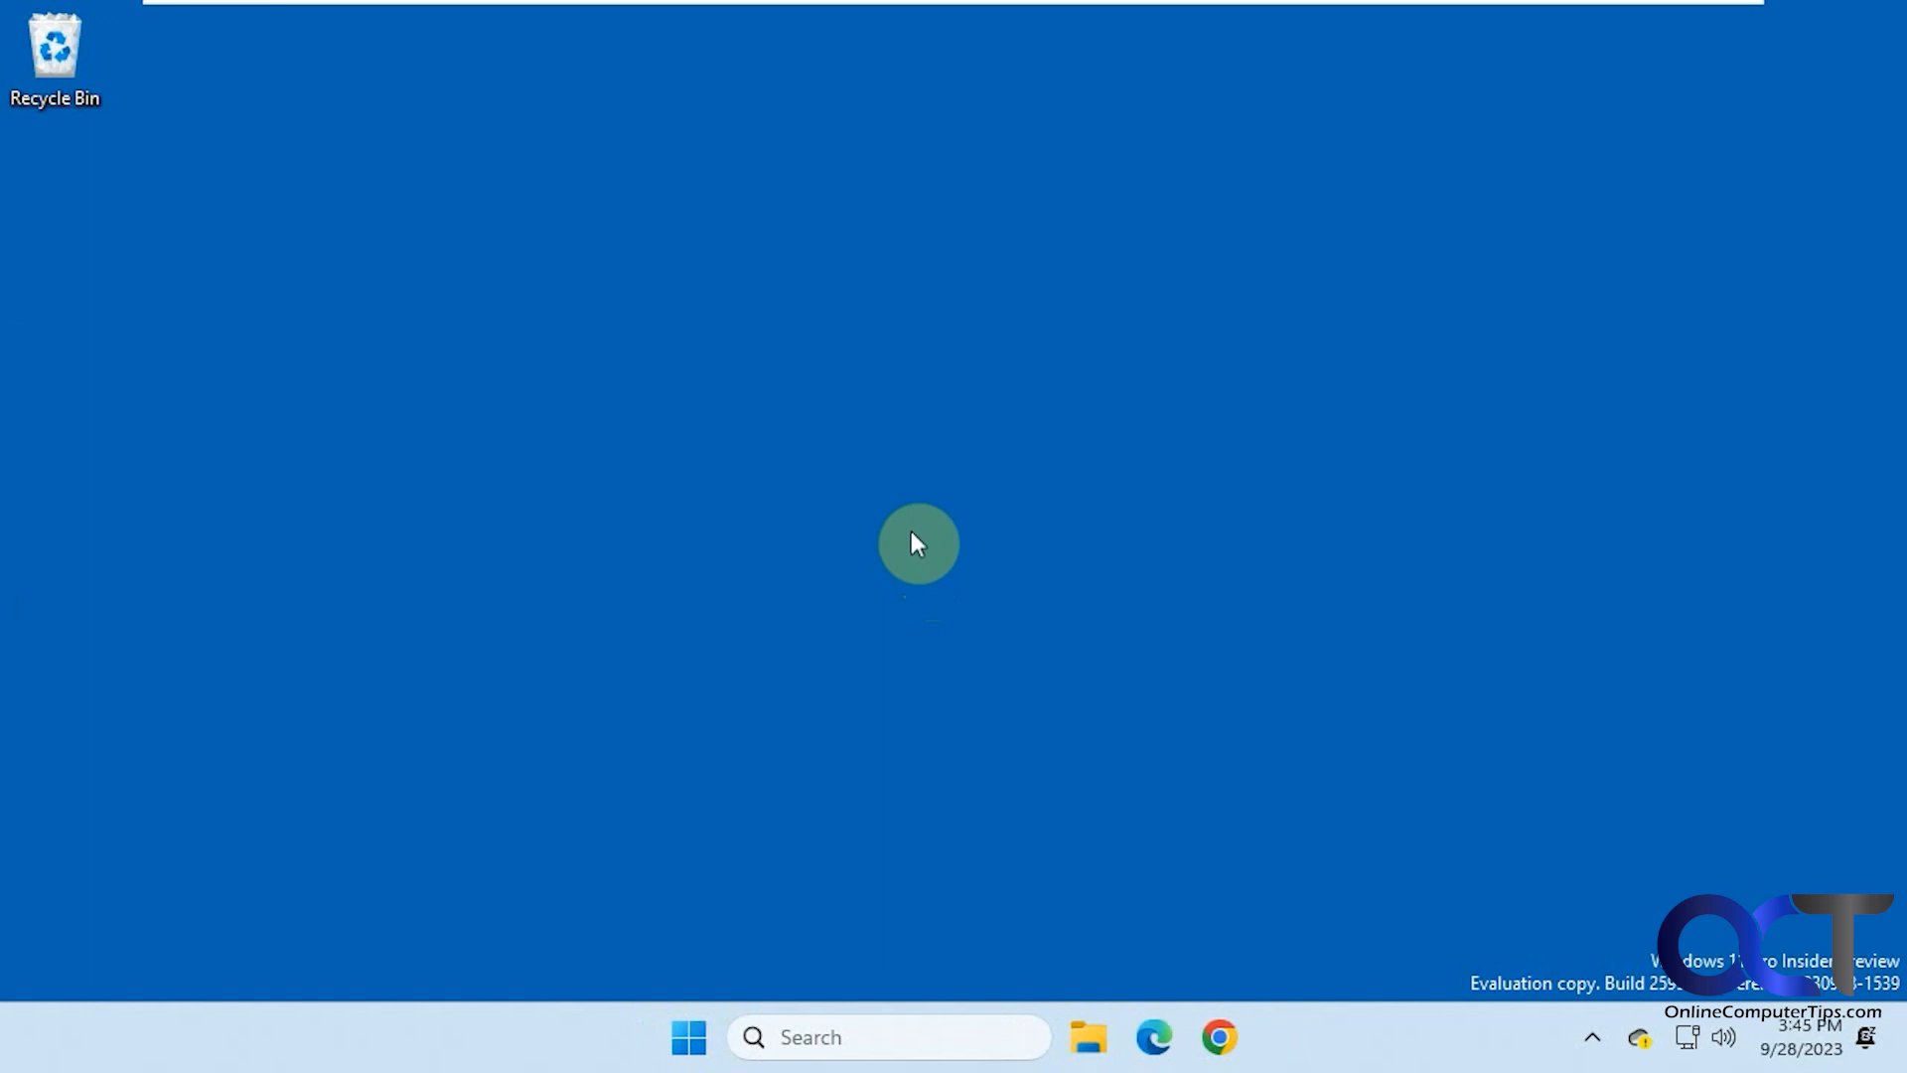
pyautogui.moveTo(883, 516)
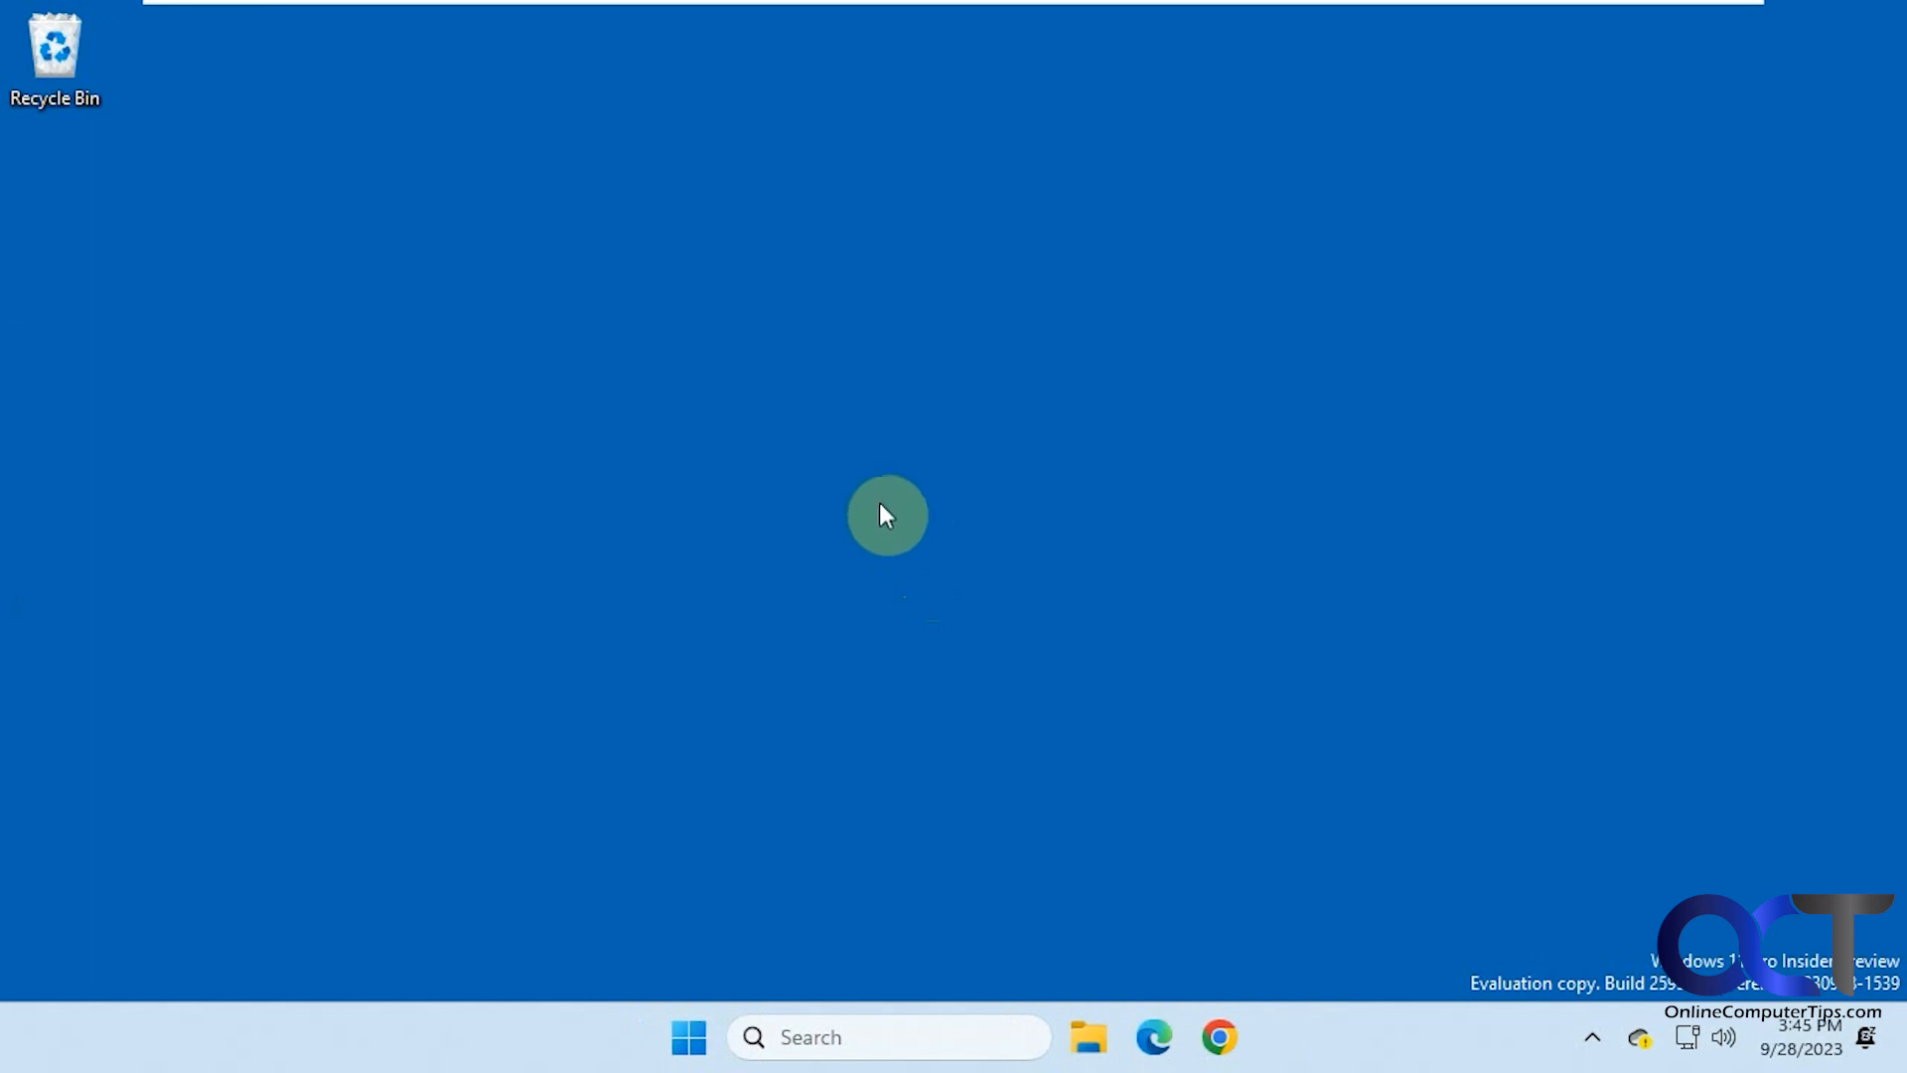
pyautogui.moveTo(809, 436)
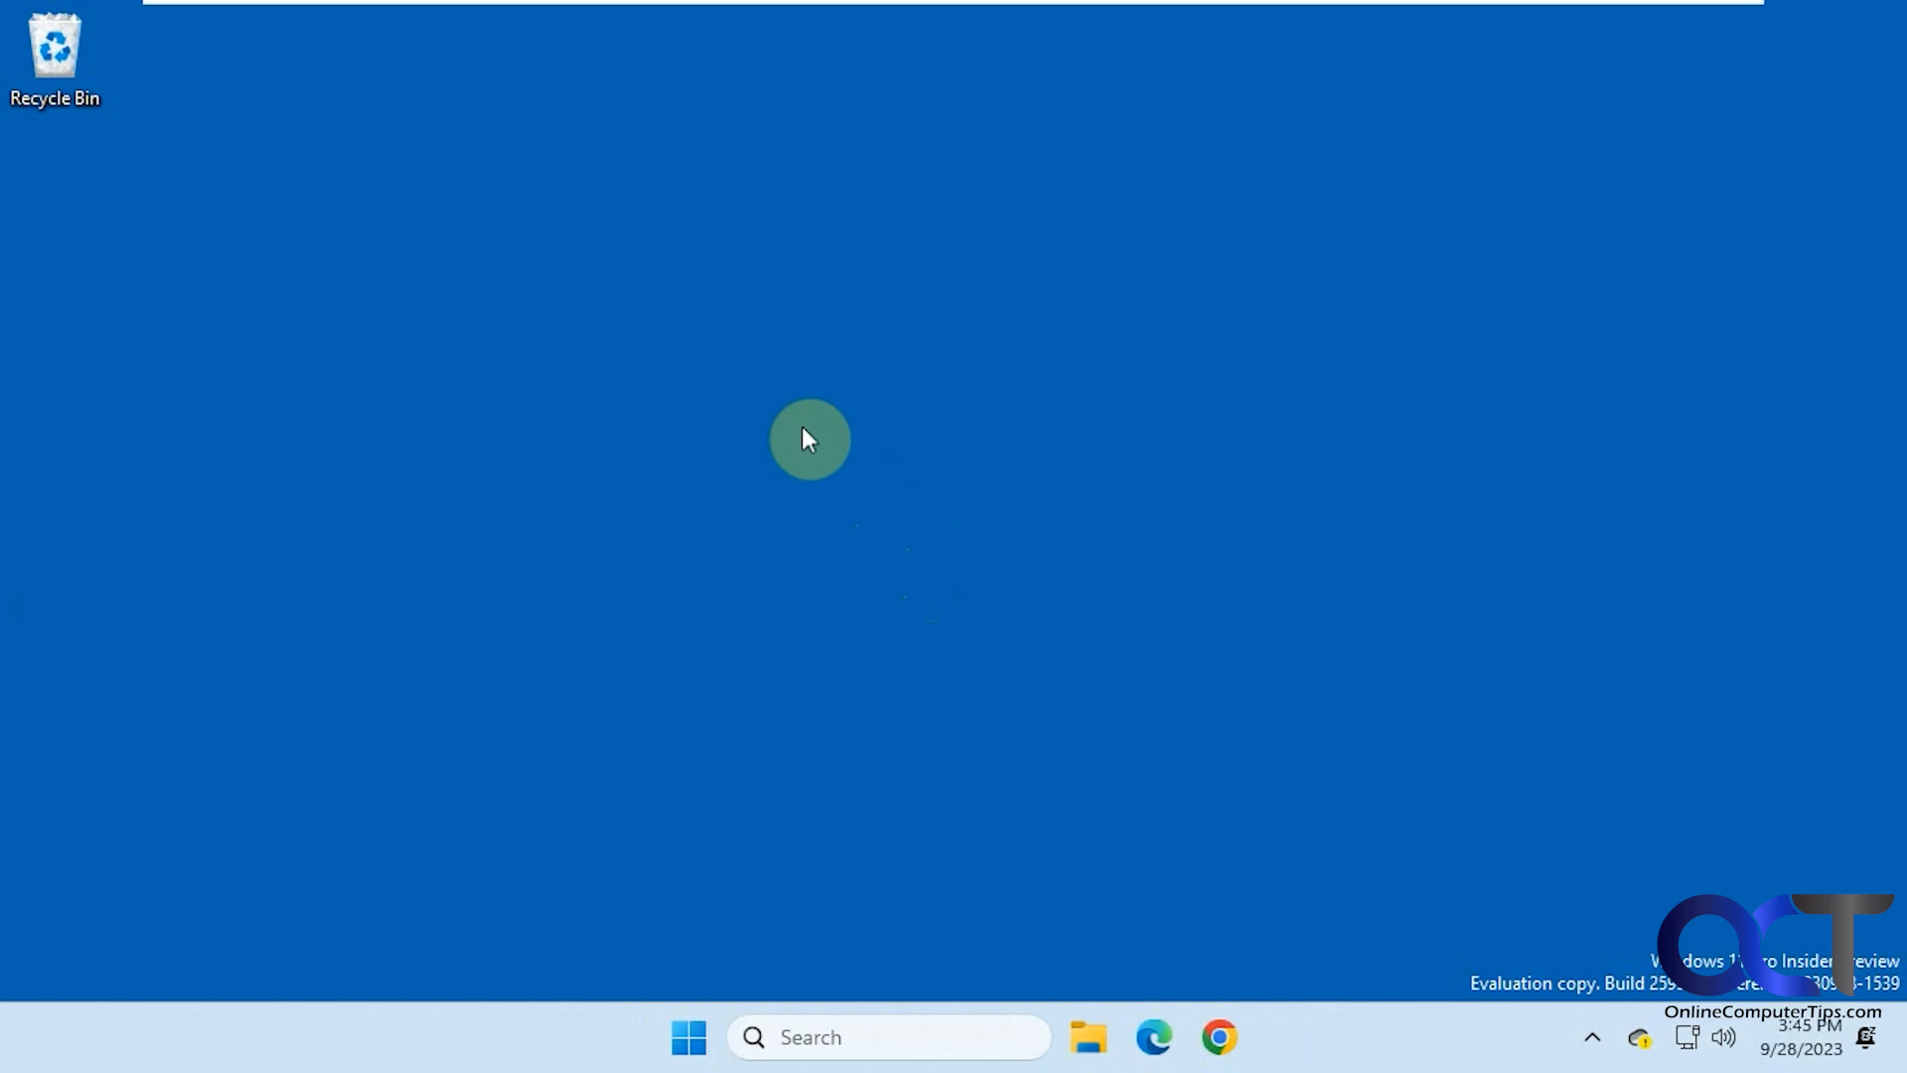
pyautogui.moveTo(847, 420)
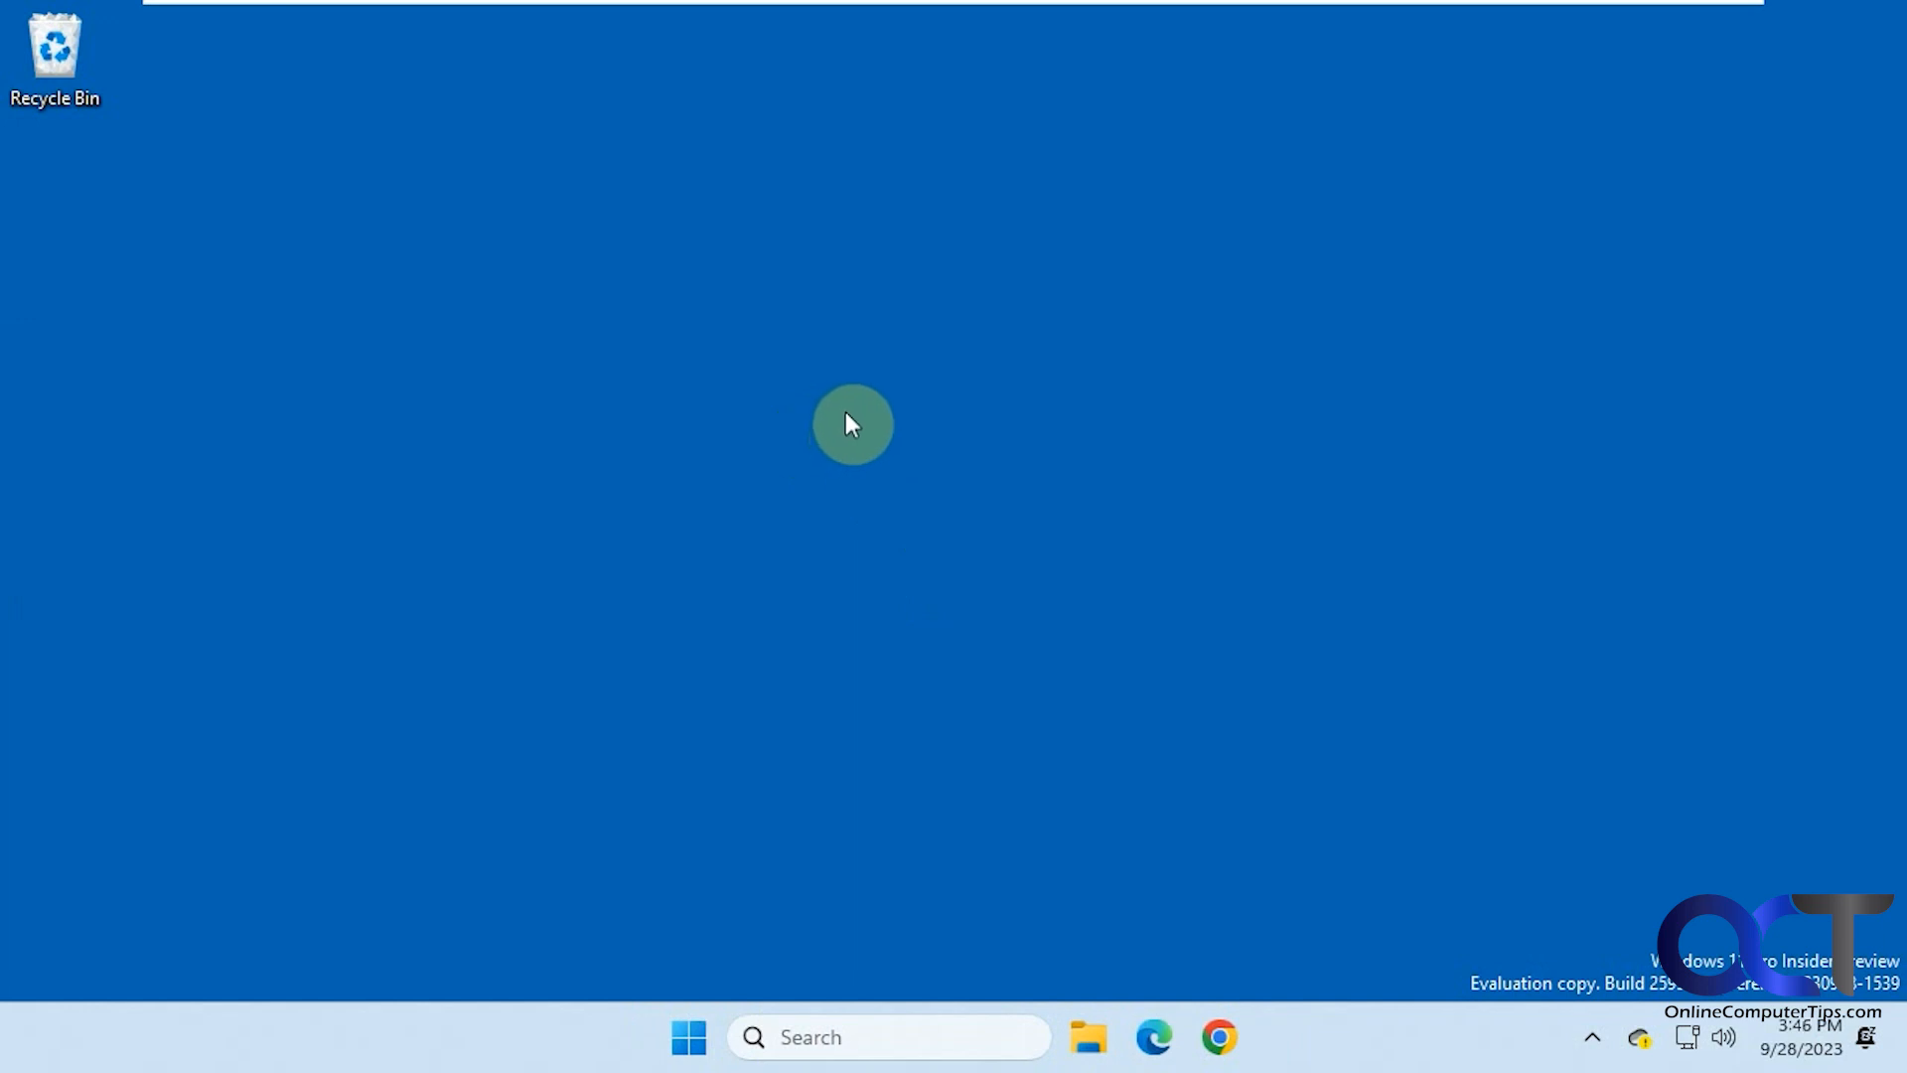